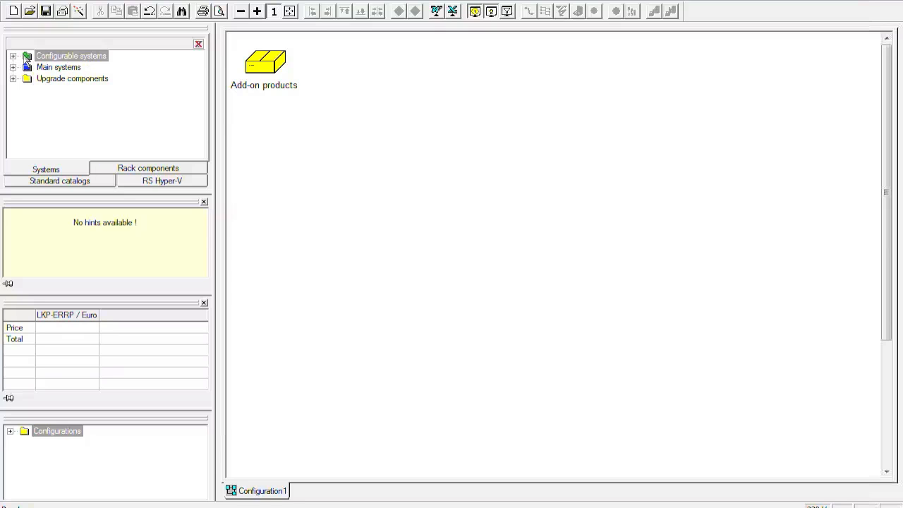
# Step: Browse the configurable systems catalogue through the PRIMERGY, LIFEBOOK, main systems and upgrade categories
pyautogui.click(12, 57)
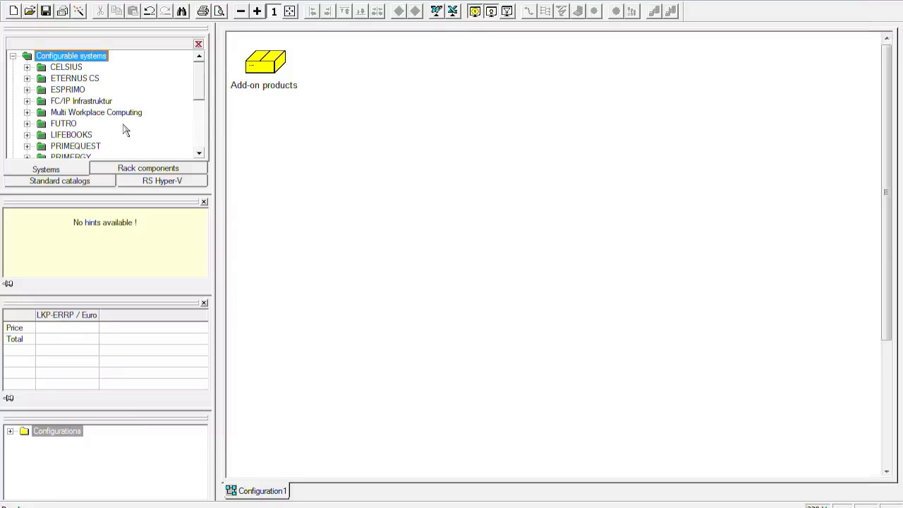
pyautogui.click(71, 155)
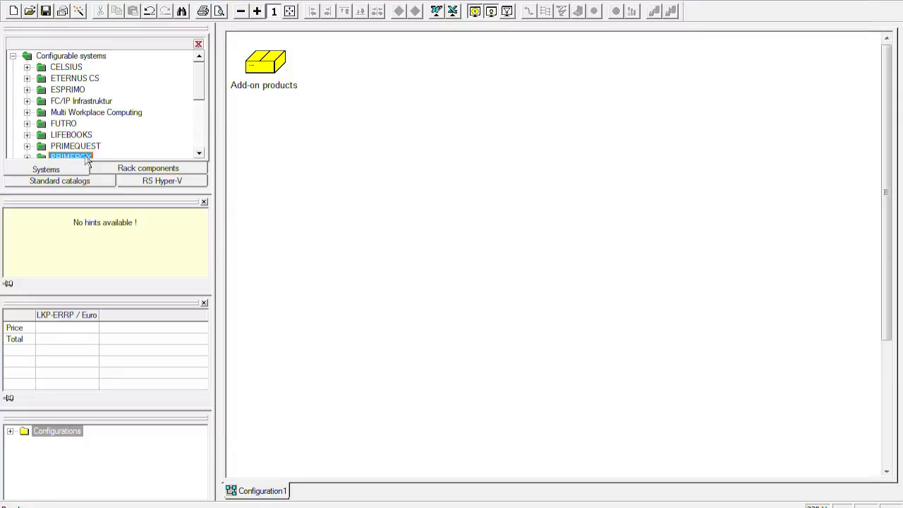
pyautogui.moveTo(85, 138)
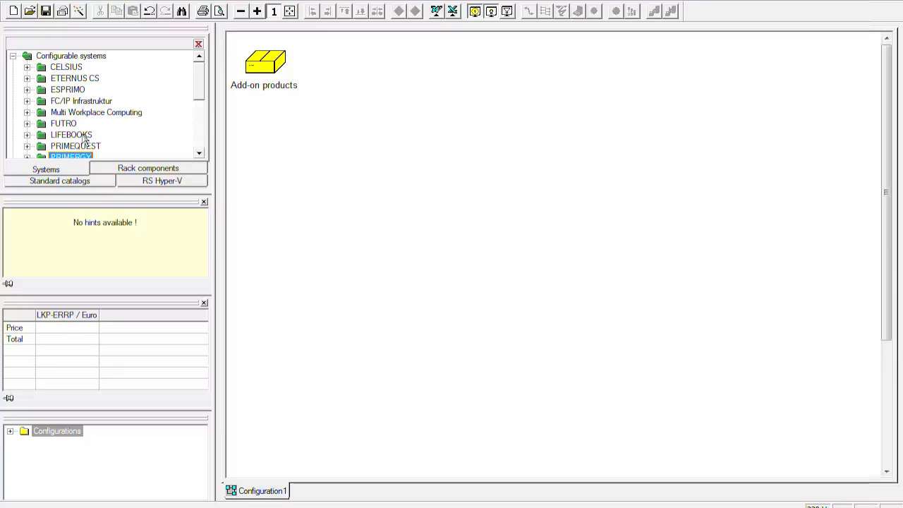
pyautogui.click(70, 134)
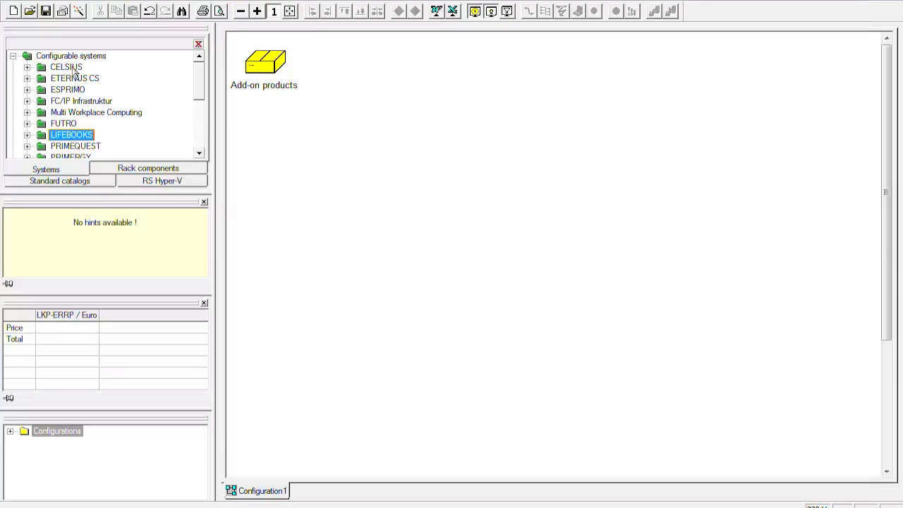
pyautogui.click(65, 66)
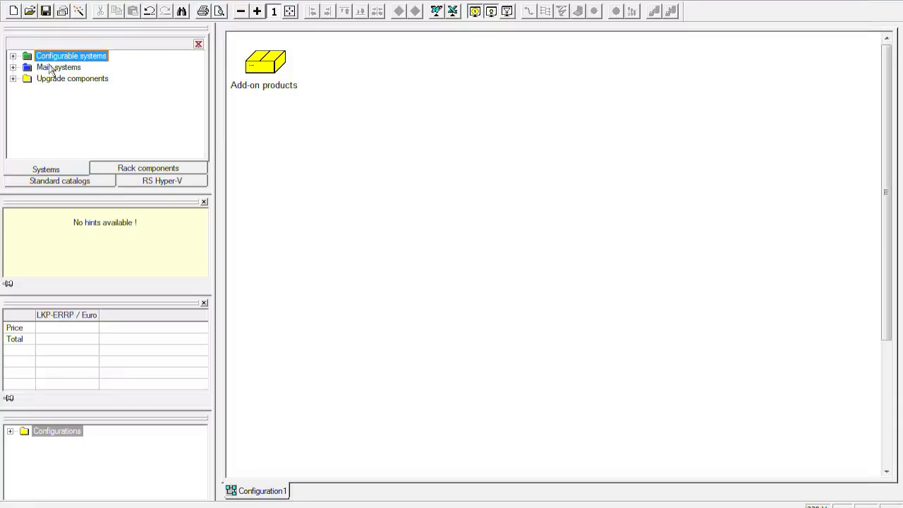
pyautogui.click(59, 67)
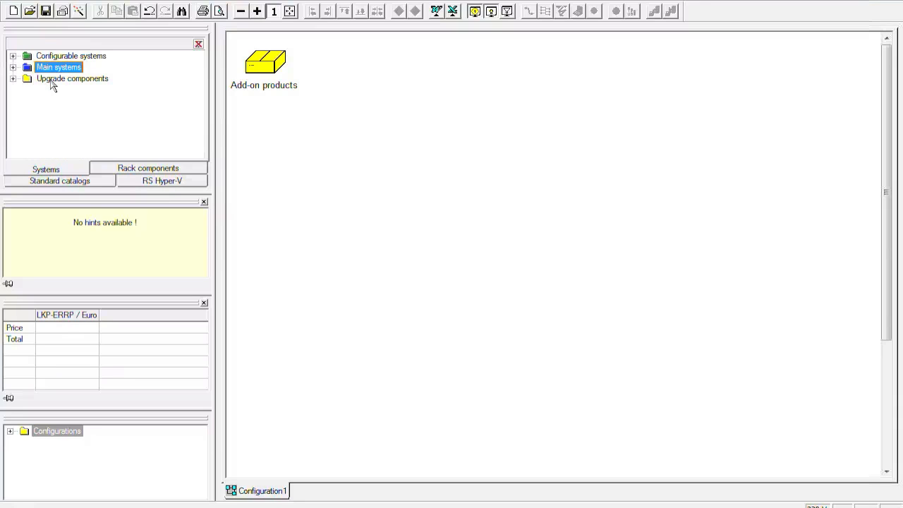
pyautogui.click(72, 79)
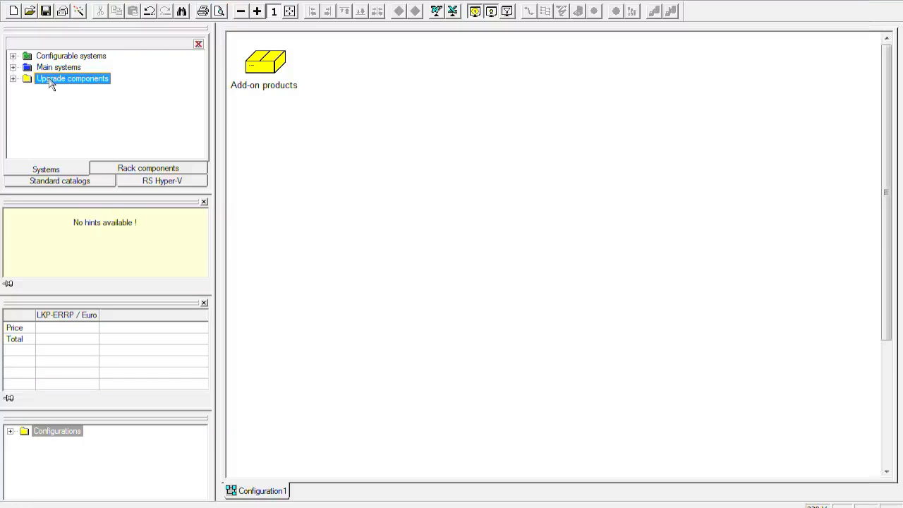
# Step: Place a PRIMECENTER Rack 12 HE, 1000 tief onto Configuration1 from the rack families
pyautogui.click(13, 57)
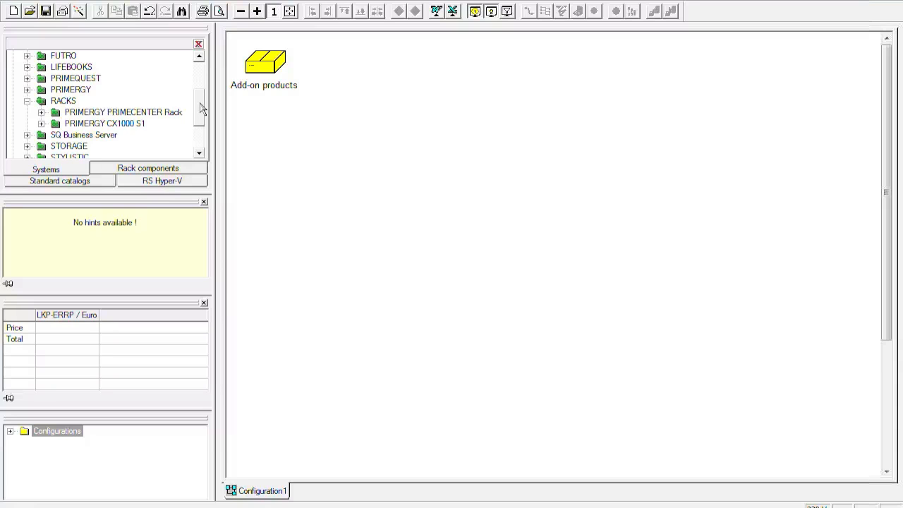
pyautogui.moveTo(182, 110)
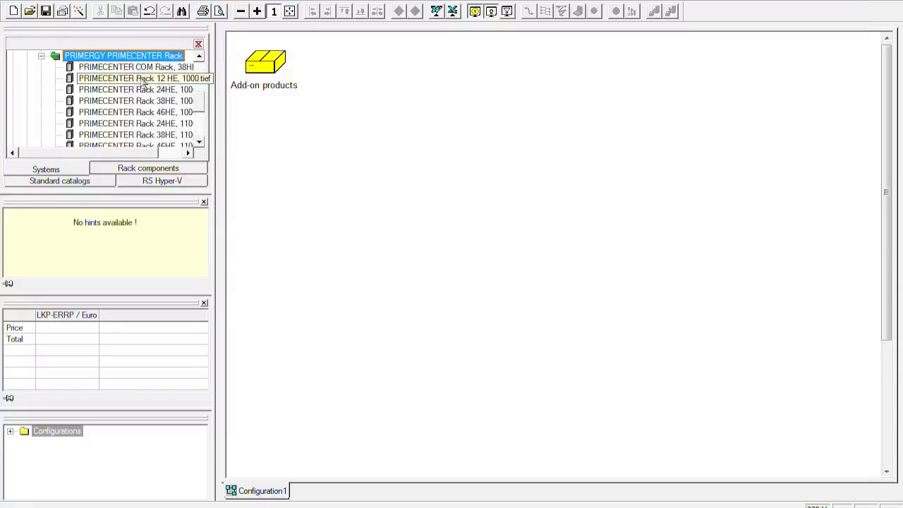
pyautogui.click(136, 79)
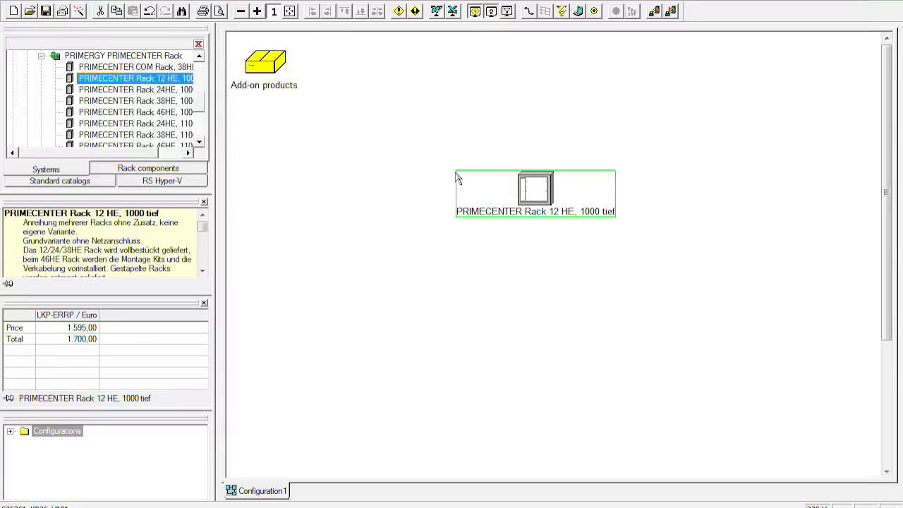
pyautogui.moveTo(480, 184)
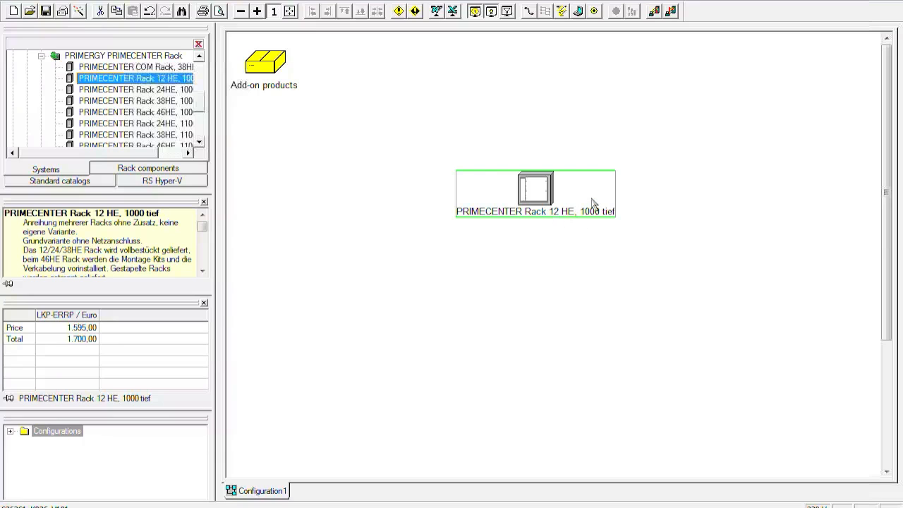
pyautogui.moveTo(600, 191)
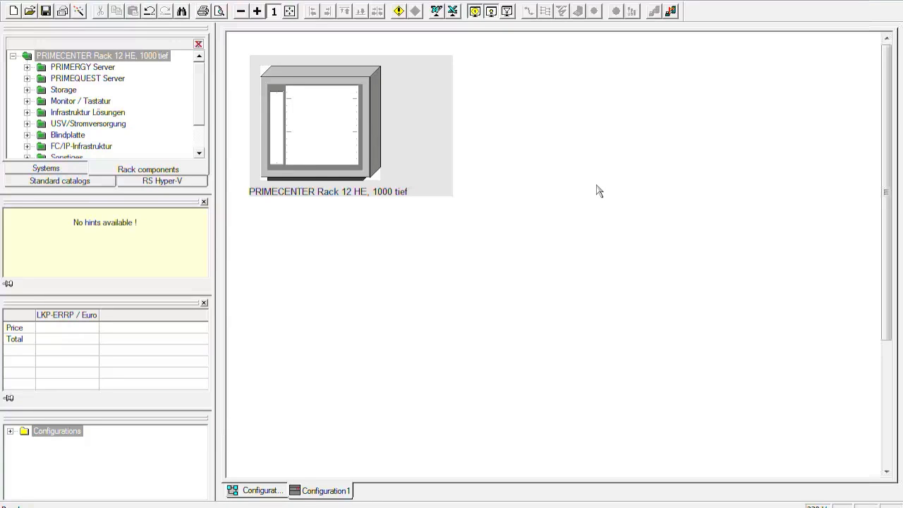
pyautogui.moveTo(588, 187)
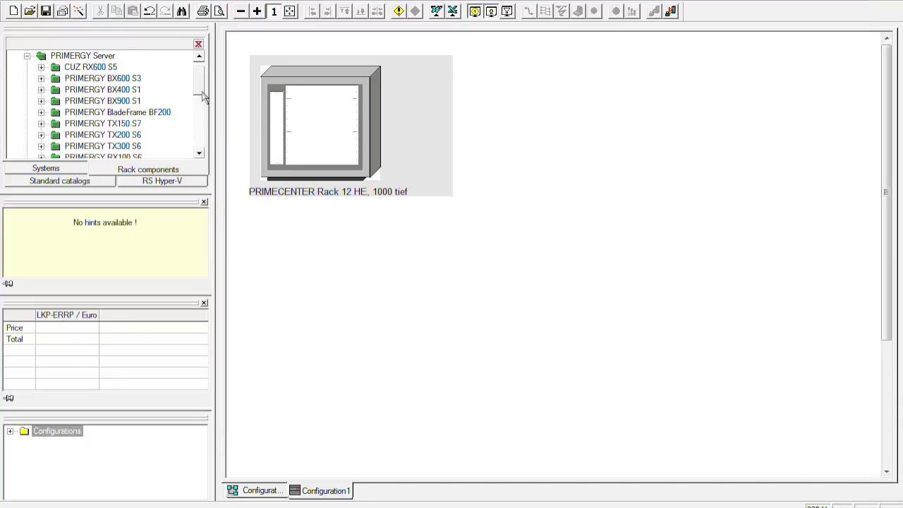
# Step: Mount a PY RX300S6 12x2.5 gold SV server from the RX300 S6 models into the rack
pyautogui.scroll(-3)
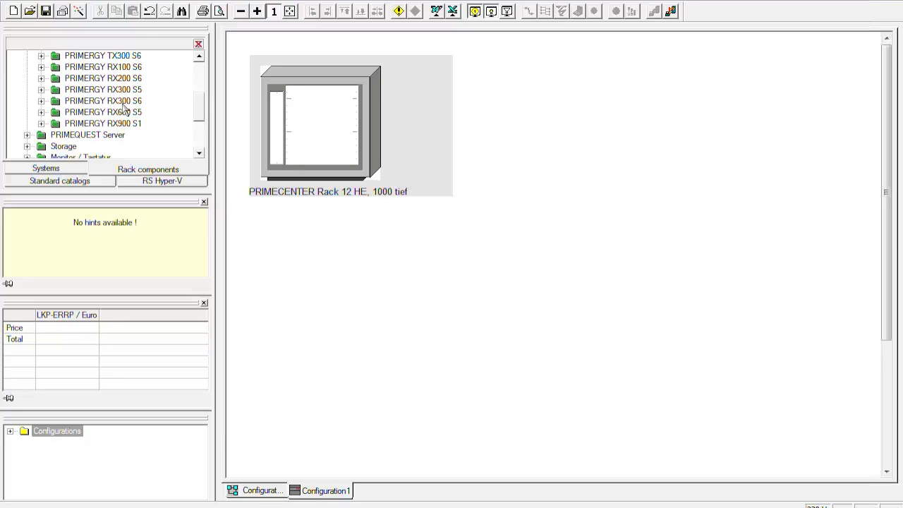
pyautogui.click(105, 100)
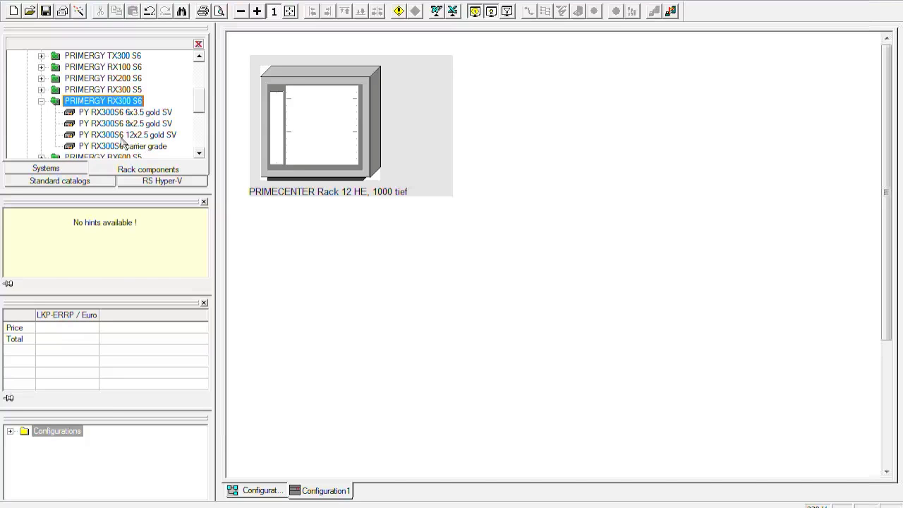
pyautogui.click(135, 136)
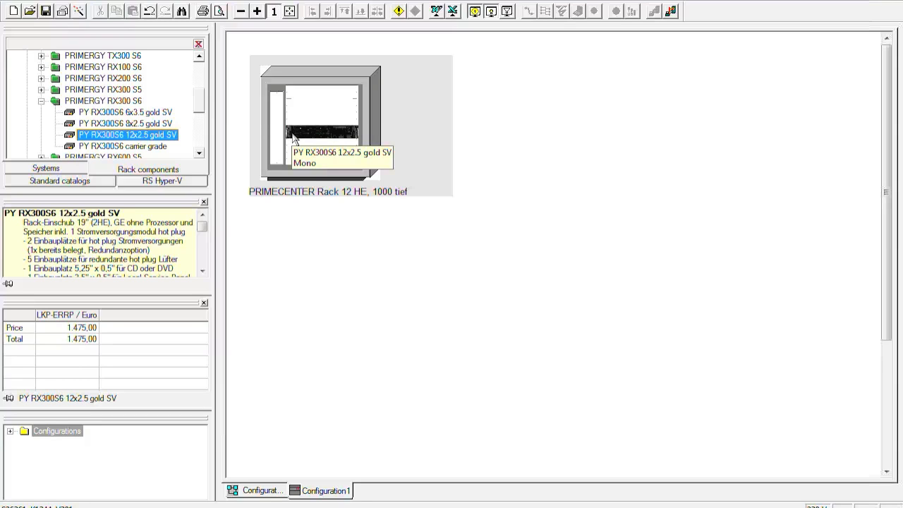
pyautogui.moveTo(318, 135)
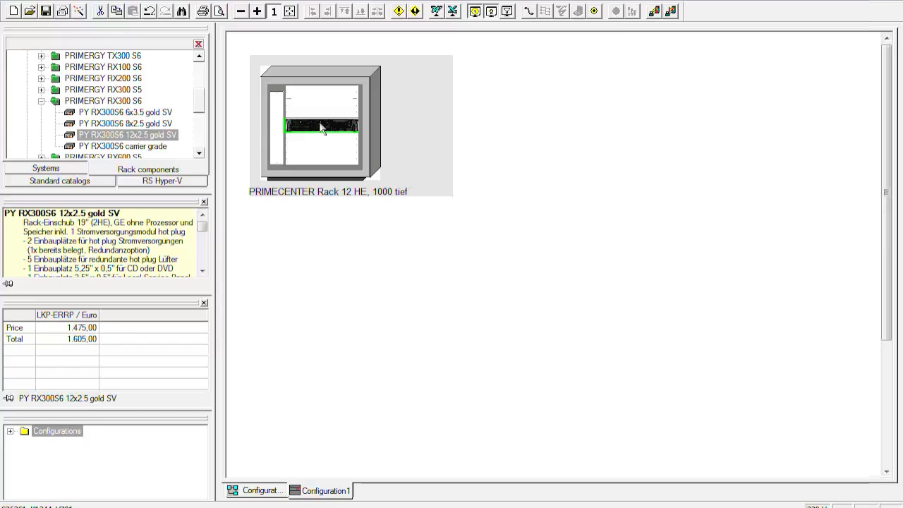
pyautogui.moveTo(326, 133)
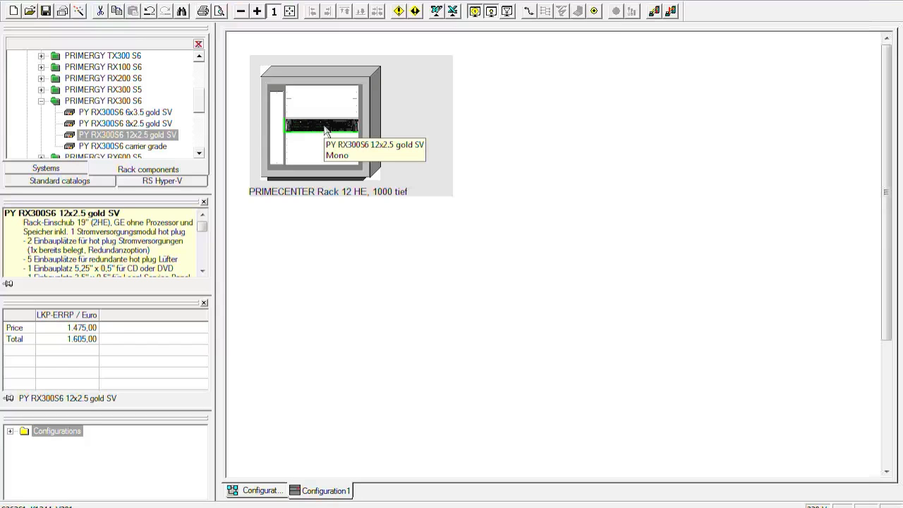
pyautogui.moveTo(336, 131)
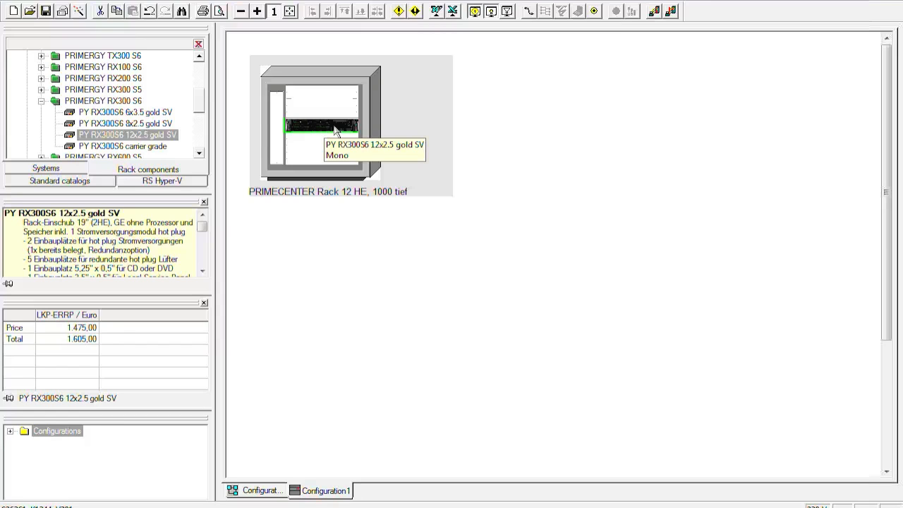
pyautogui.moveTo(355, 134)
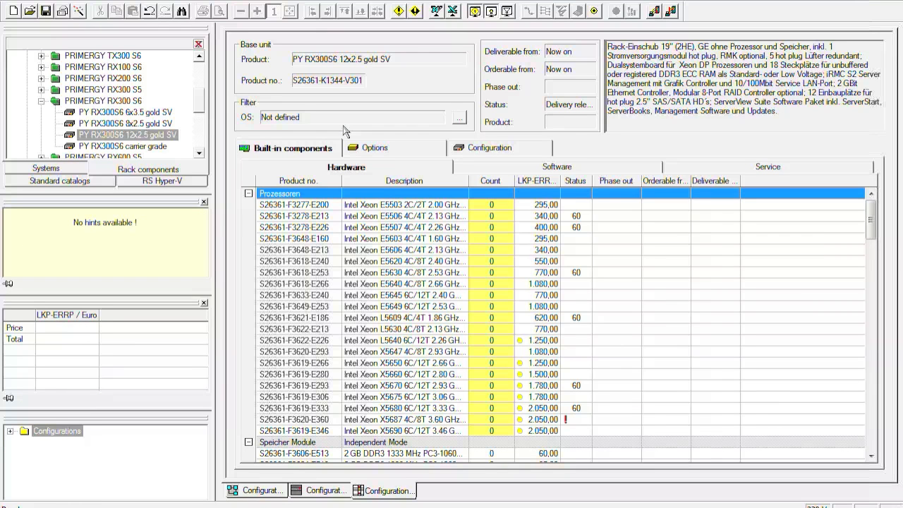
pyautogui.moveTo(351, 126)
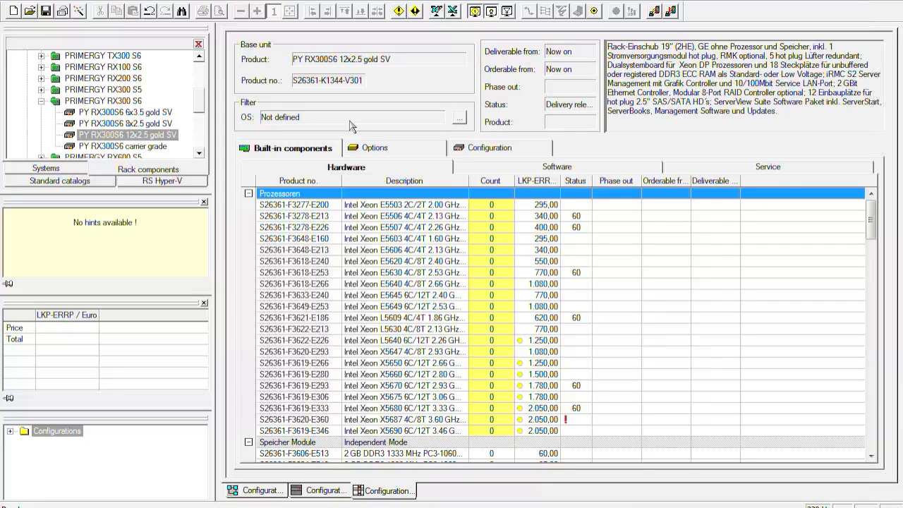
pyautogui.moveTo(459, 118)
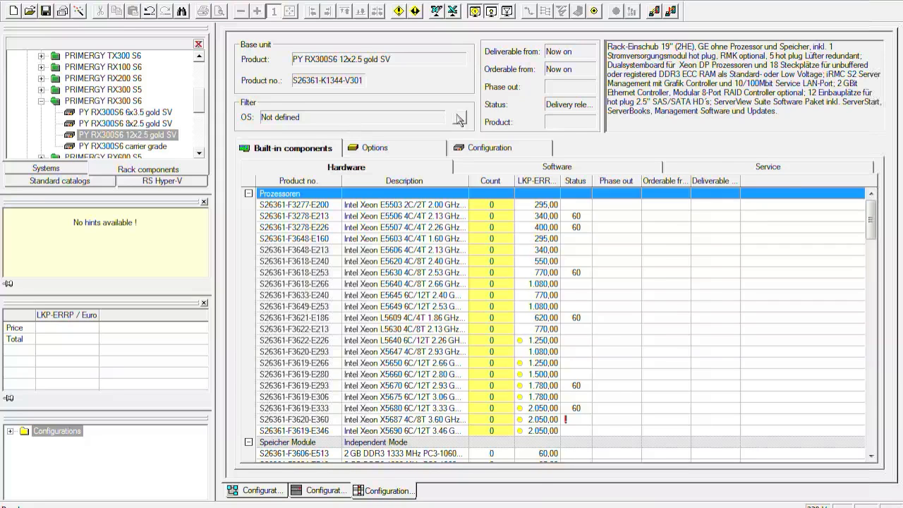
pyautogui.moveTo(457, 119)
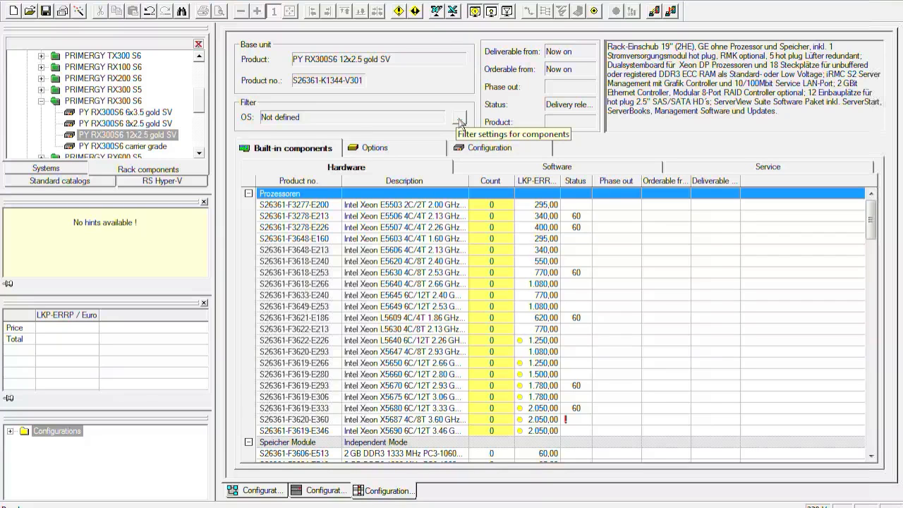
# Step: Filter the RX300S6 built-in components to Windows Server 2008 and review the compatible parts
pyautogui.click(457, 118)
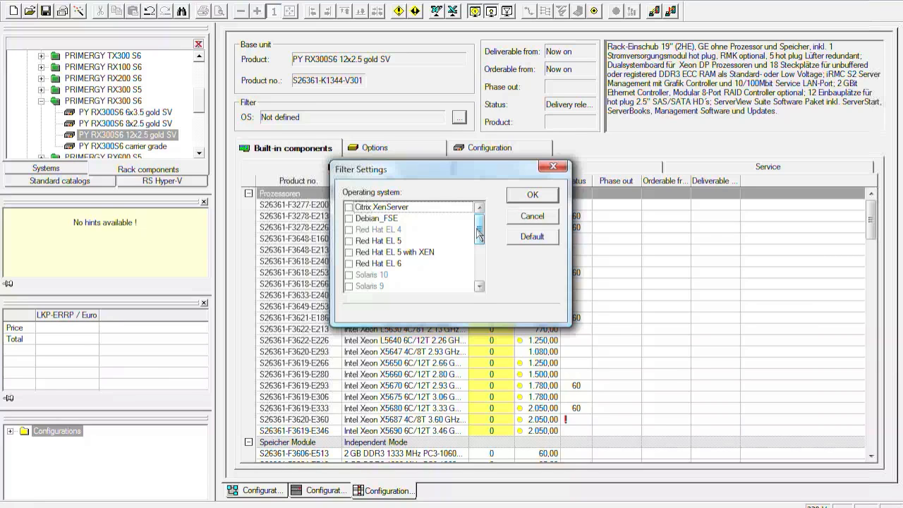
pyautogui.moveTo(477, 234)
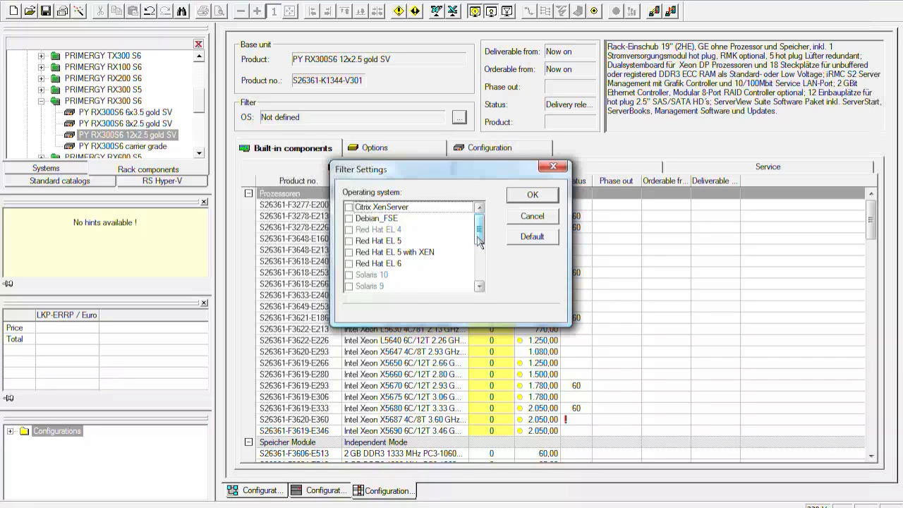
pyautogui.scroll(-3)
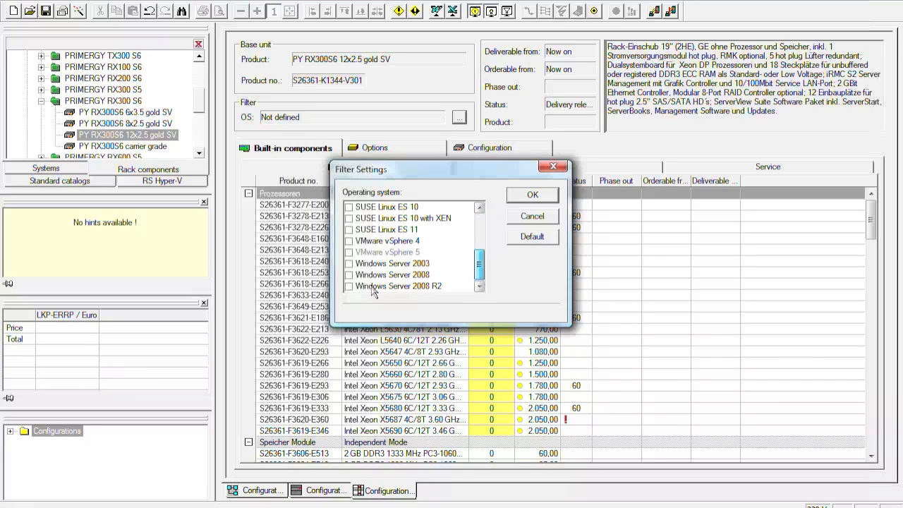
pyautogui.click(348, 273)
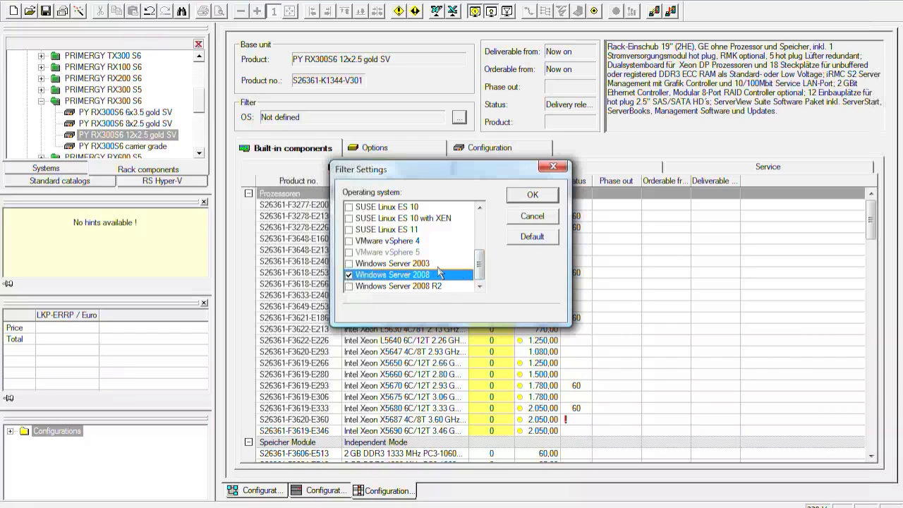
pyautogui.click(532, 195)
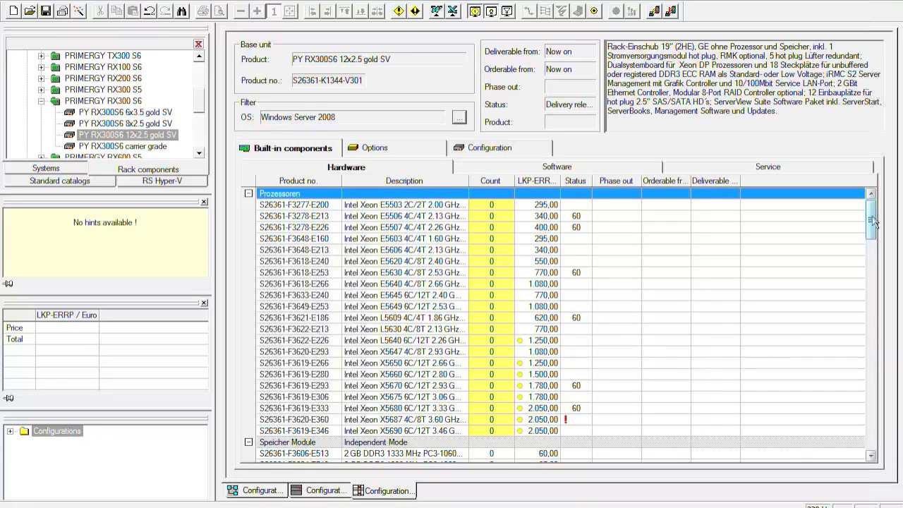
pyautogui.scroll(-3)
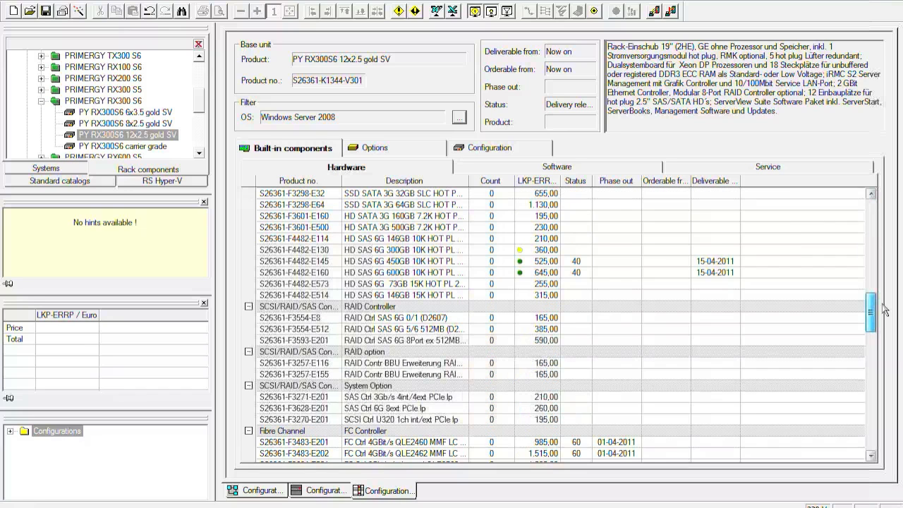
pyautogui.scroll(-3)
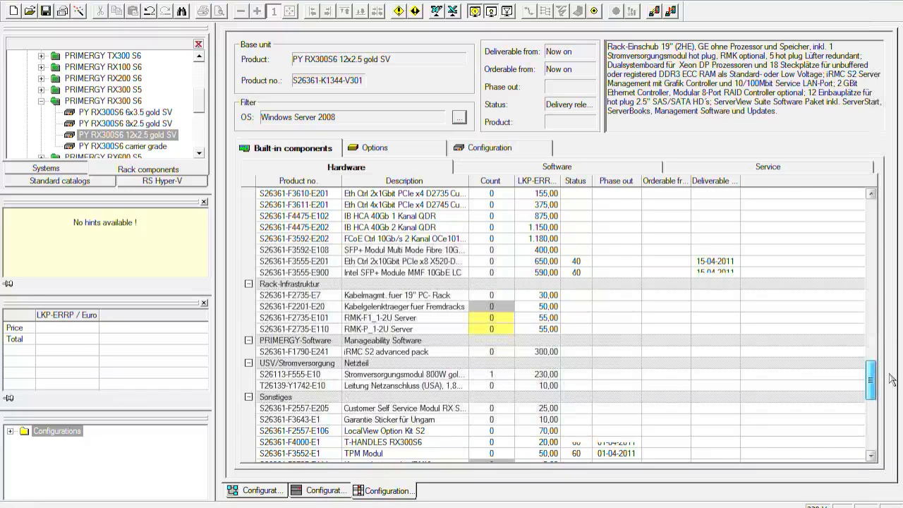
pyautogui.scroll(-3)
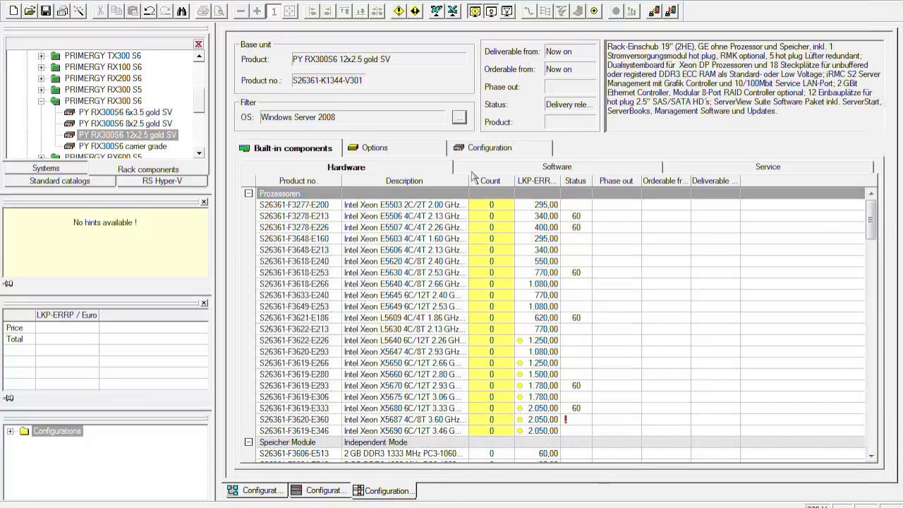
pyautogui.click(459, 117)
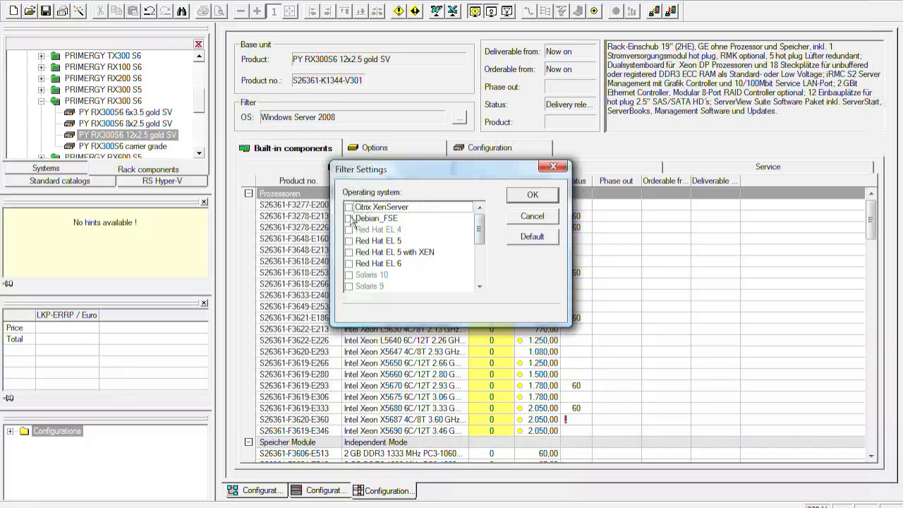
pyautogui.click(532, 195)
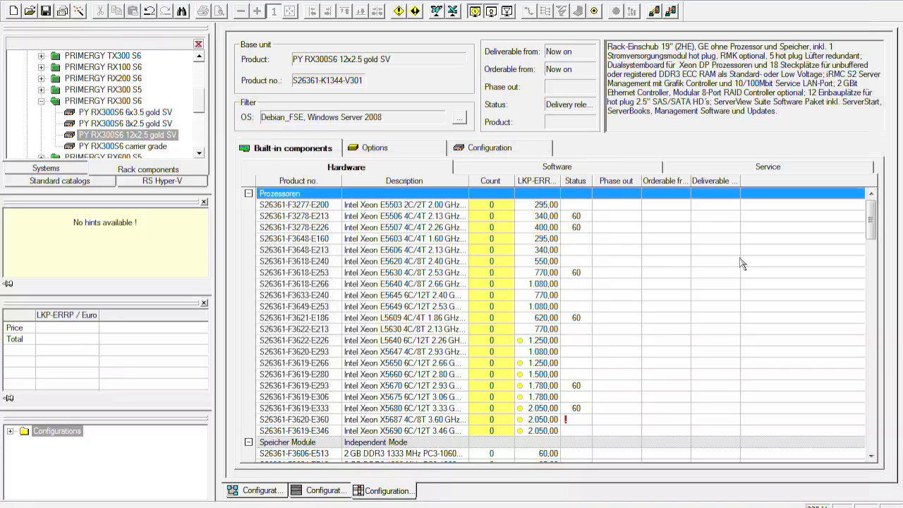
pyautogui.scroll(-3)
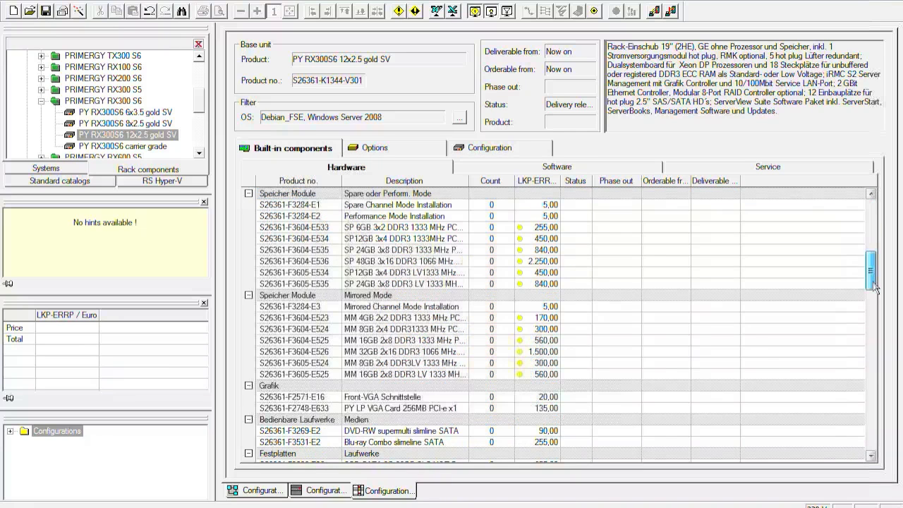
pyautogui.scroll(-3)
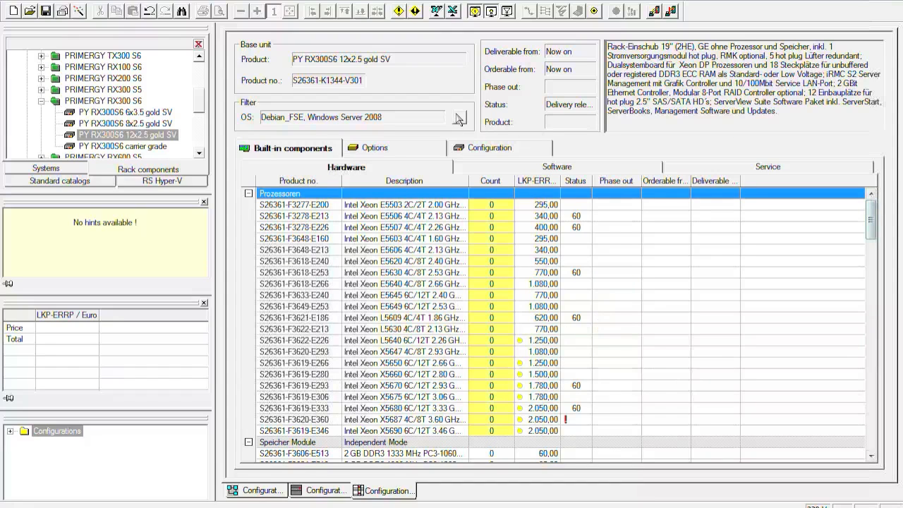
pyautogui.click(459, 117)
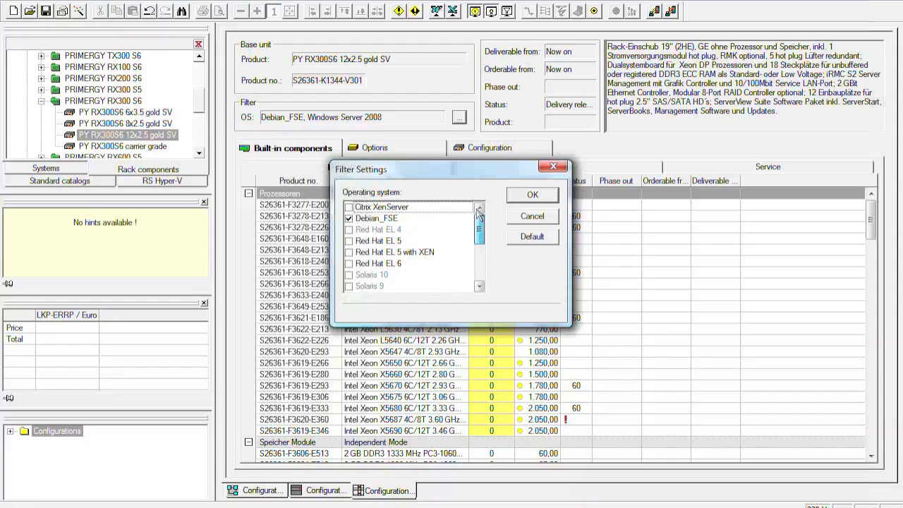
pyautogui.click(532, 194)
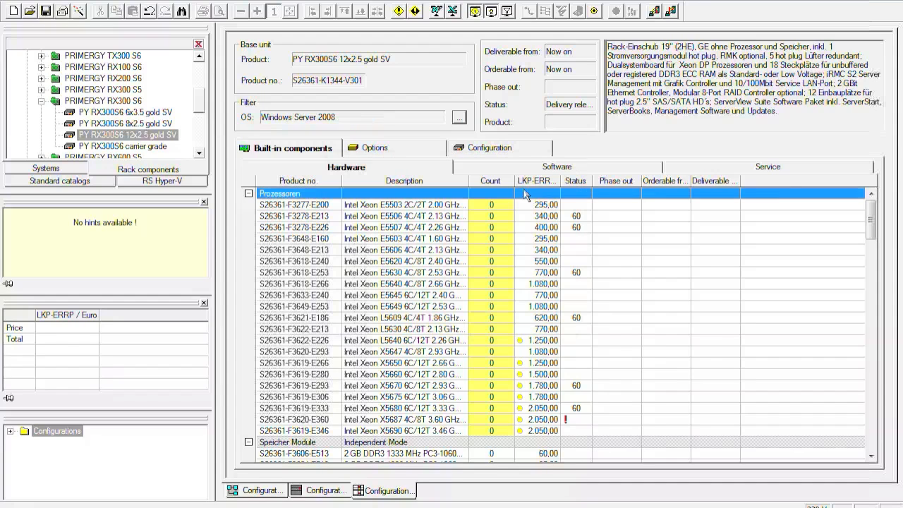
pyautogui.moveTo(501, 337)
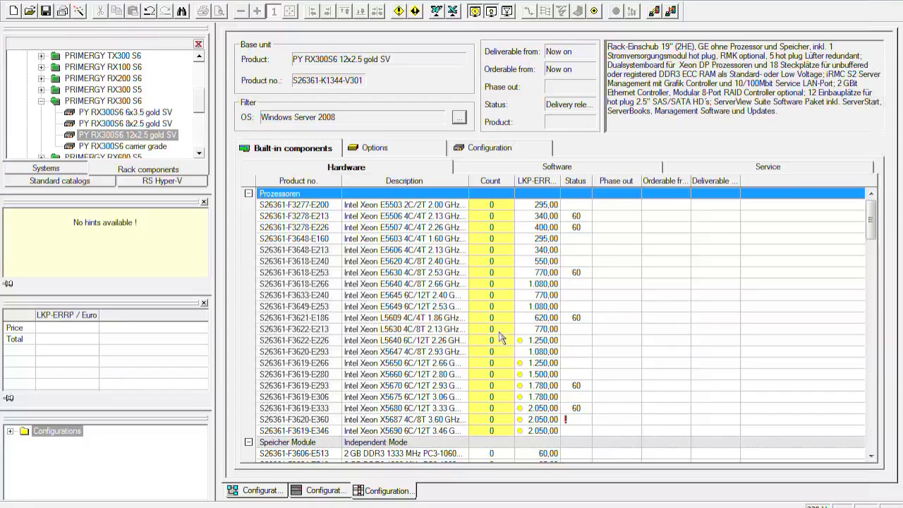
pyautogui.moveTo(491, 220)
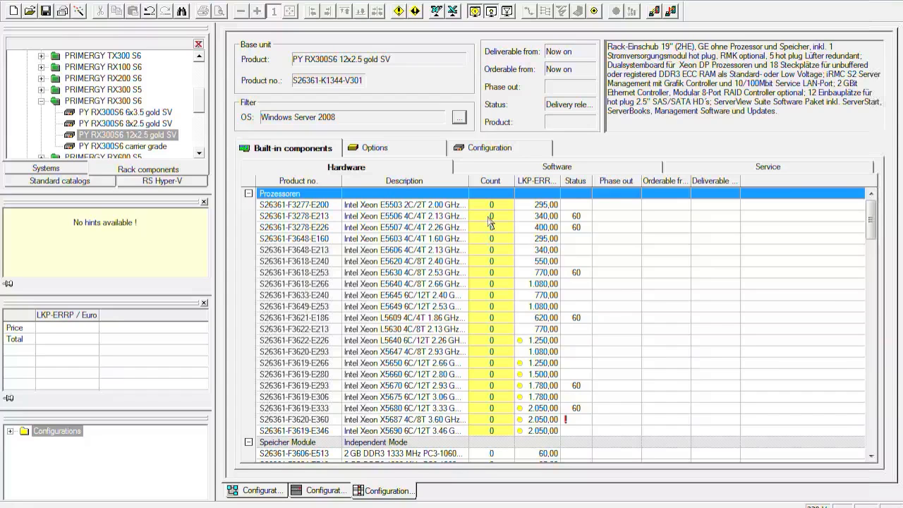
pyautogui.moveTo(499, 384)
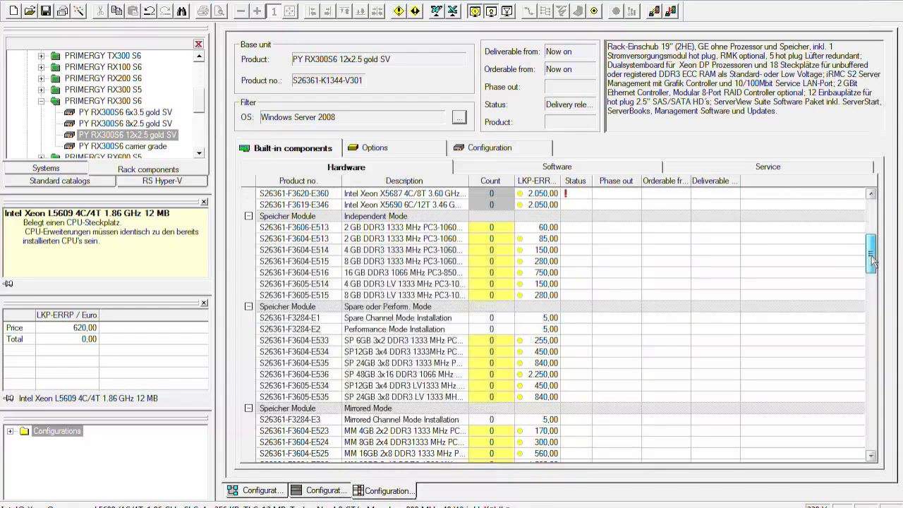
# Step: Add two SP12GB 3x4 DDR3 memory kits installed in Performance Mode
pyautogui.scroll(-3)
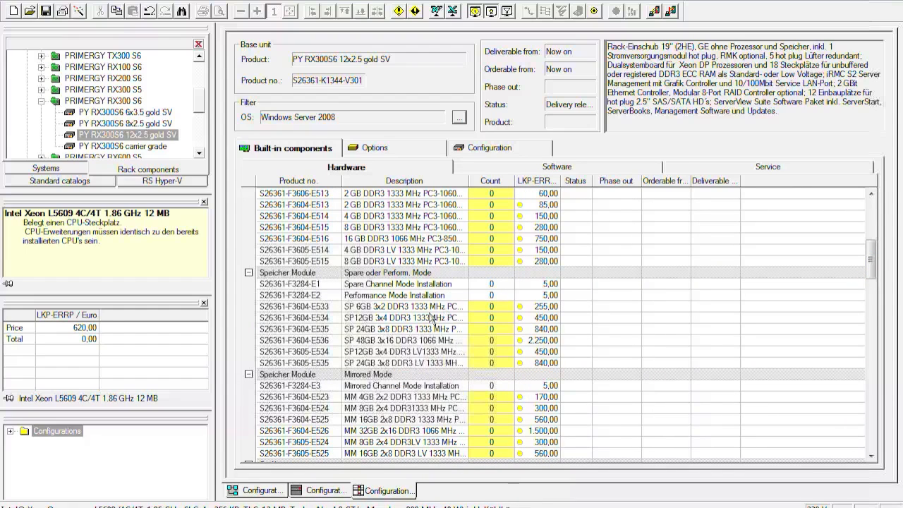
pyautogui.moveTo(501, 306)
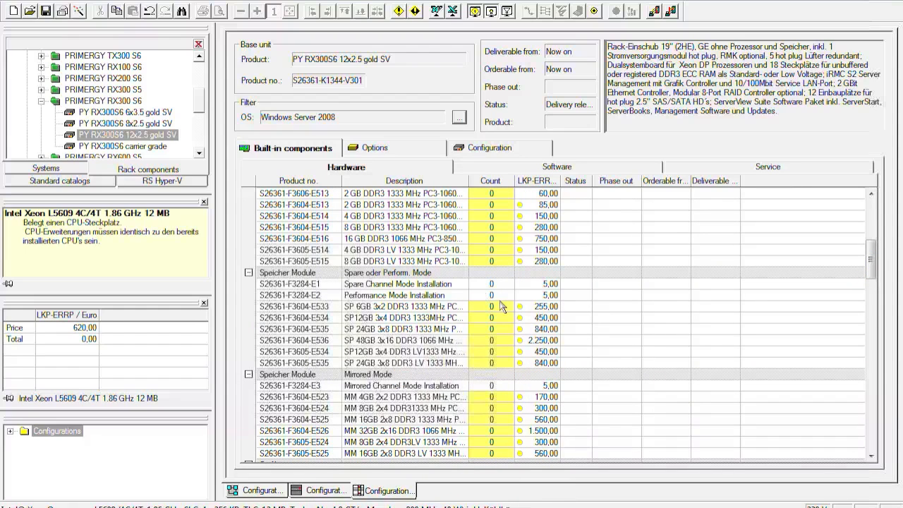
pyautogui.click(398, 295)
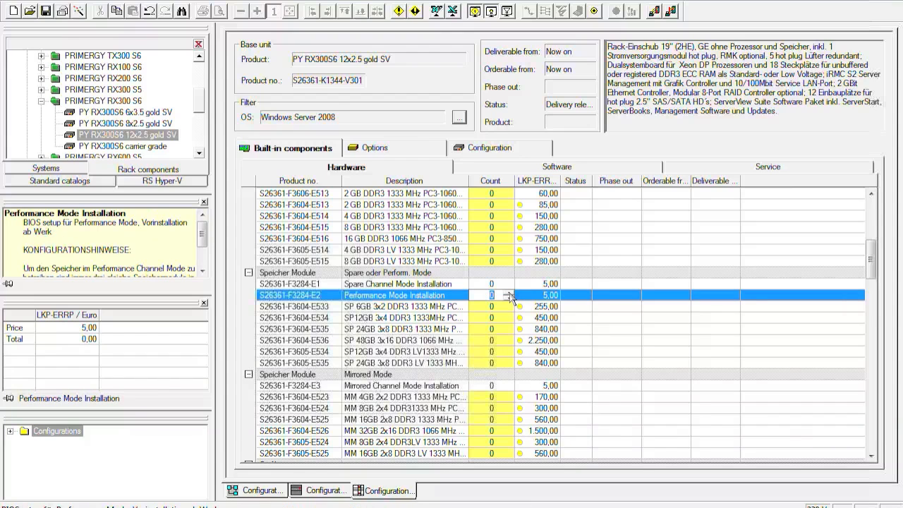
pyautogui.click(507, 292)
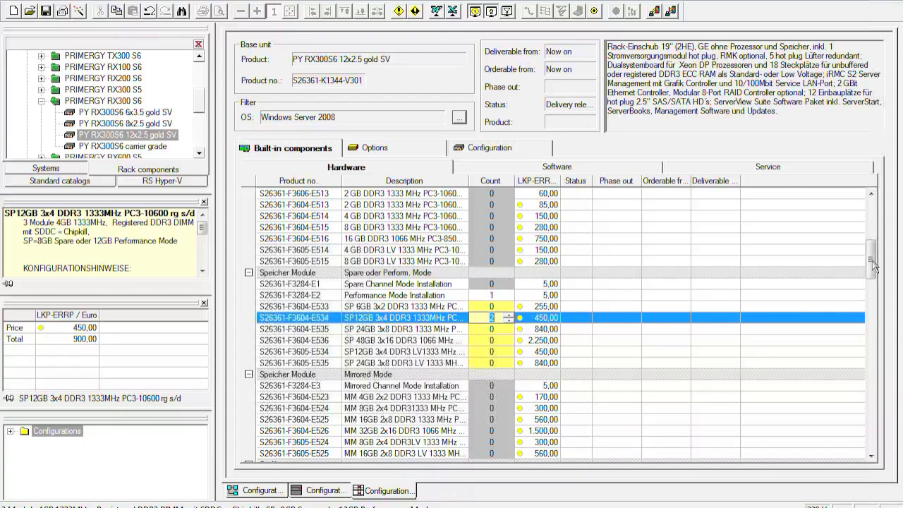
pyautogui.scroll(-3)
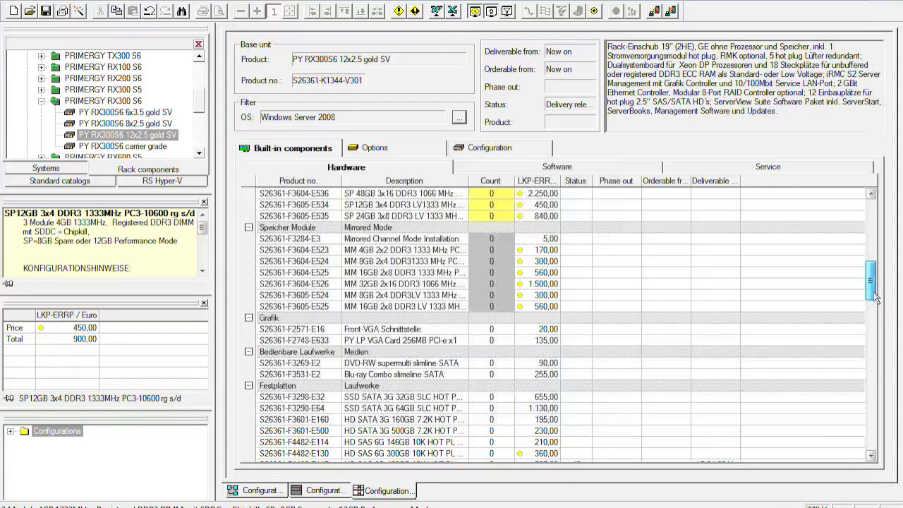
# Step: Add the DVD-RW supermulti slimline SATA drive and the HD SAS 6G 146GB disks
pyautogui.scroll(-3)
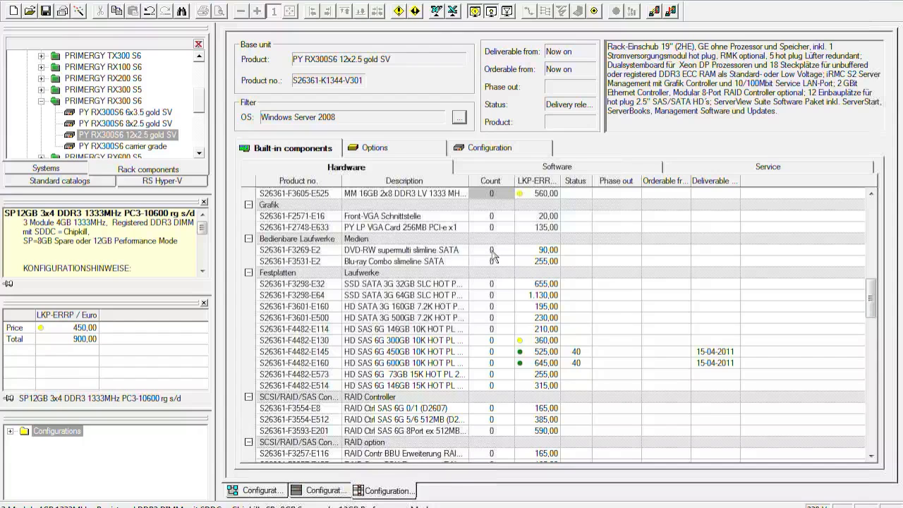
pyautogui.click(405, 250)
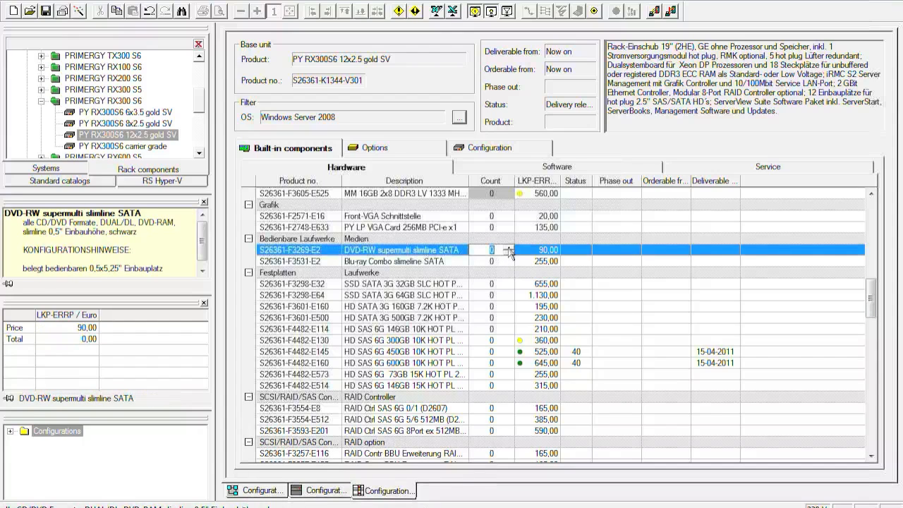
pyautogui.moveTo(505, 266)
pyautogui.write('1')
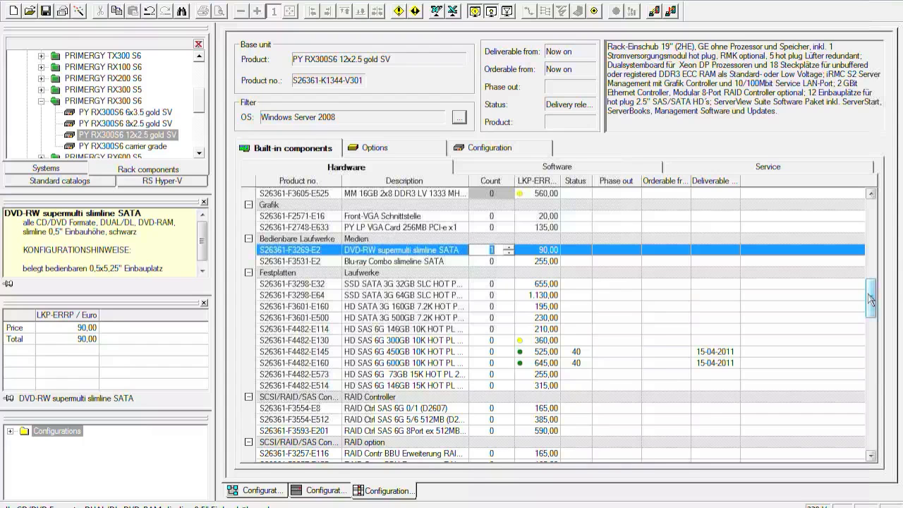
pyautogui.scroll(-3)
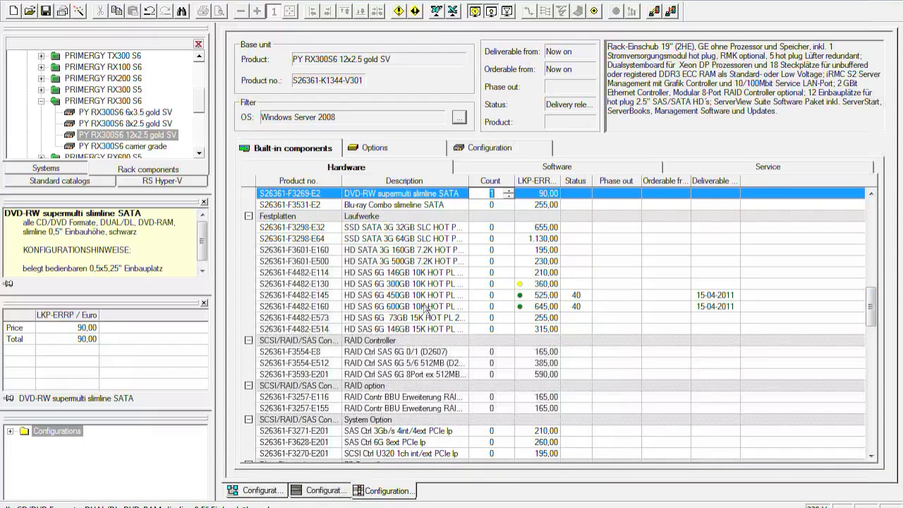
pyautogui.moveTo(491, 296)
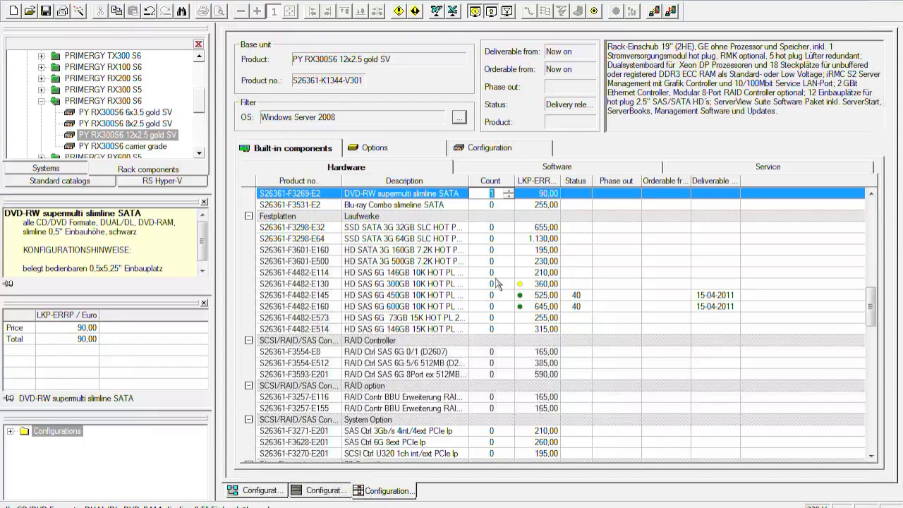
pyautogui.click(403, 272)
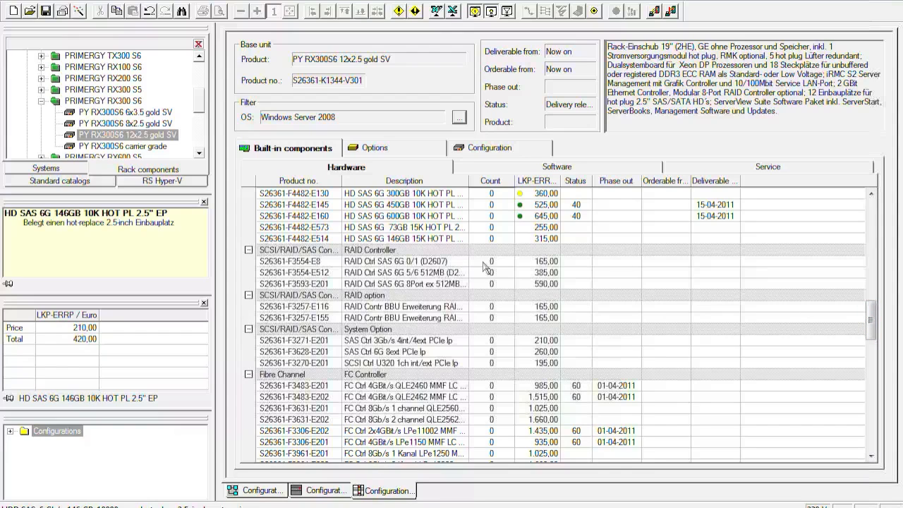
# Step: Add one RAID Ctrl SAS 6G 5/6 512MB controller and continue down the component list
pyautogui.click(404, 272)
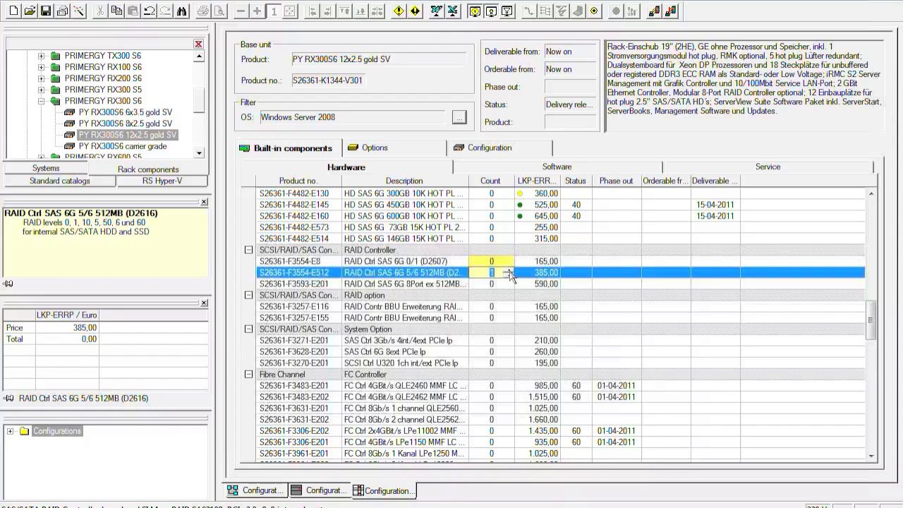
pyautogui.click(507, 272)
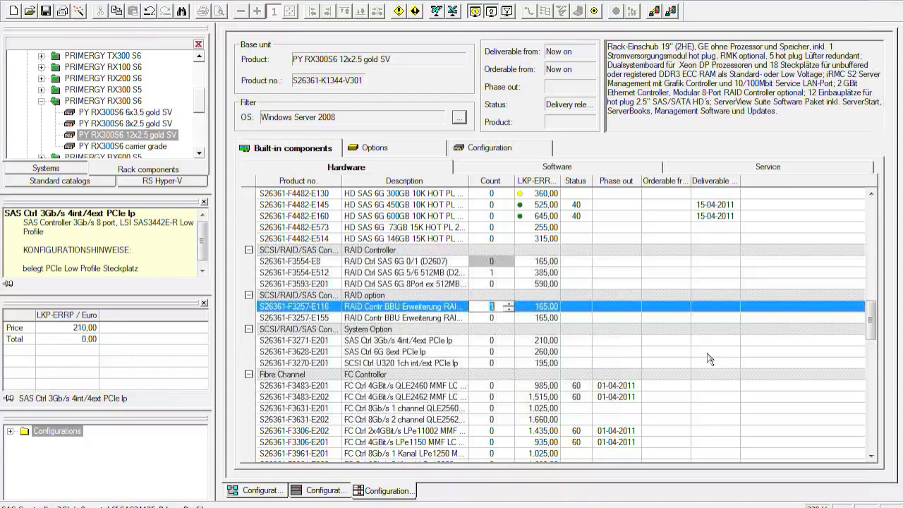
pyautogui.scroll(-3)
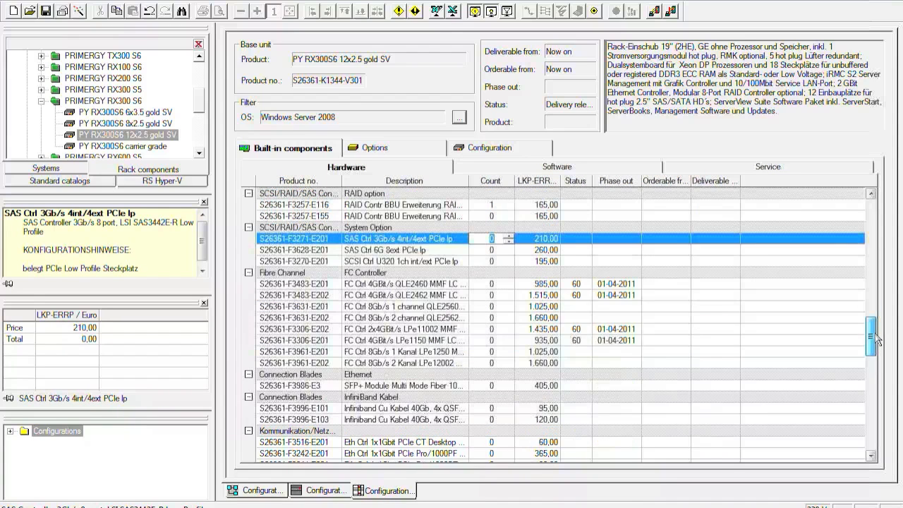
pyautogui.scroll(-3)
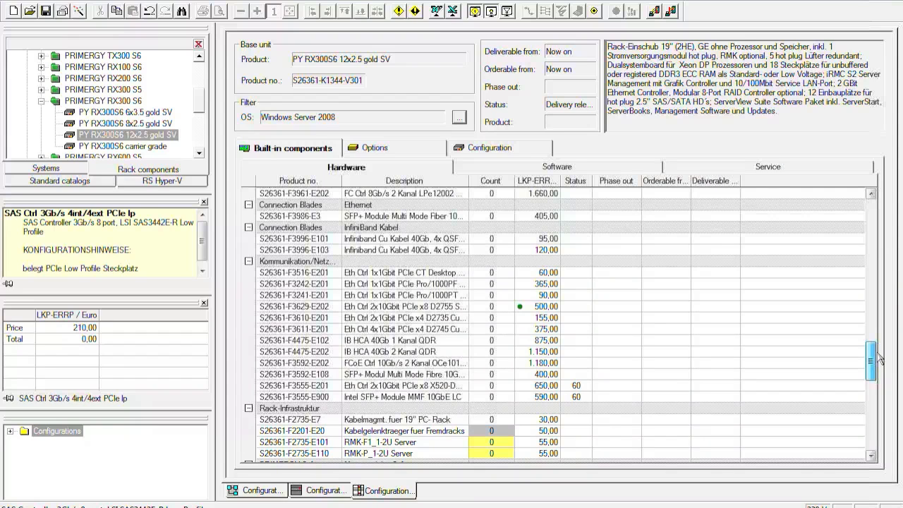
pyautogui.scroll(-3)
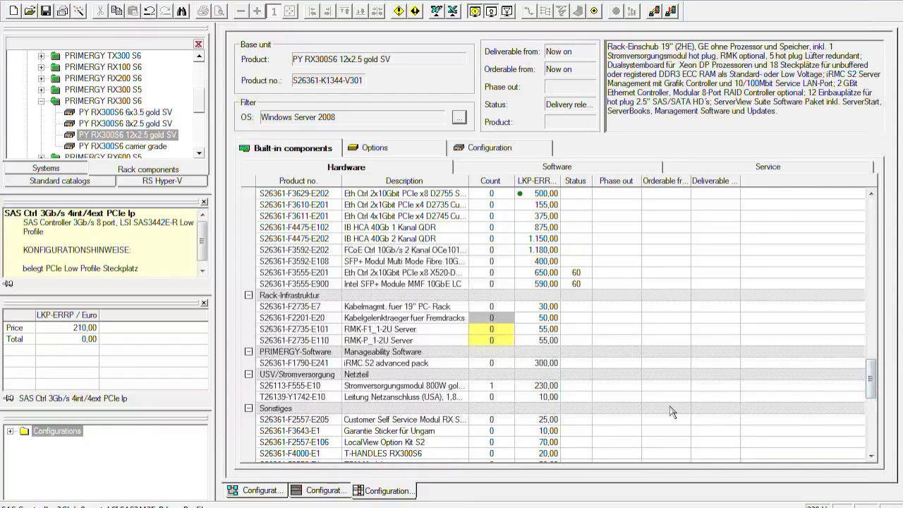
pyautogui.moveTo(498, 352)
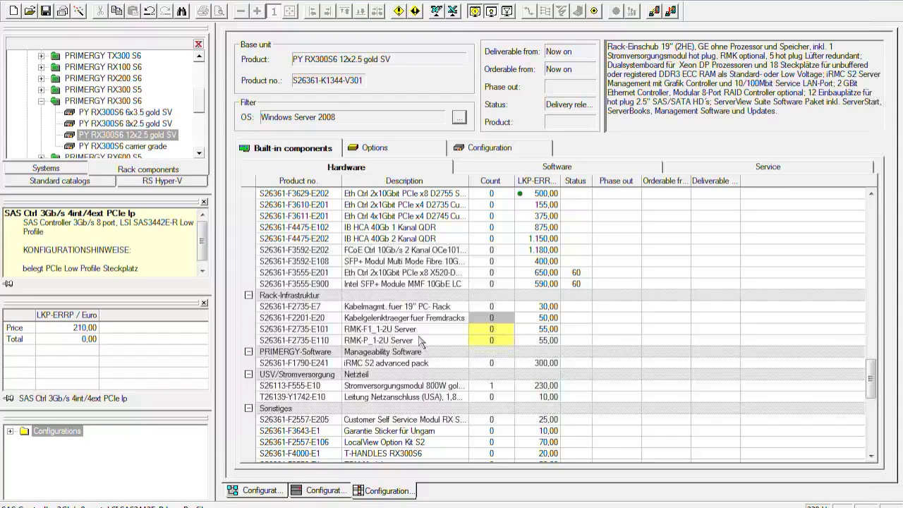
# Step: Add one RMK-F1_1-2U telescopic rail kit and the Kabelmangmt. fuer 19" PC-Rack
pyautogui.click(380, 328)
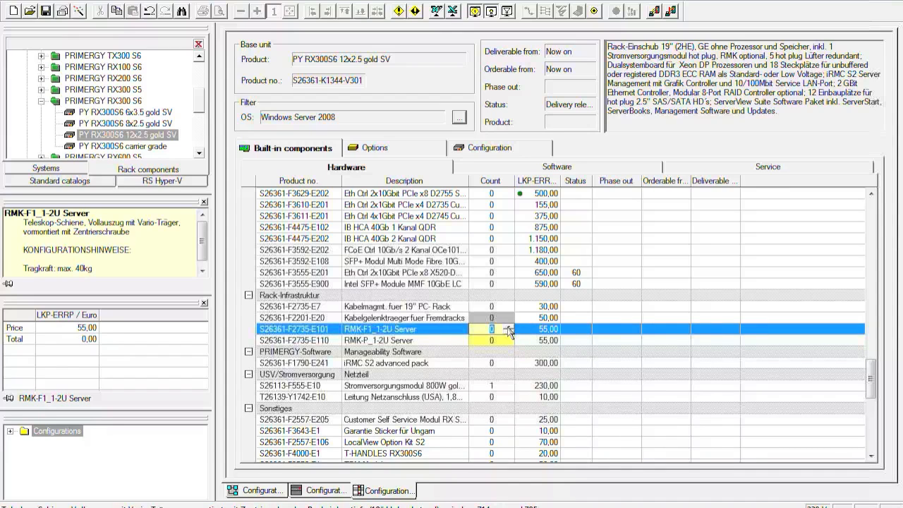
pyautogui.click(508, 326)
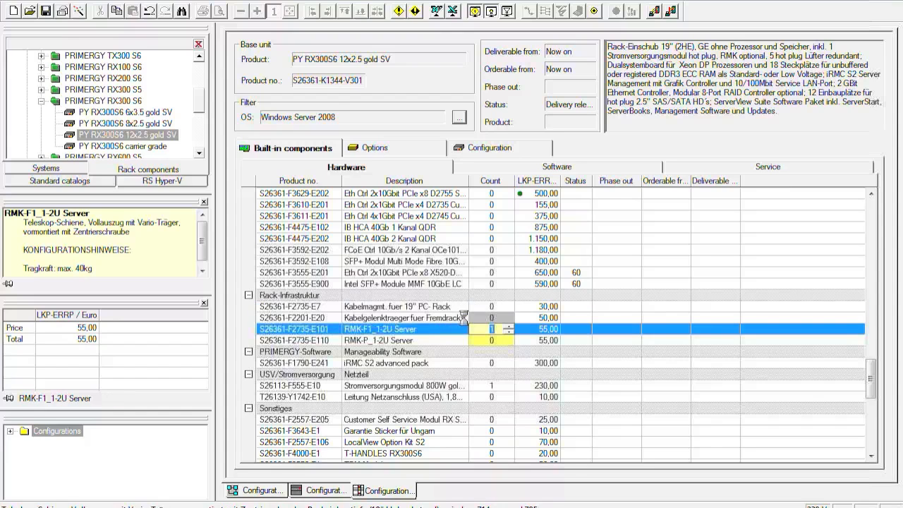
pyautogui.click(404, 306)
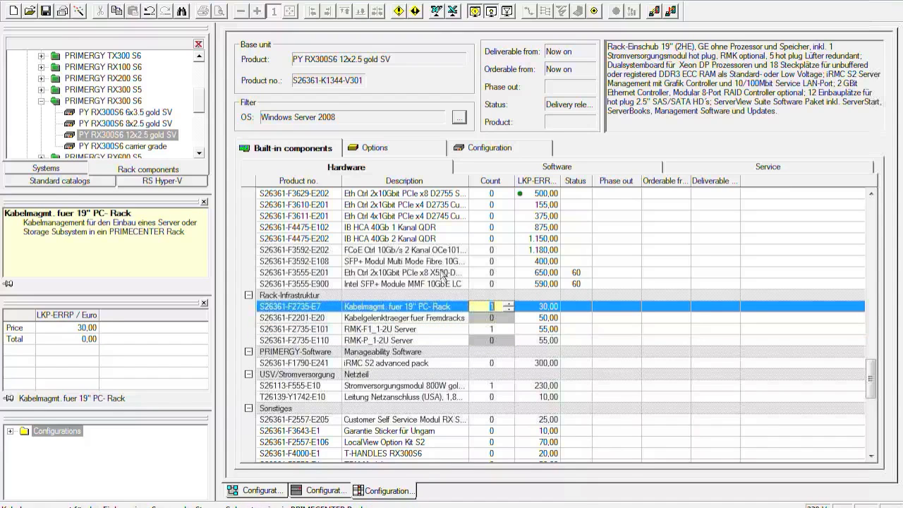
pyautogui.click(404, 272)
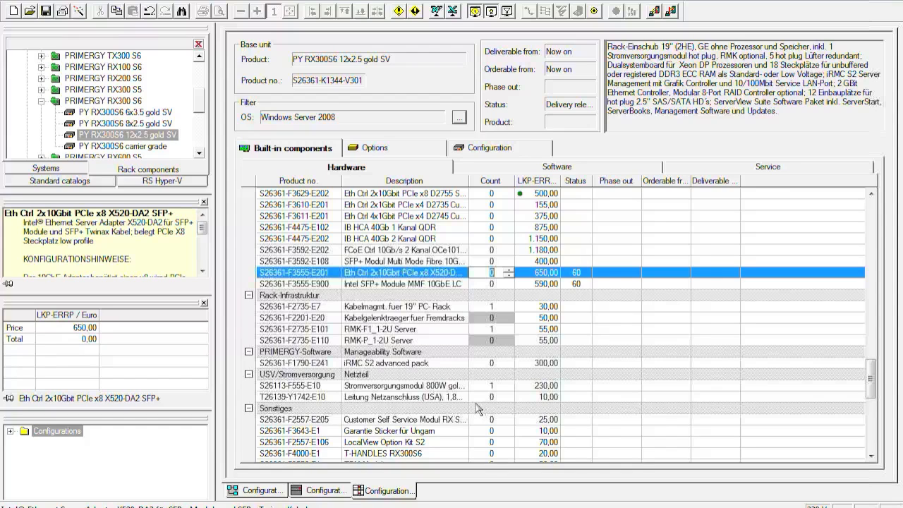
pyautogui.moveTo(467, 409)
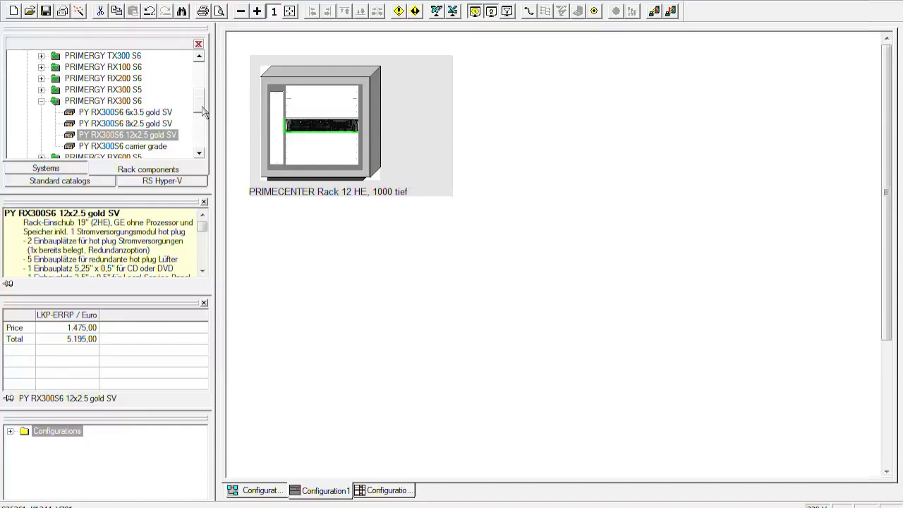
# Step: Place an ETERNUS DX80 BASE 2x FC Controller 4G2P storage shelf into the rack
pyautogui.scroll(-3)
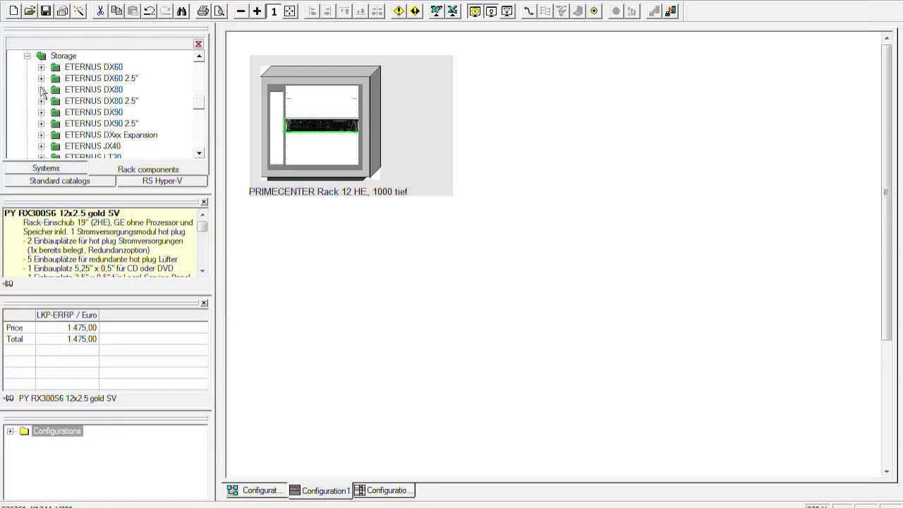
pyautogui.moveTo(98, 99)
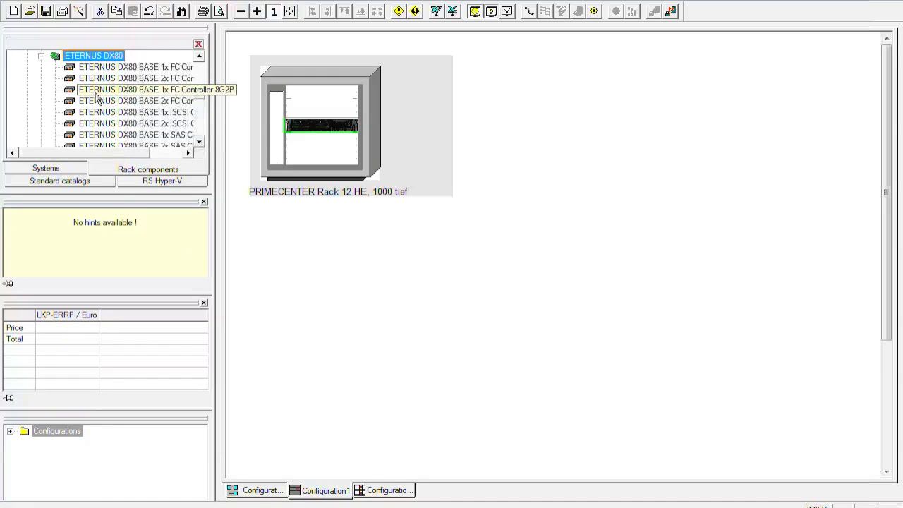
pyautogui.moveTo(153, 96)
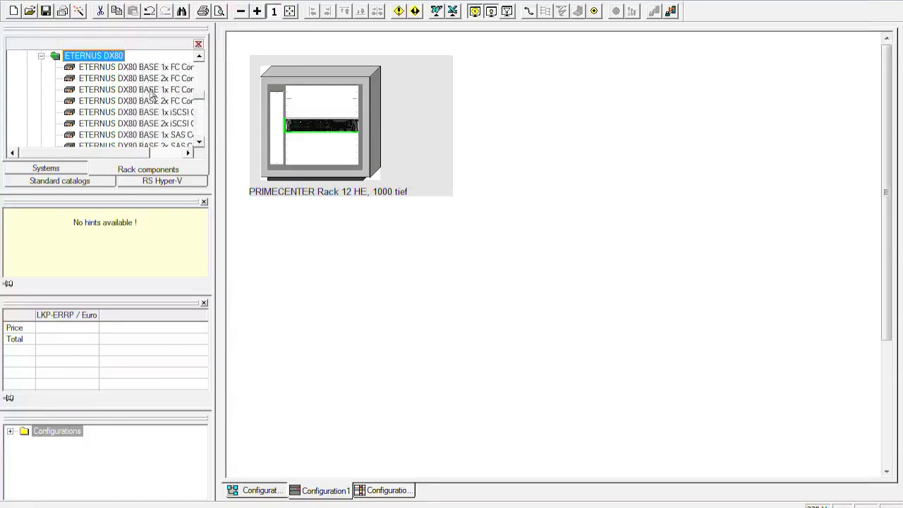
pyautogui.click(136, 79)
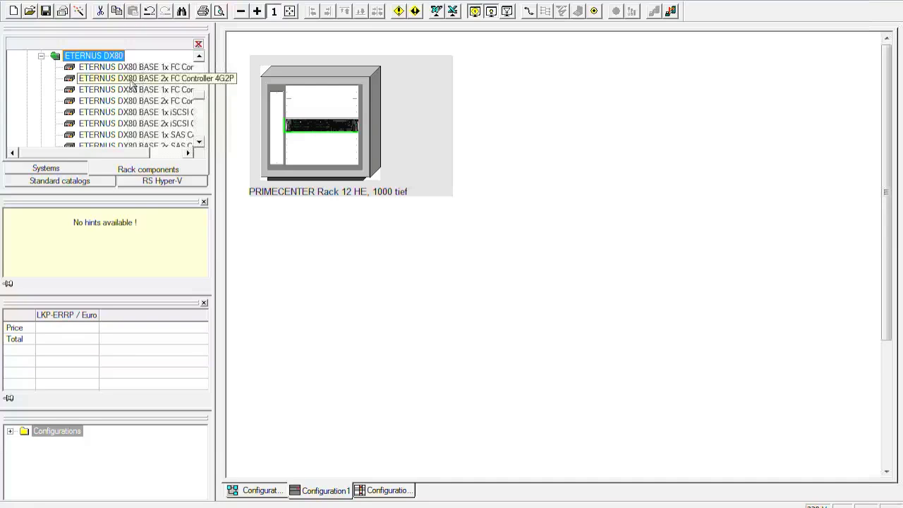
pyautogui.click(155, 79)
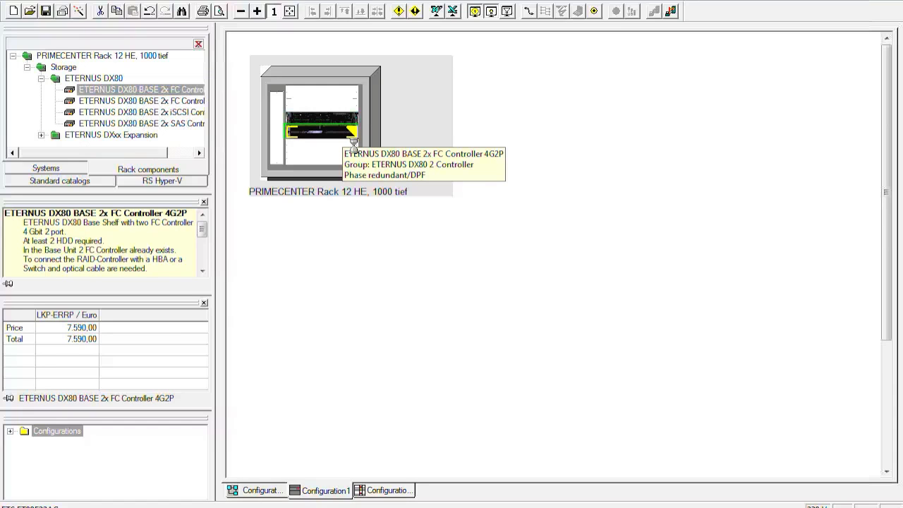
# Step: Set the DX80's DX SAS HD 300GB 15k count to 10 and return to the rack view
pyautogui.doubleClick(141, 90)
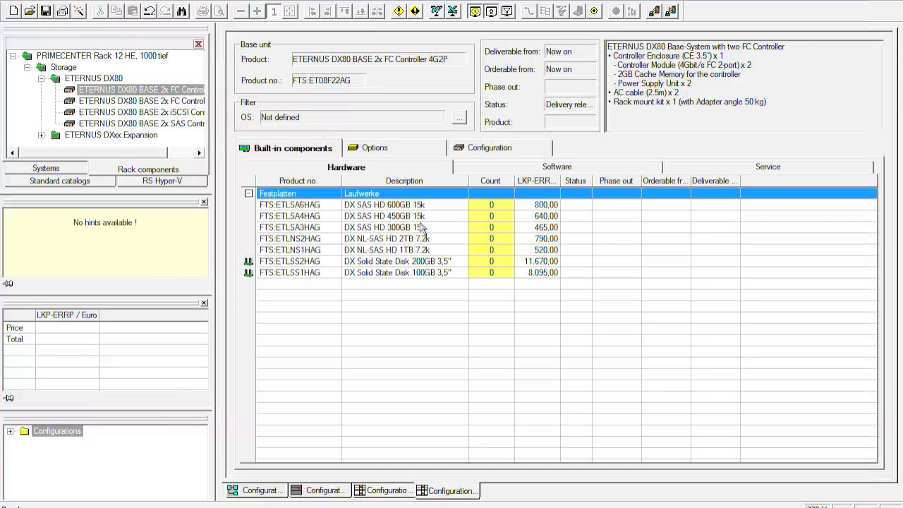
pyautogui.moveTo(440, 263)
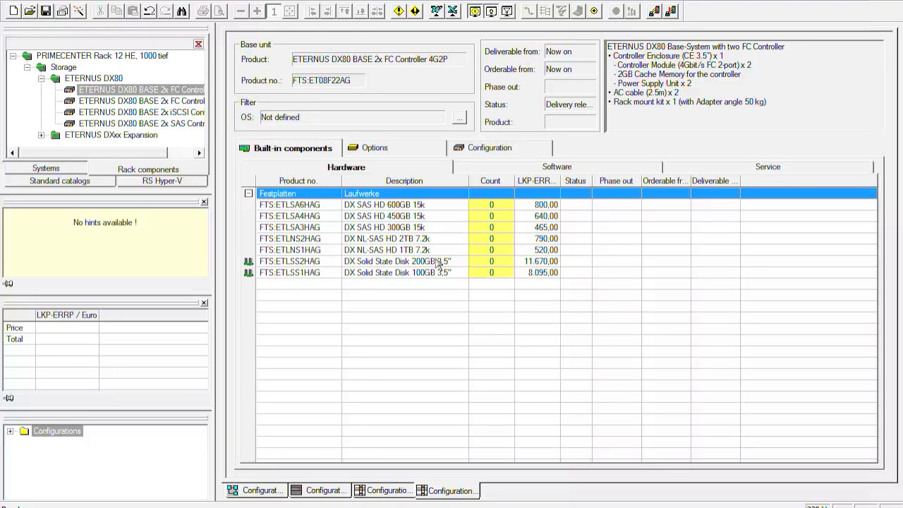
pyautogui.moveTo(474, 226)
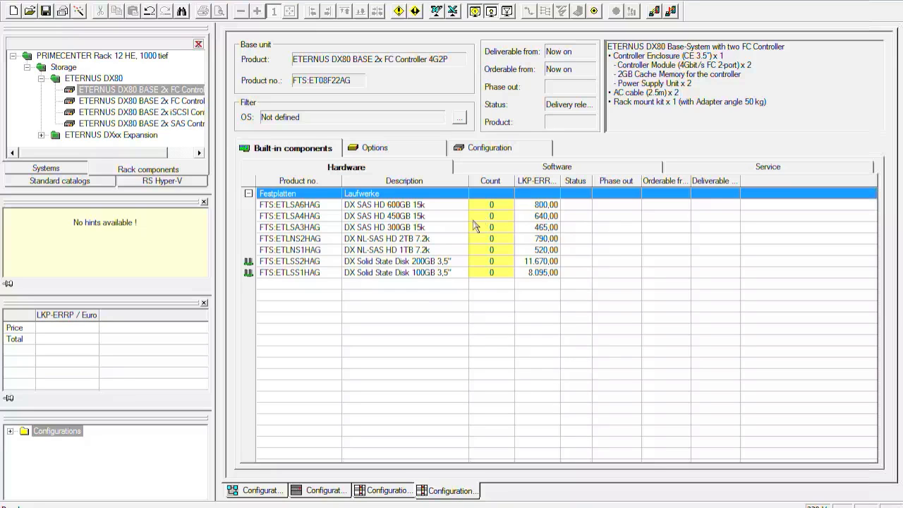
pyautogui.moveTo(497, 238)
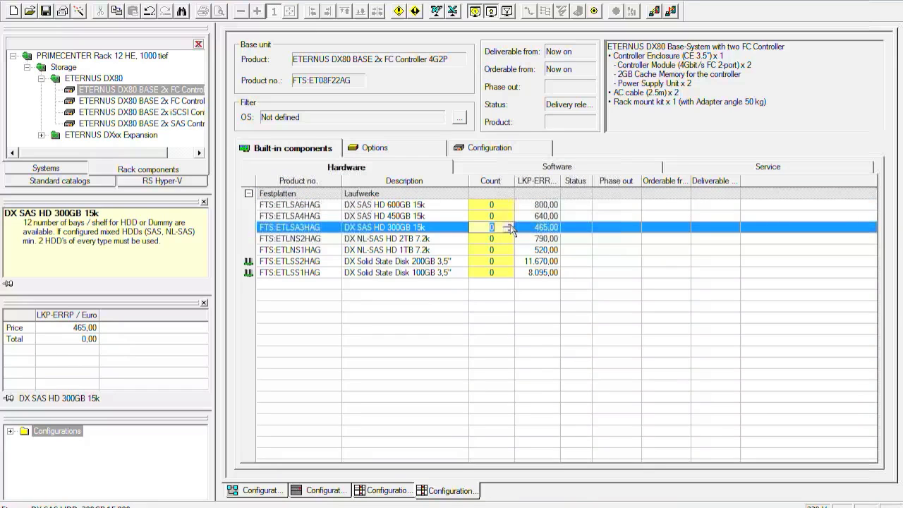
pyautogui.click(491, 225)
pyautogui.write('10')
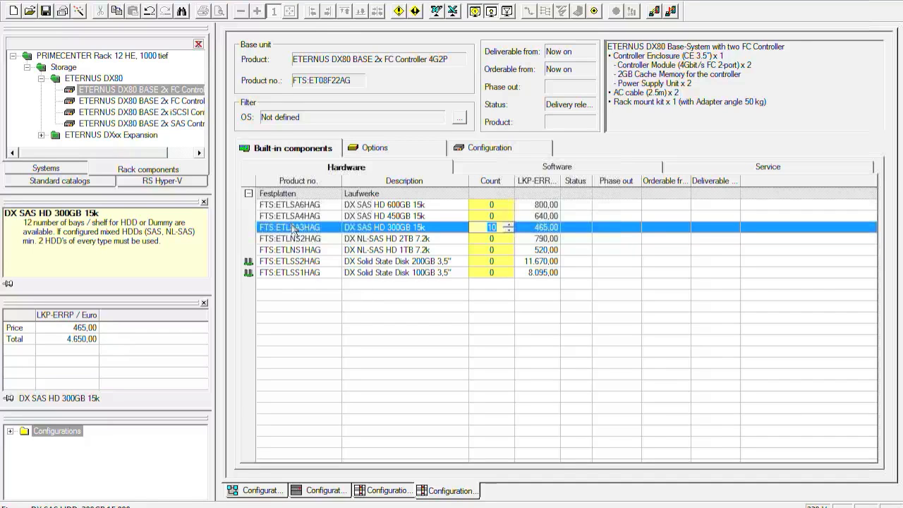
pyautogui.moveTo(342, 295)
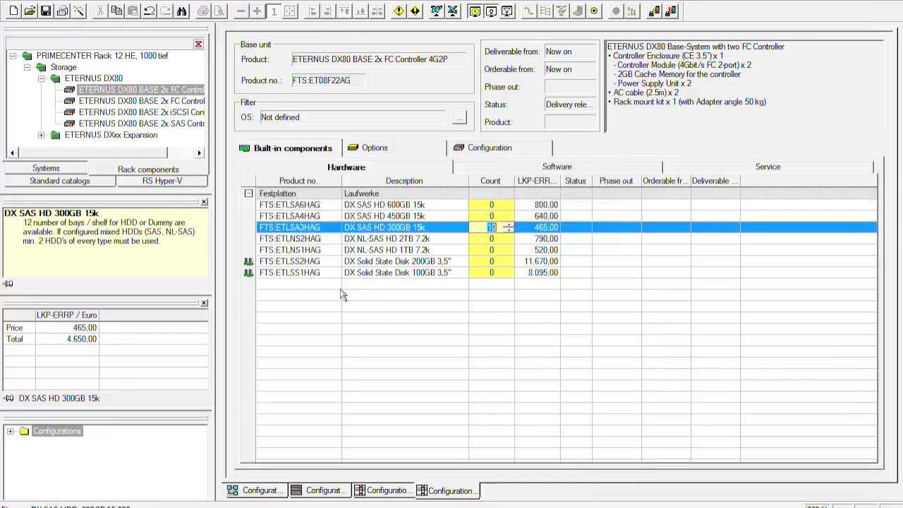
pyautogui.moveTo(444, 266)
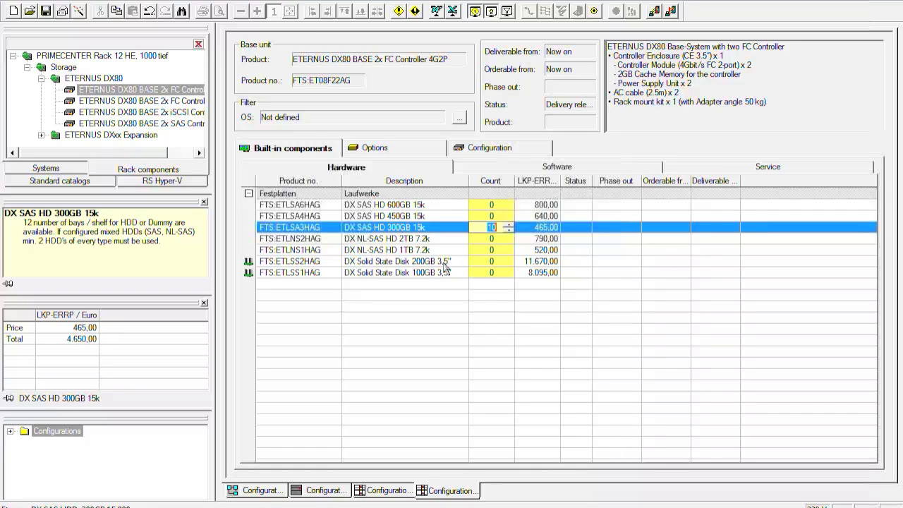
pyautogui.moveTo(330, 246)
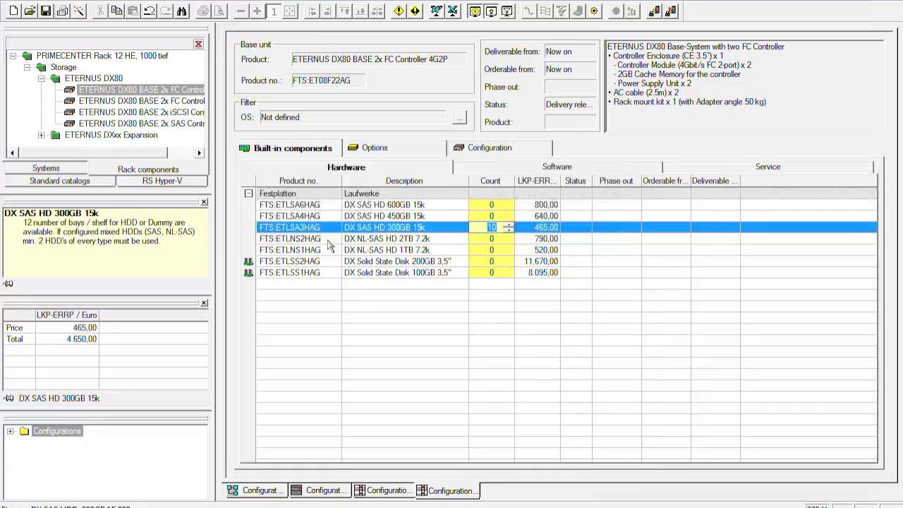
pyautogui.moveTo(403, 491)
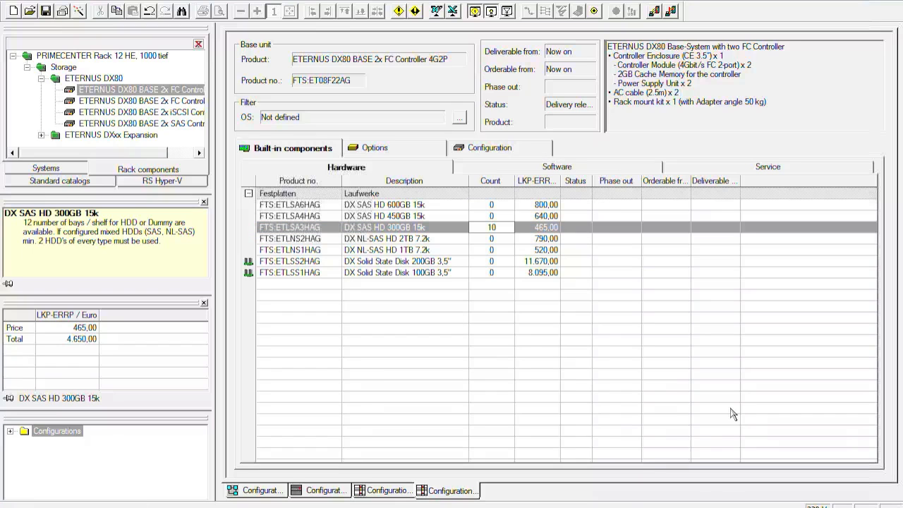
pyautogui.moveTo(381, 454)
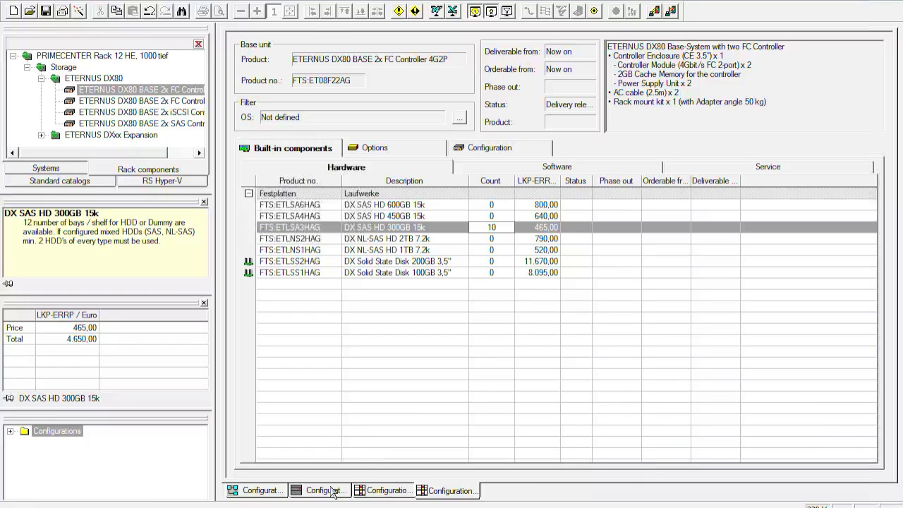
pyautogui.click(319, 491)
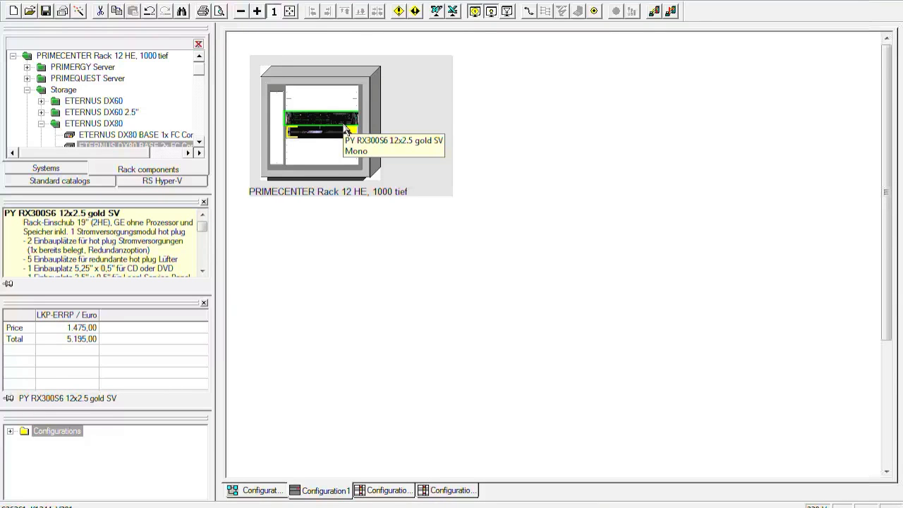
# Step: Copy and paste the RX300S6 server, accepting the name PY RX300S6 12x2.5 gold SV_1
pyautogui.rightClick(322, 129)
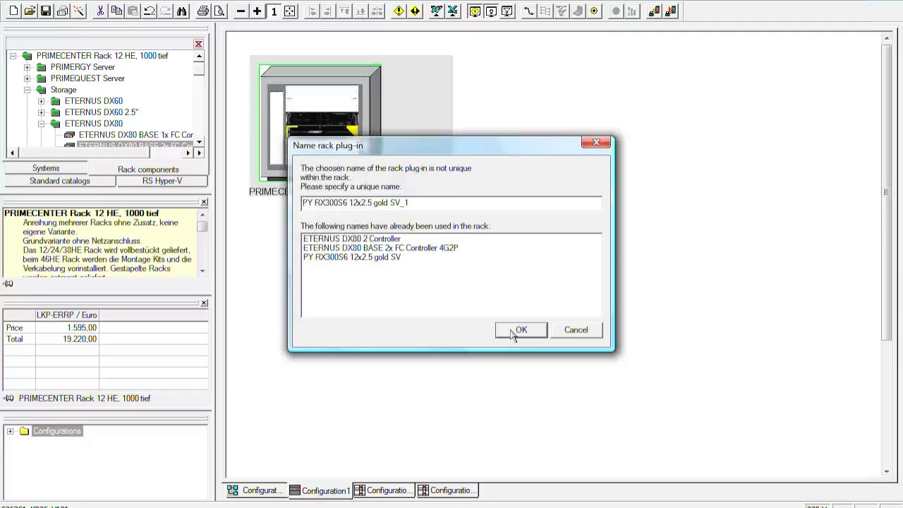
pyautogui.click(520, 330)
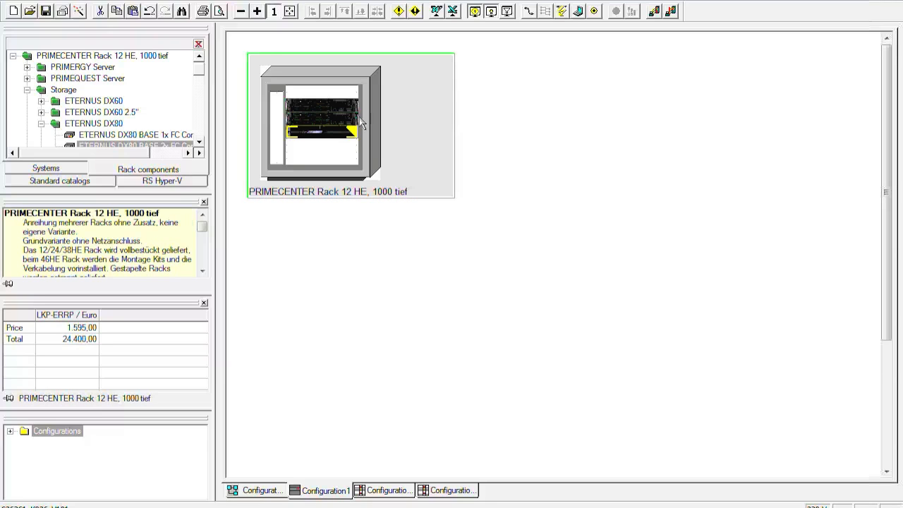
pyautogui.moveTo(454, 189)
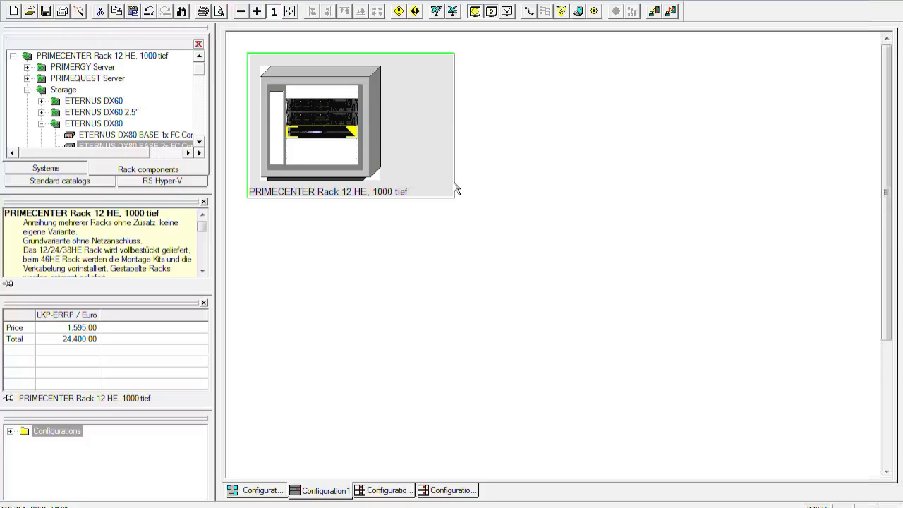
pyautogui.moveTo(474, 178)
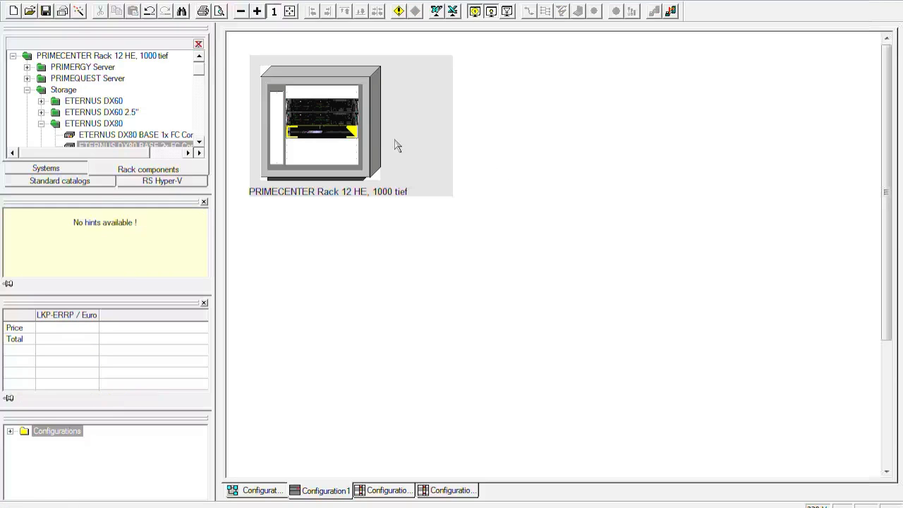
pyautogui.moveTo(384, 152)
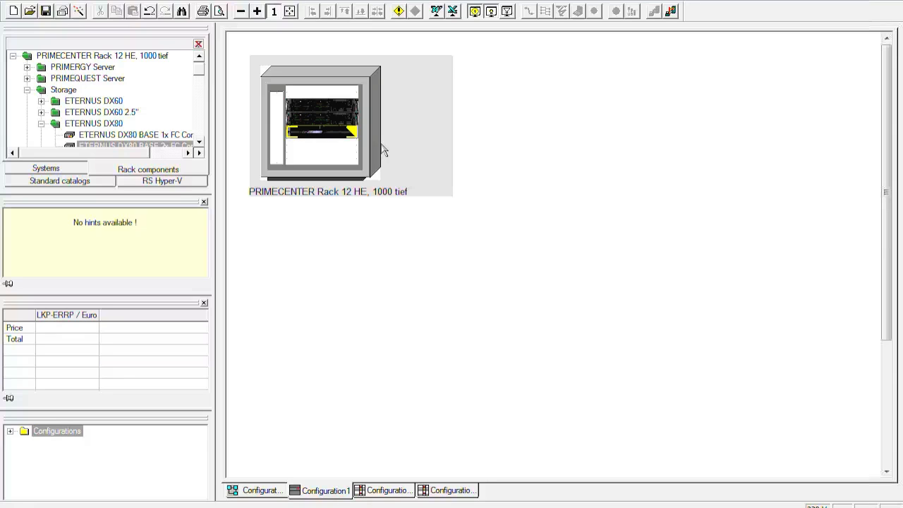
pyautogui.moveTo(404, 152)
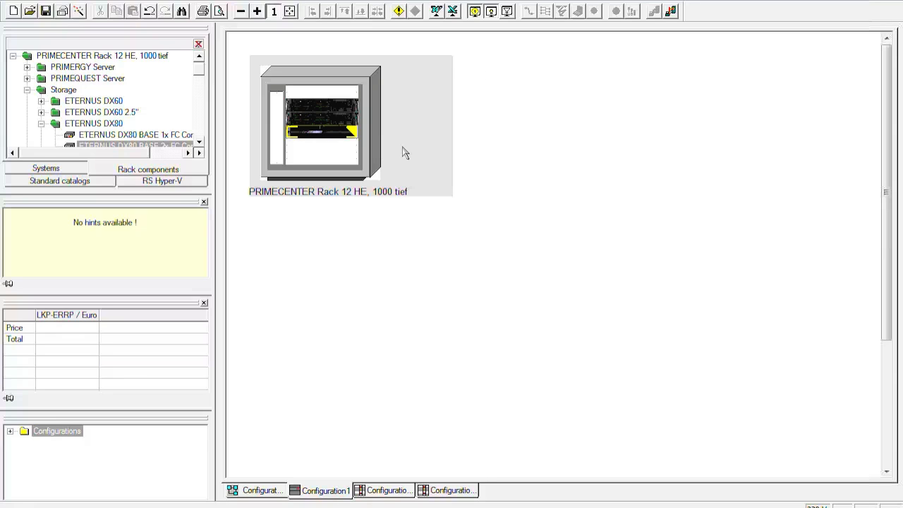
pyautogui.click(319, 124)
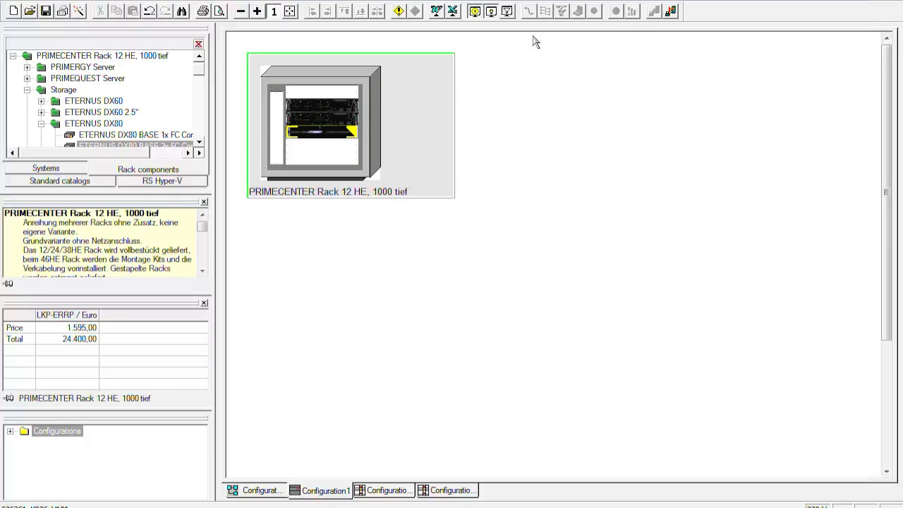
pyautogui.moveTo(528, 11)
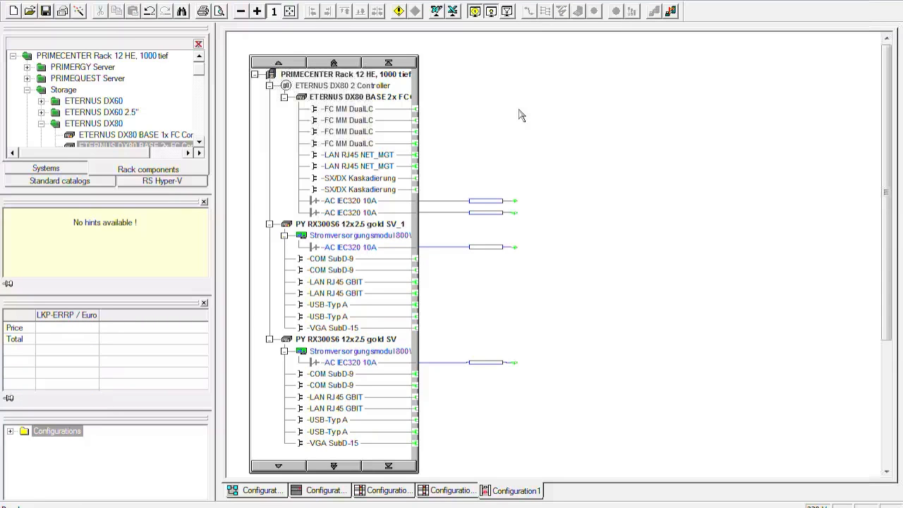
pyautogui.moveTo(425, 237)
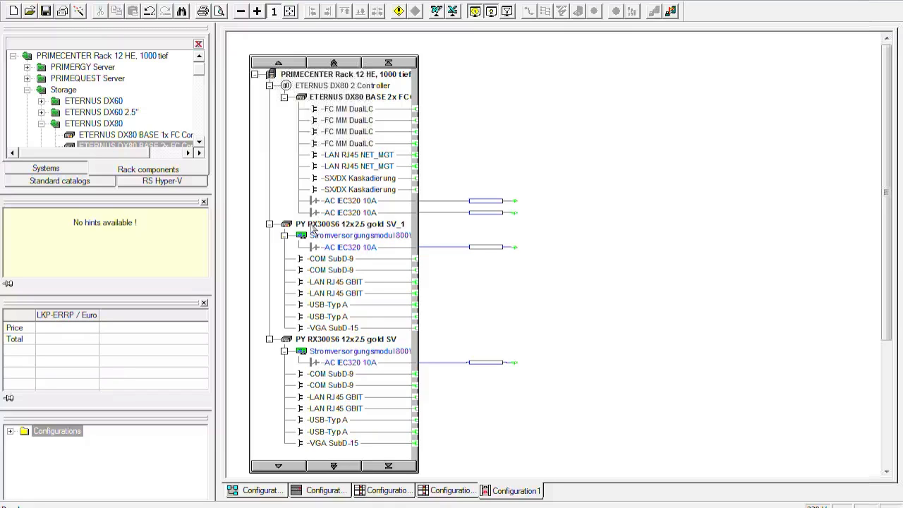
pyautogui.moveTo(354, 232)
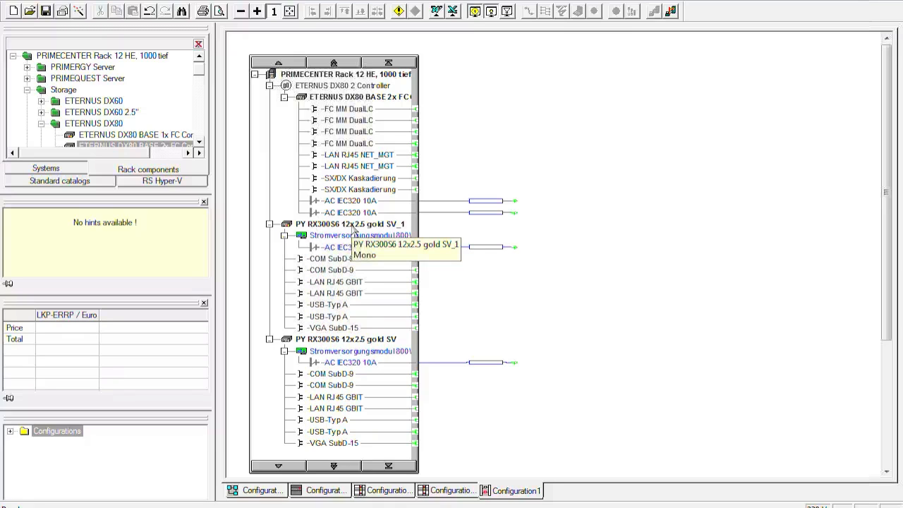
pyautogui.moveTo(350, 87)
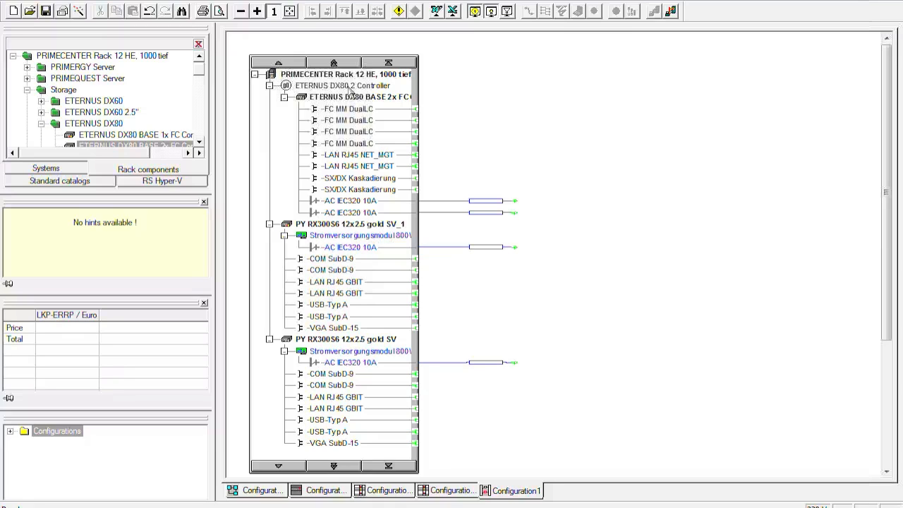
pyautogui.moveTo(365, 99)
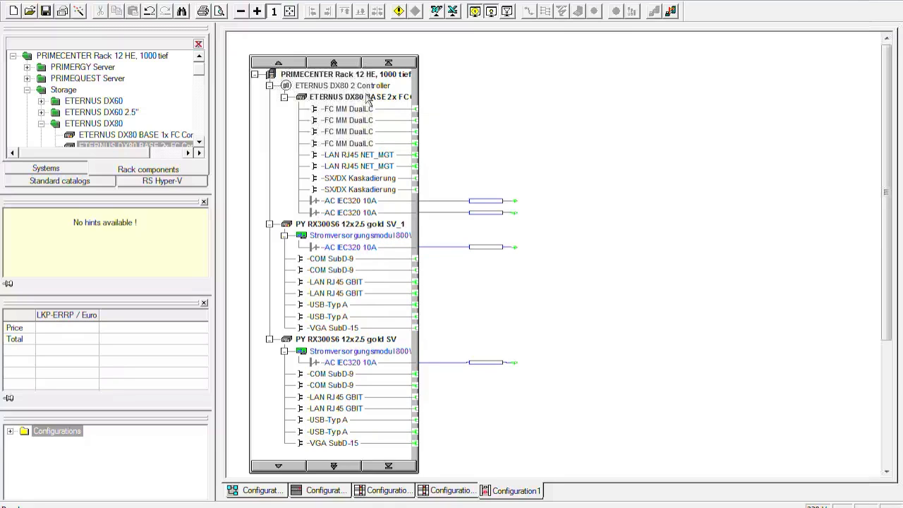
pyautogui.moveTo(443, 148)
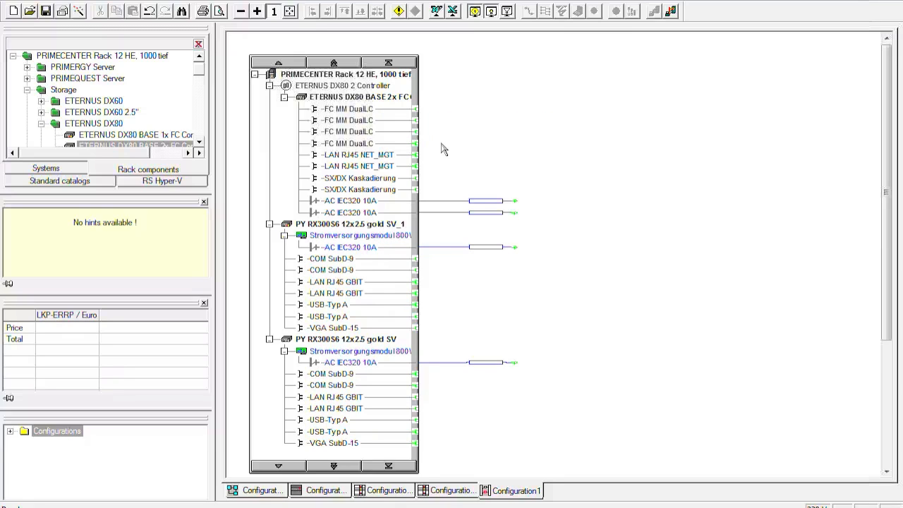
pyautogui.moveTo(474, 225)
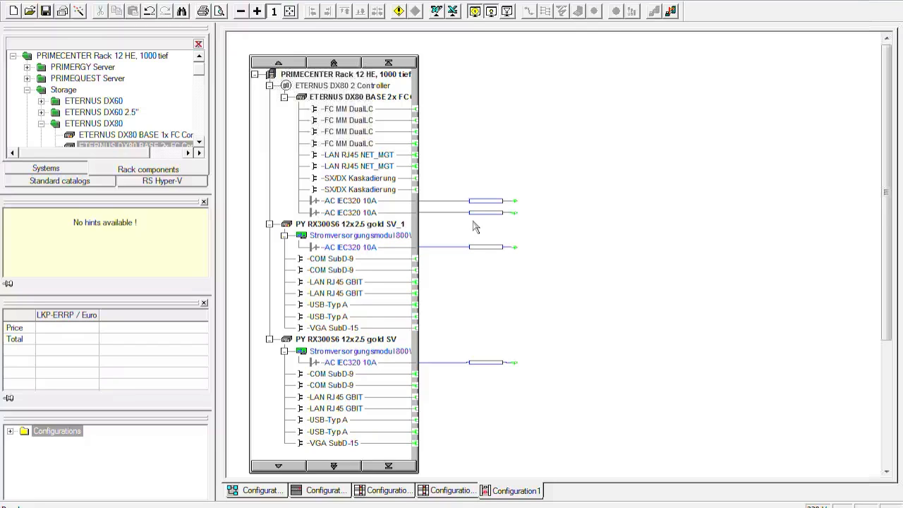
pyautogui.moveTo(456, 131)
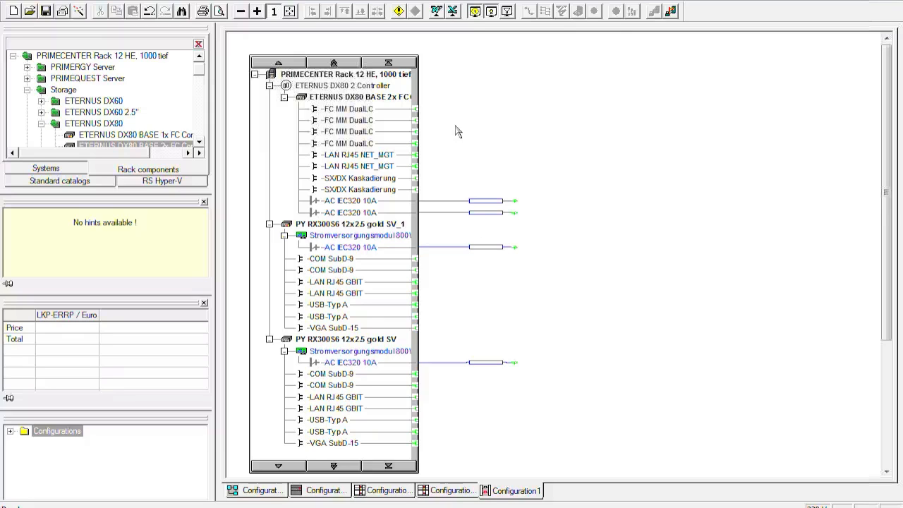
pyautogui.moveTo(420, 116)
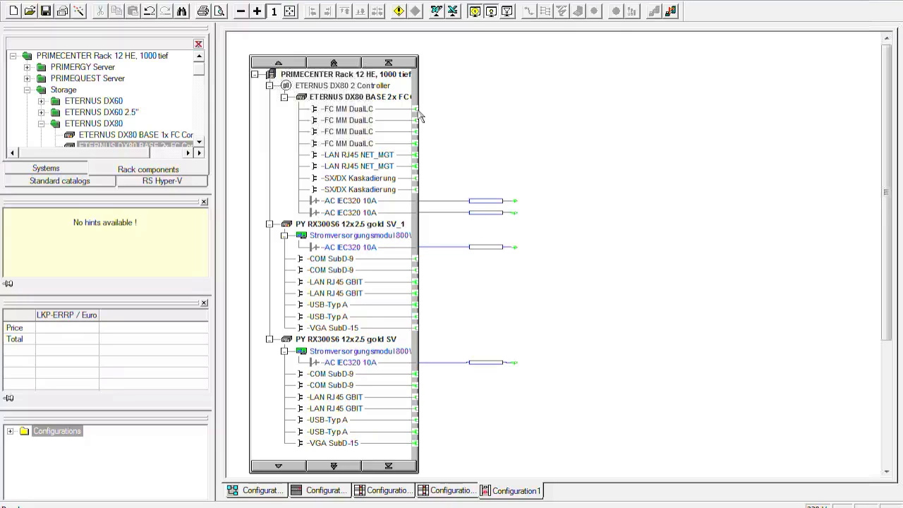
pyautogui.click(348, 108)
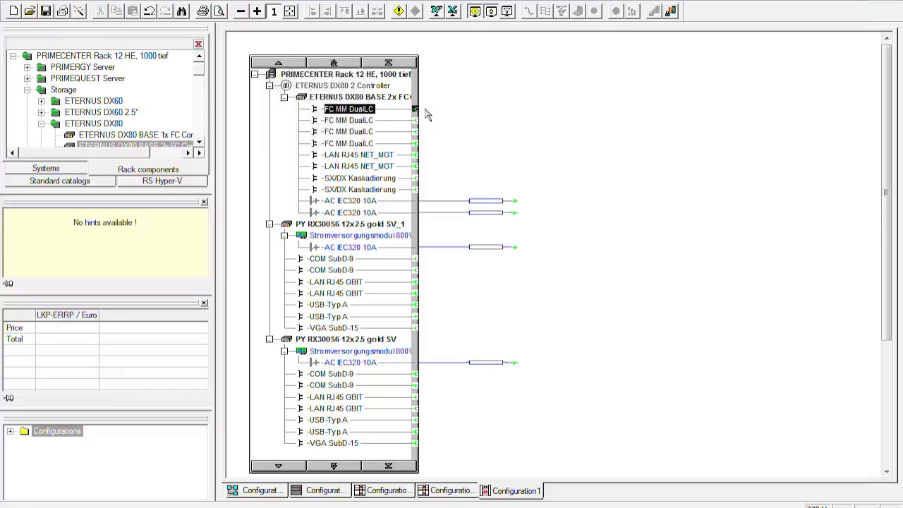
pyautogui.moveTo(381, 230)
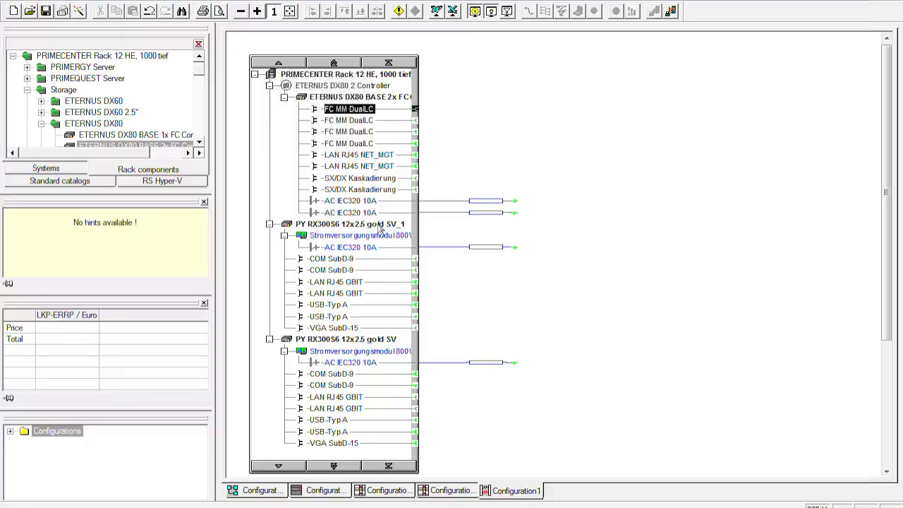
pyautogui.moveTo(379, 229)
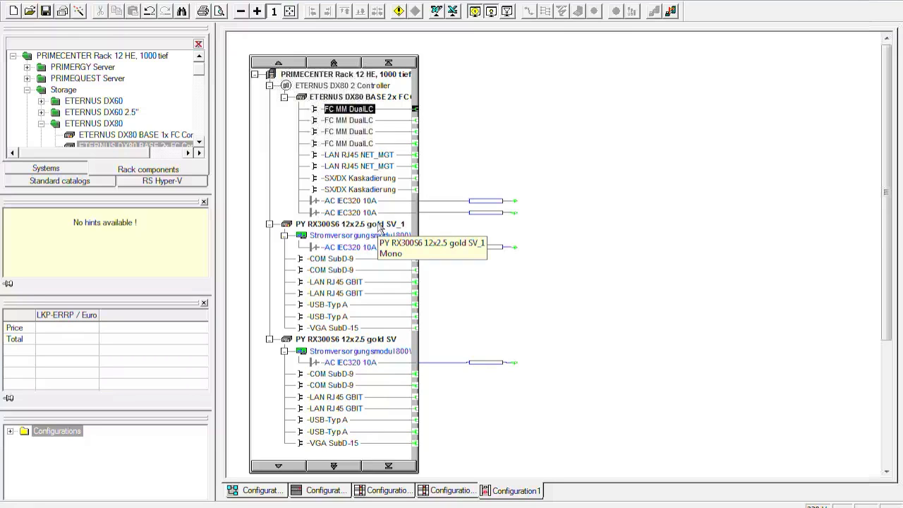
pyautogui.click(350, 223)
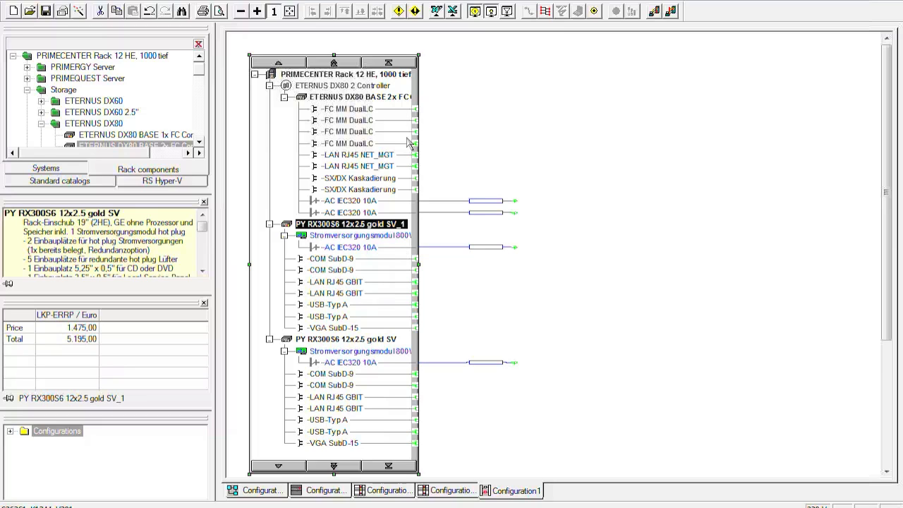
pyautogui.click(350, 108)
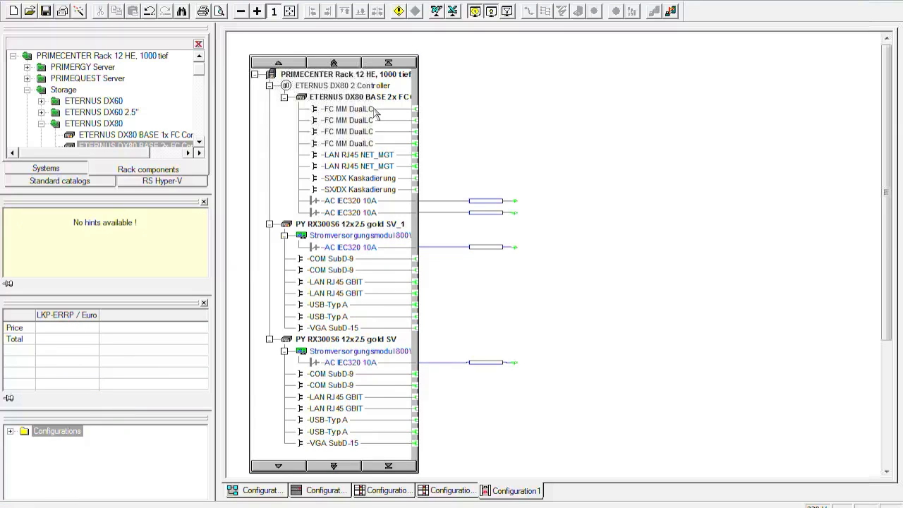
pyautogui.moveTo(370, 113)
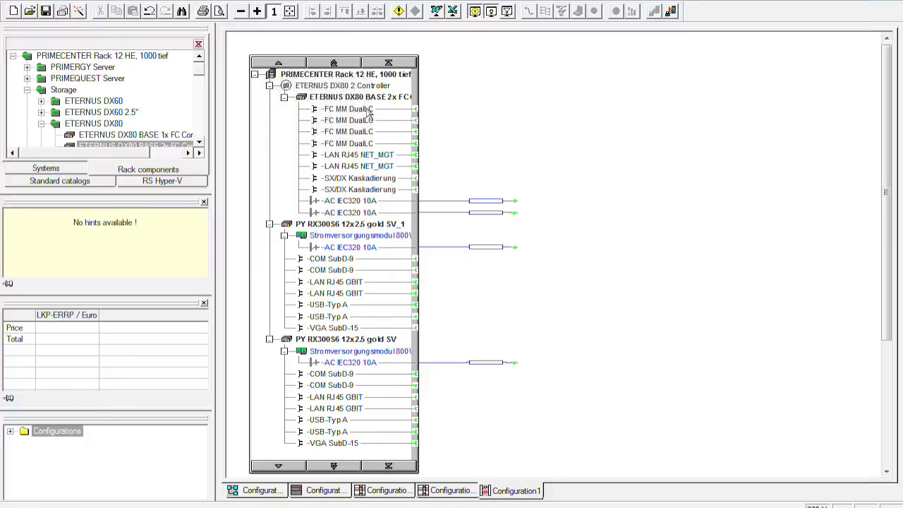
pyautogui.moveTo(418, 113)
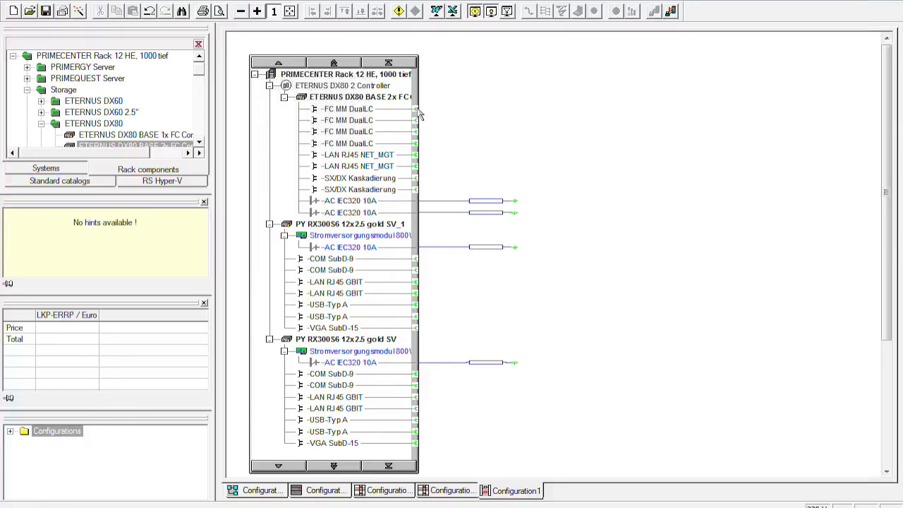
pyautogui.click(348, 108)
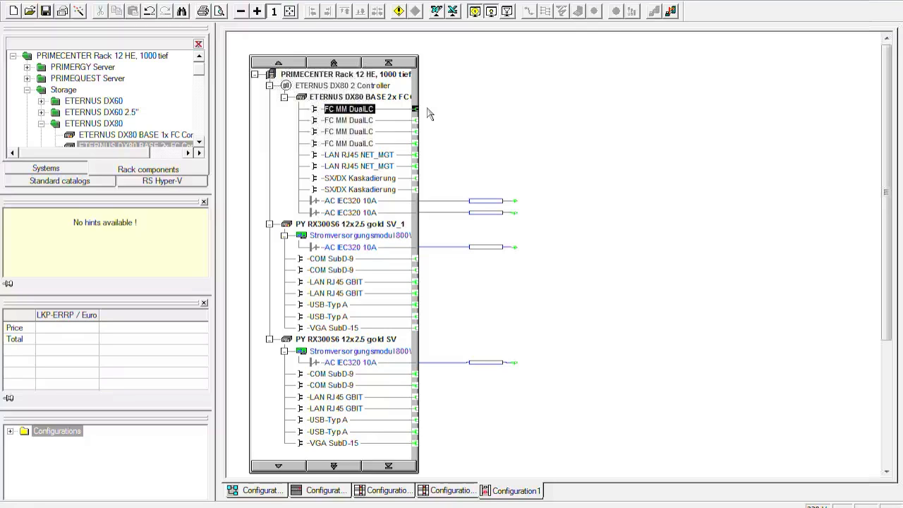
pyautogui.moveTo(472, 125)
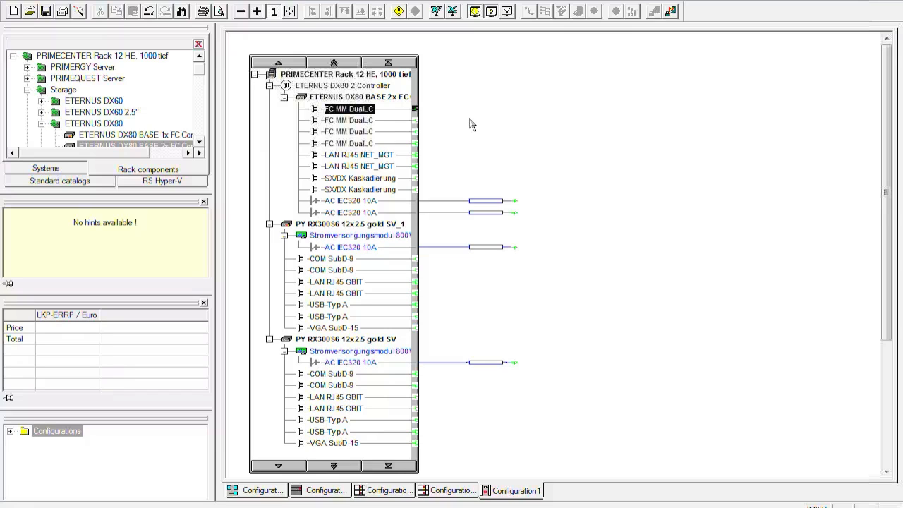
pyautogui.moveTo(384, 224)
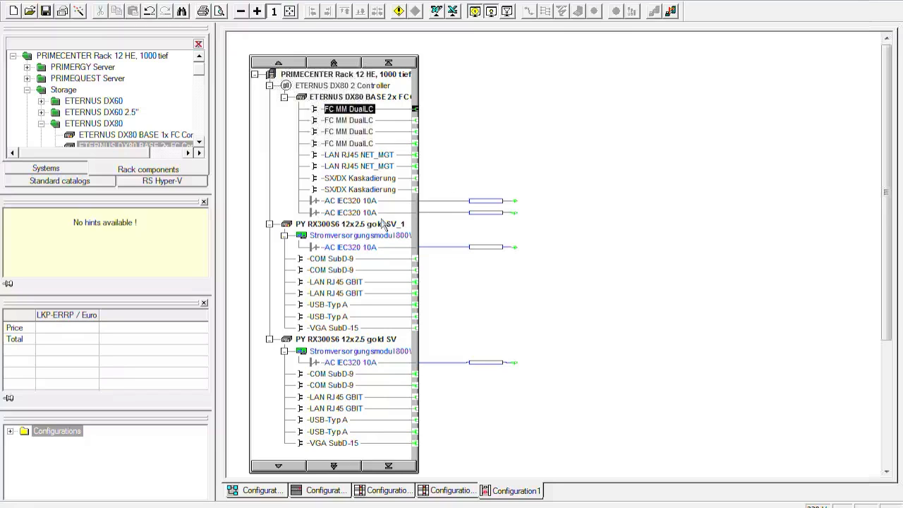
pyautogui.click(349, 223)
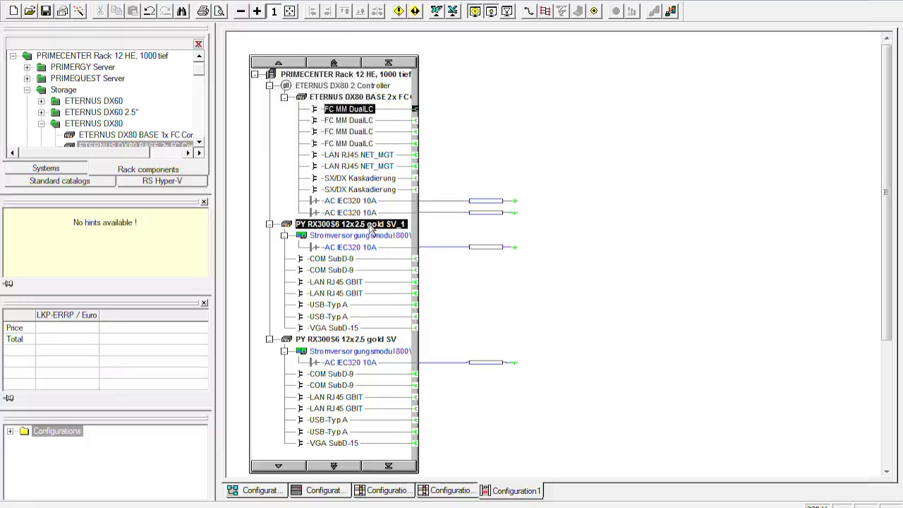
# Step: Connect the DX80's first FC port to SV_1 via an FC Ctrl 8Gb/s 2 Kanal LPe12002 and FC-Kabel OM3 5m
pyautogui.rightClick(369, 233)
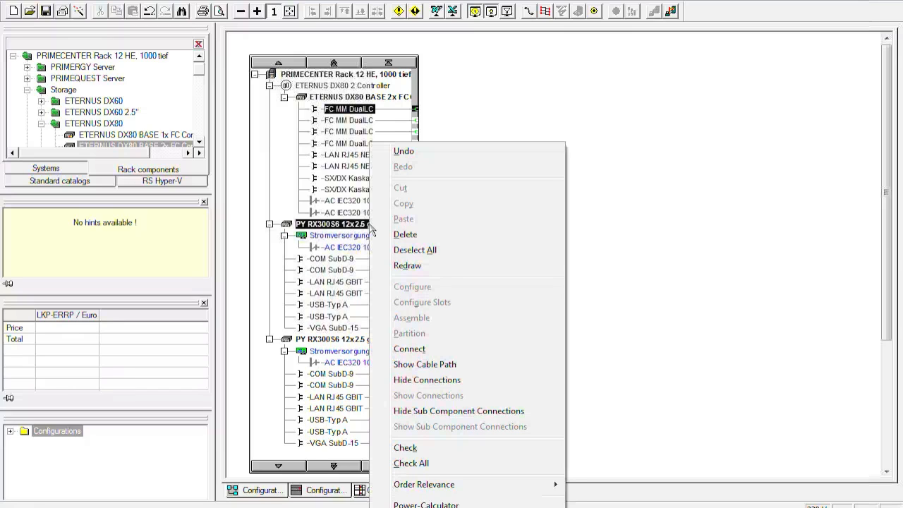
pyautogui.moveTo(412, 318)
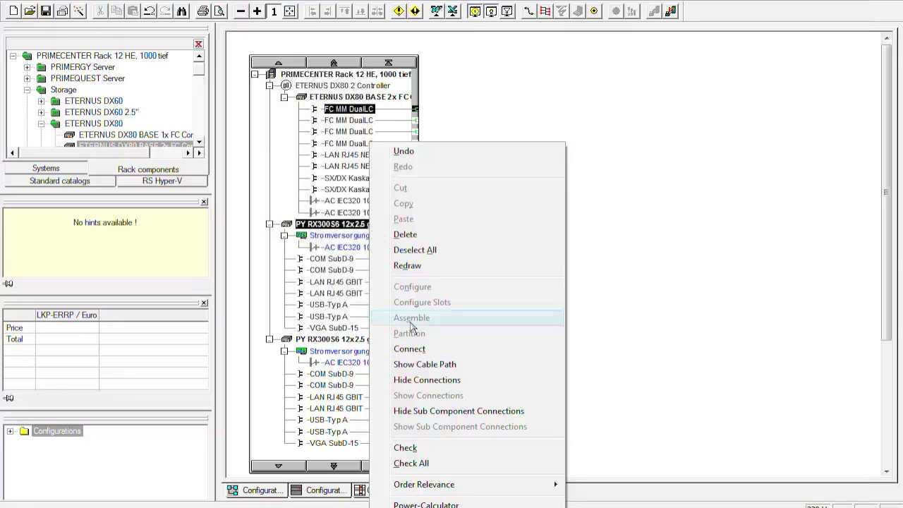
pyautogui.moveTo(409, 349)
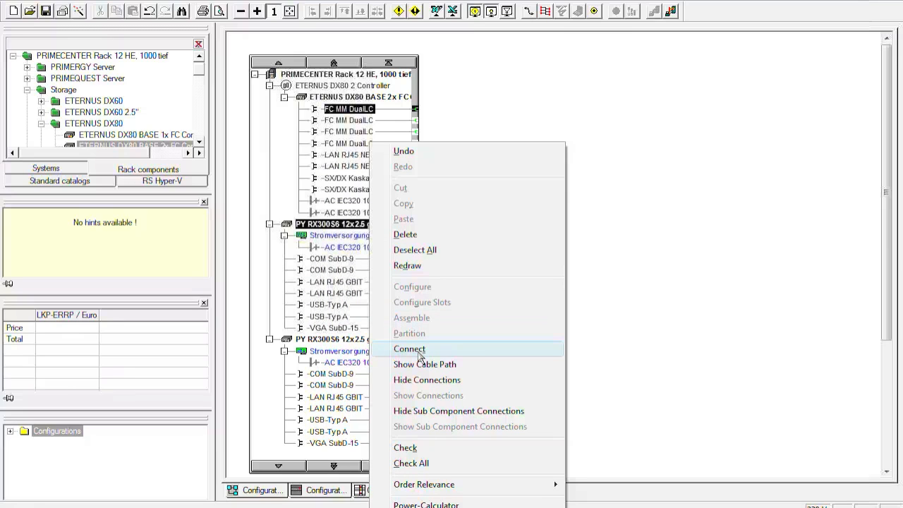
pyautogui.click(410, 349)
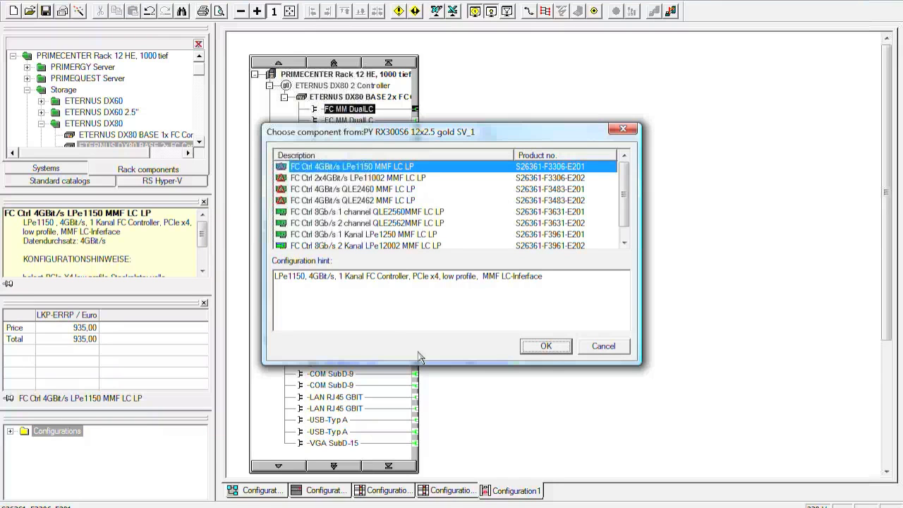
pyautogui.moveTo(565, 234)
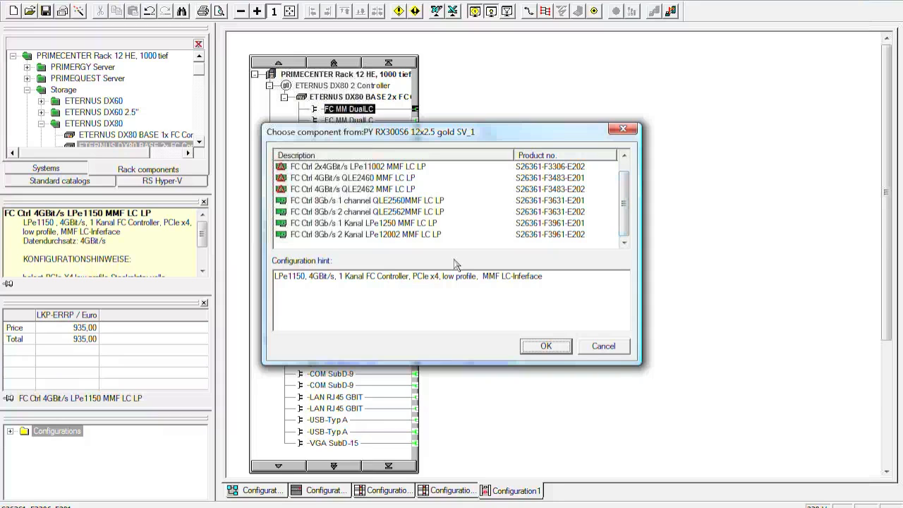
pyautogui.moveTo(398, 239)
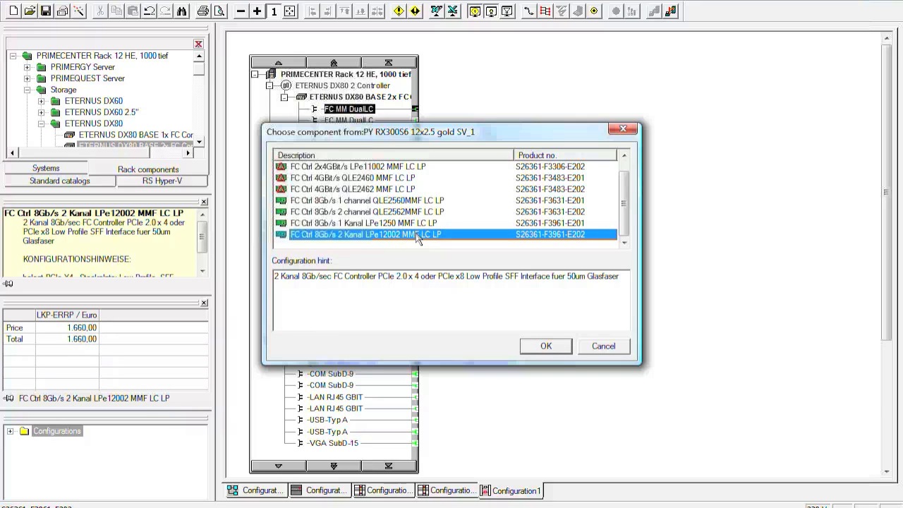
pyautogui.moveTo(450, 243)
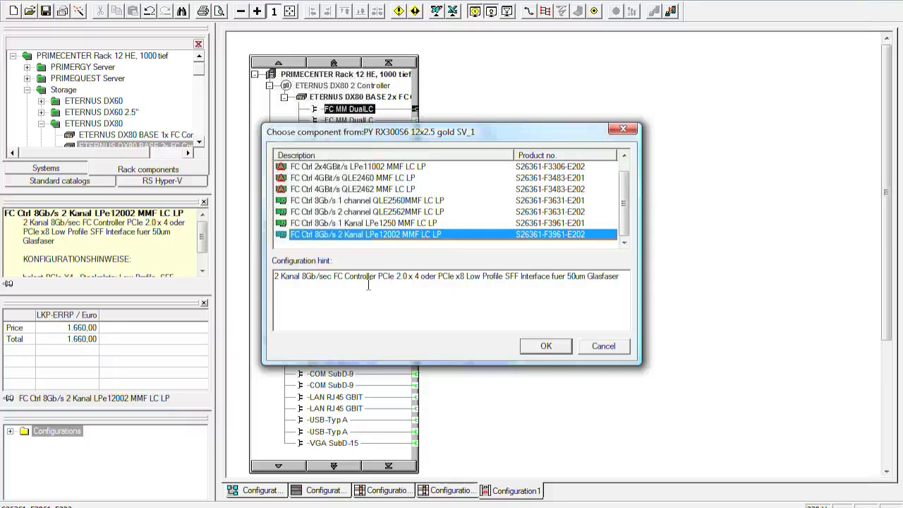
pyautogui.moveTo(571, 344)
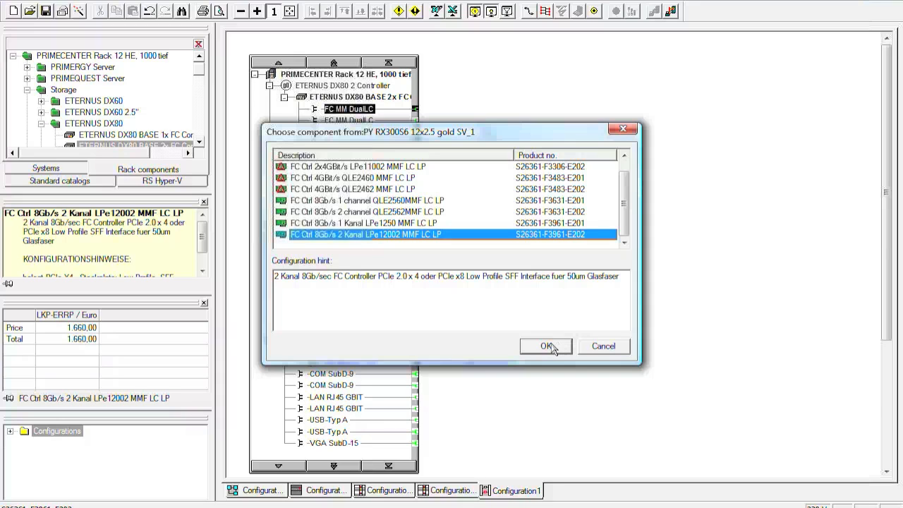
pyautogui.click(545, 346)
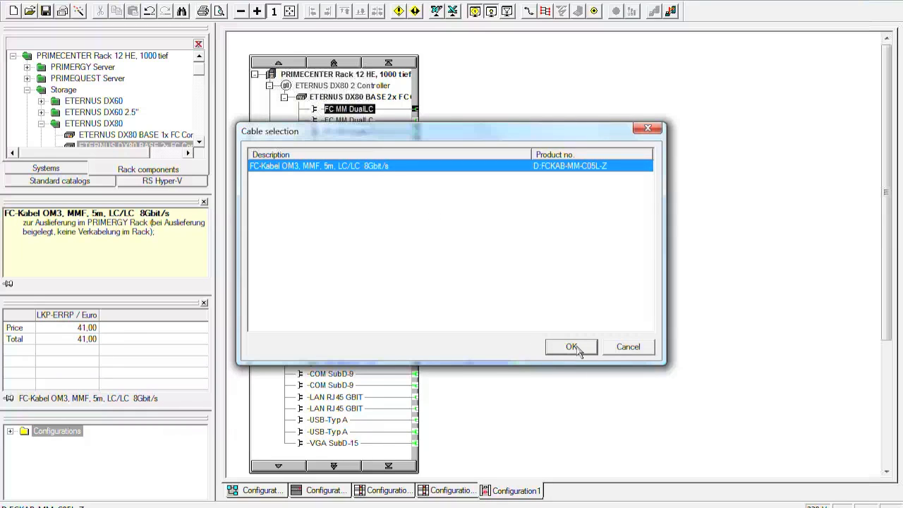
pyautogui.click(571, 347)
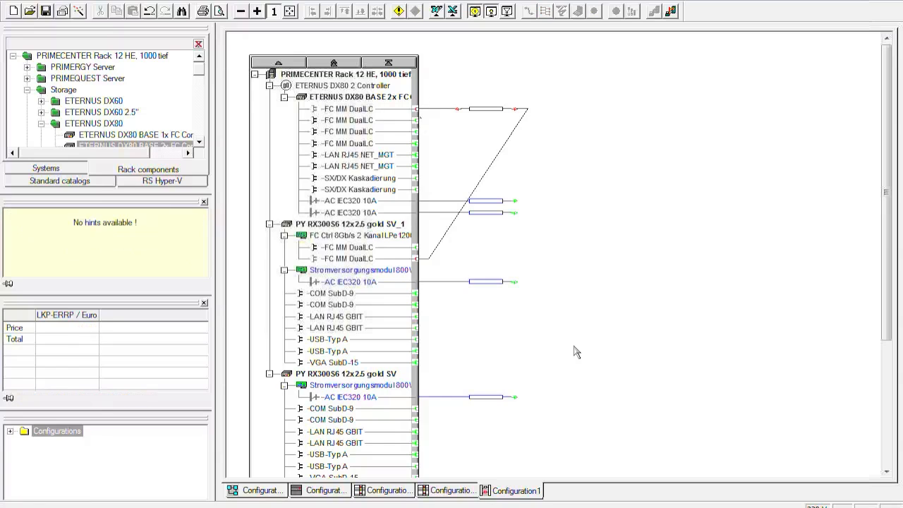
pyautogui.moveTo(421, 129)
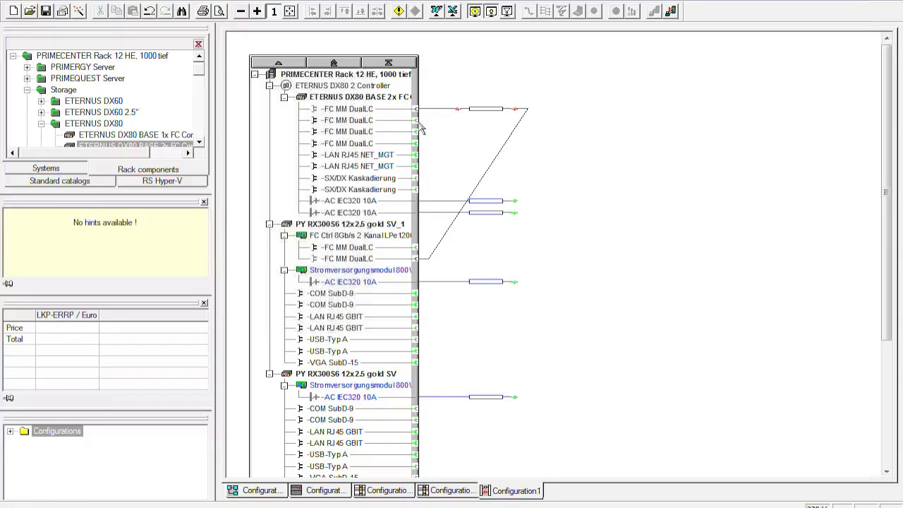
# Step: Connect server SV to the storage's second FC port with an 8Gb 2-channel controller and 5 m cable
pyautogui.click(350, 120)
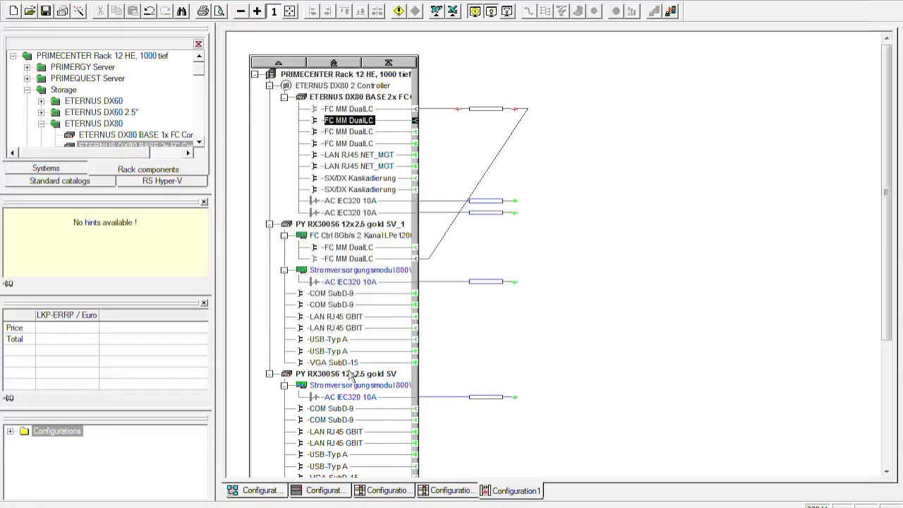
pyautogui.click(348, 372)
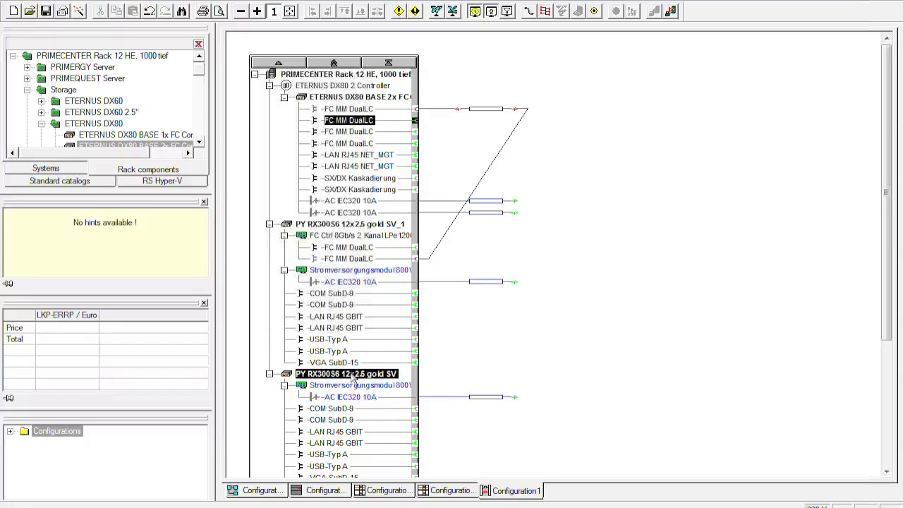
pyautogui.rightClick(353, 372)
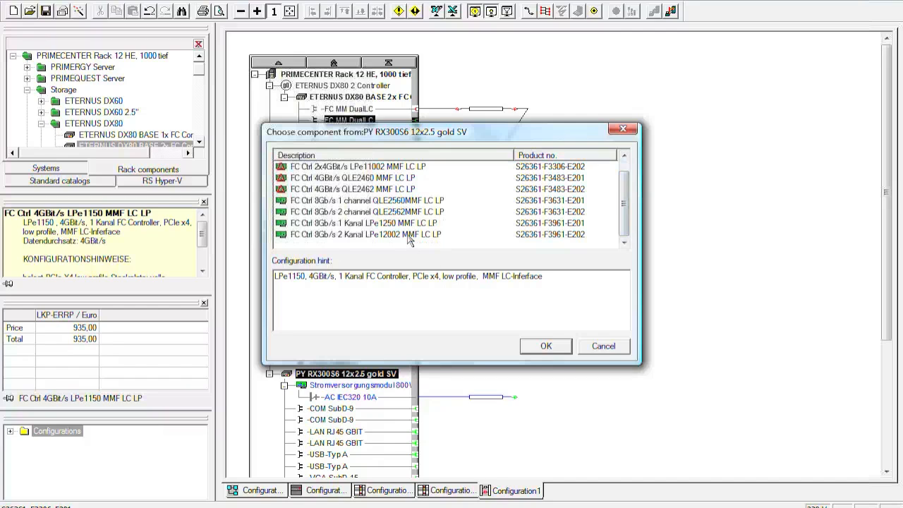
pyautogui.click(545, 346)
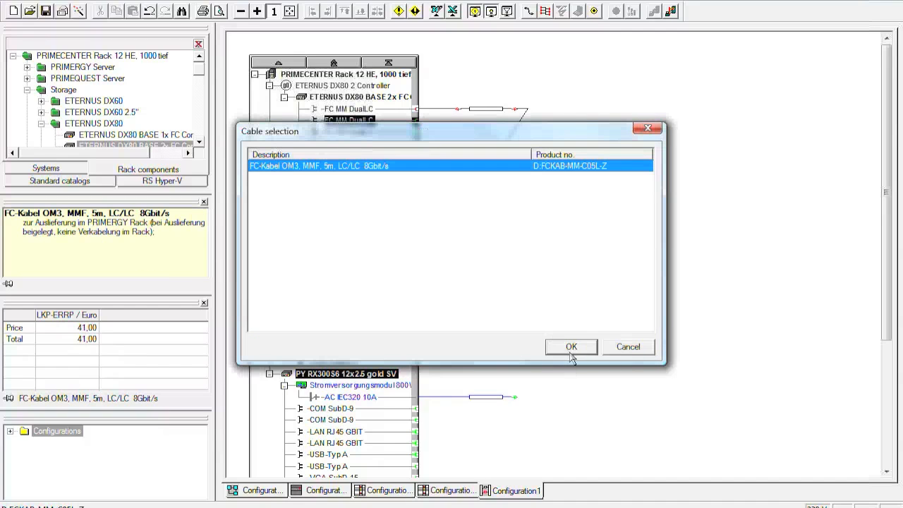
pyautogui.click(572, 347)
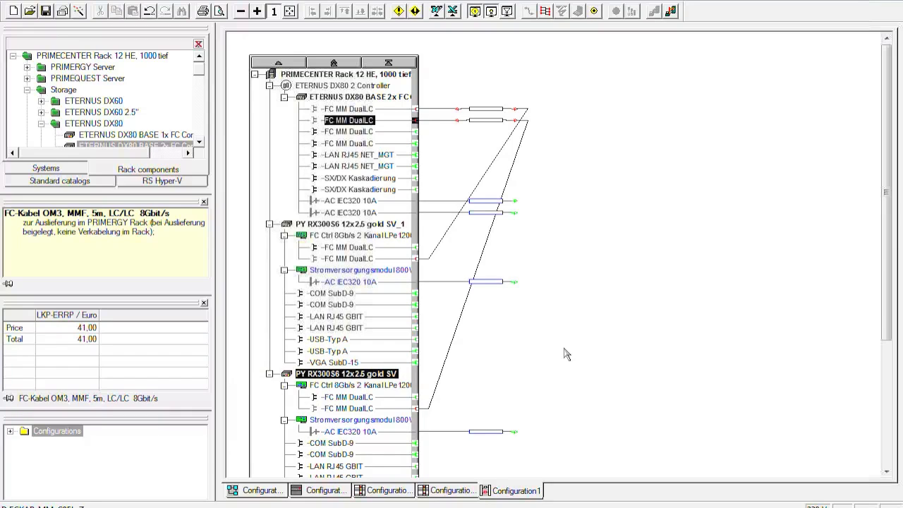
pyautogui.moveTo(519, 401)
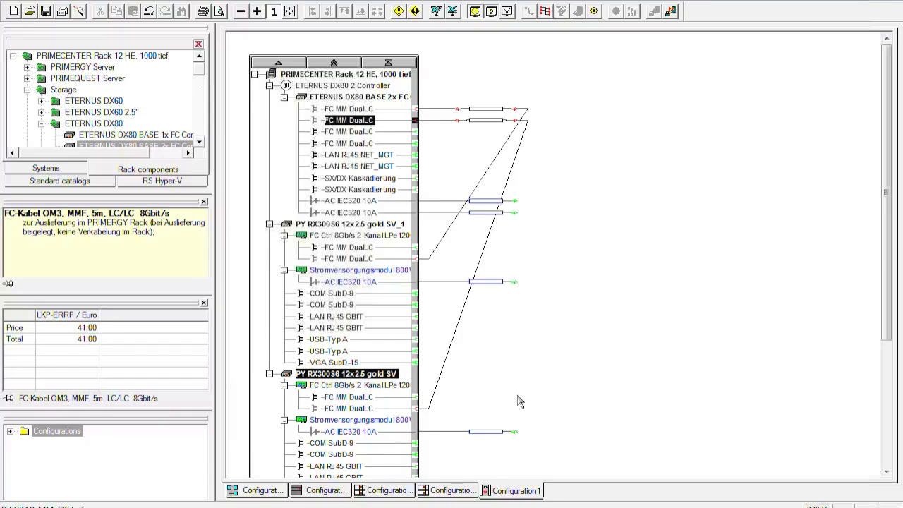
pyautogui.moveTo(515, 389)
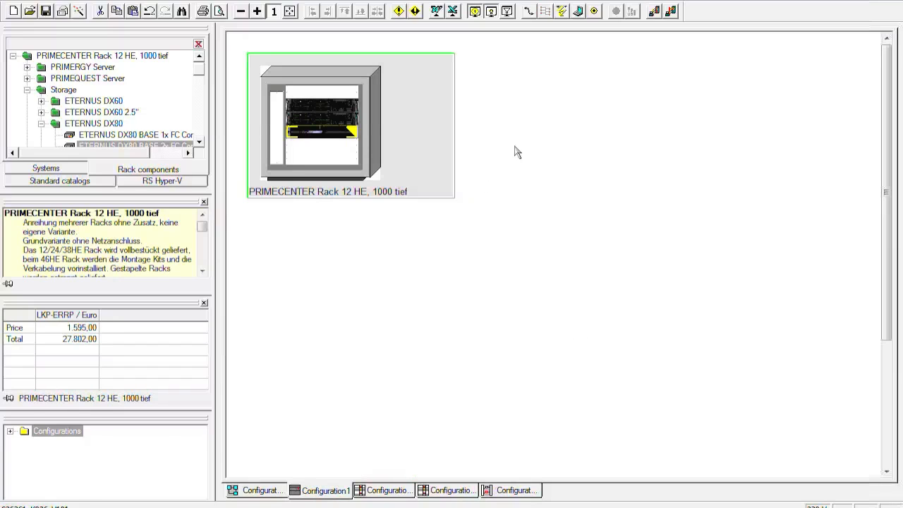
pyautogui.moveTo(576, 99)
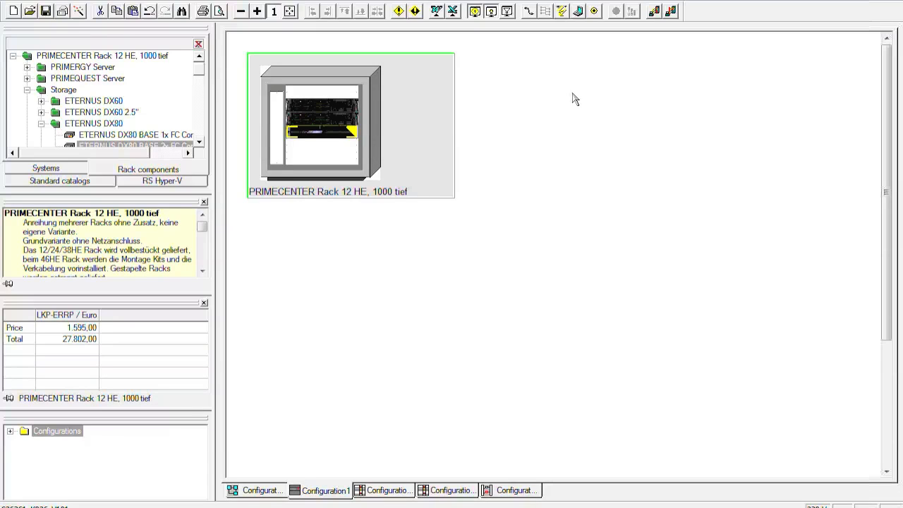
pyautogui.moveTo(650, 262)
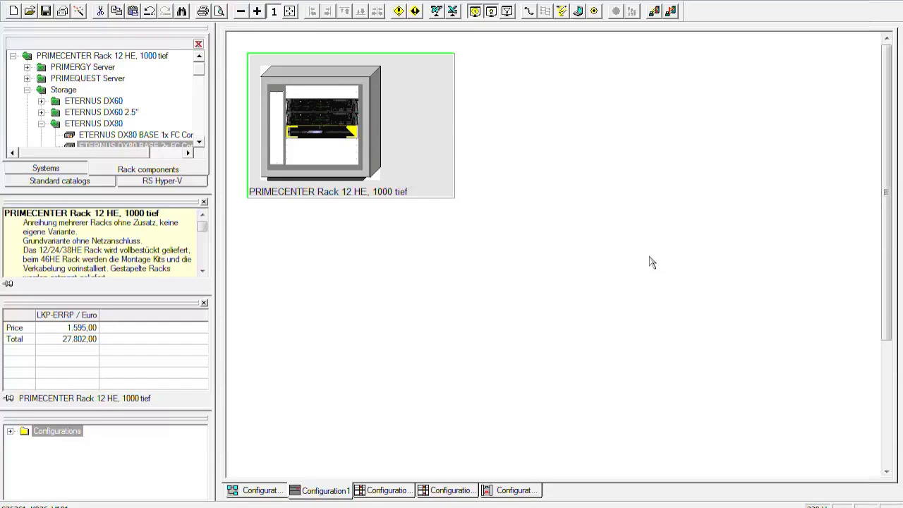
pyautogui.moveTo(577, 107)
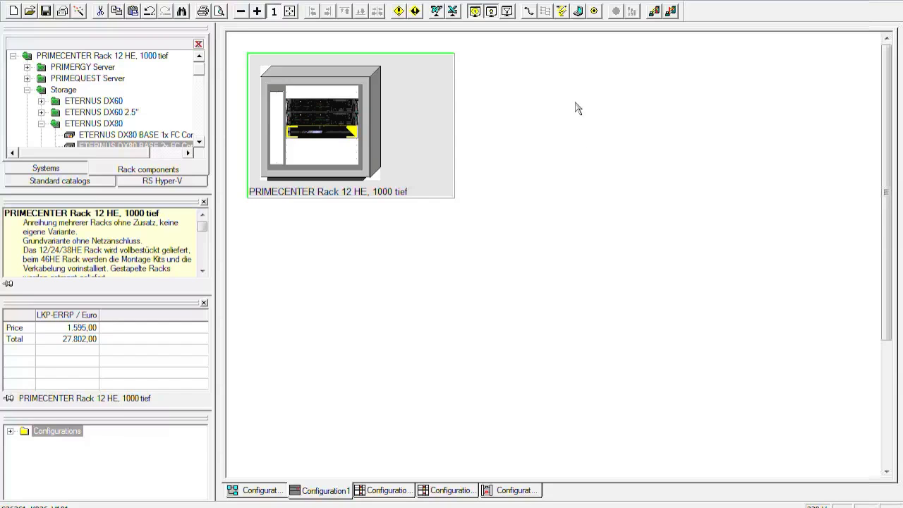
pyautogui.moveTo(583, 21)
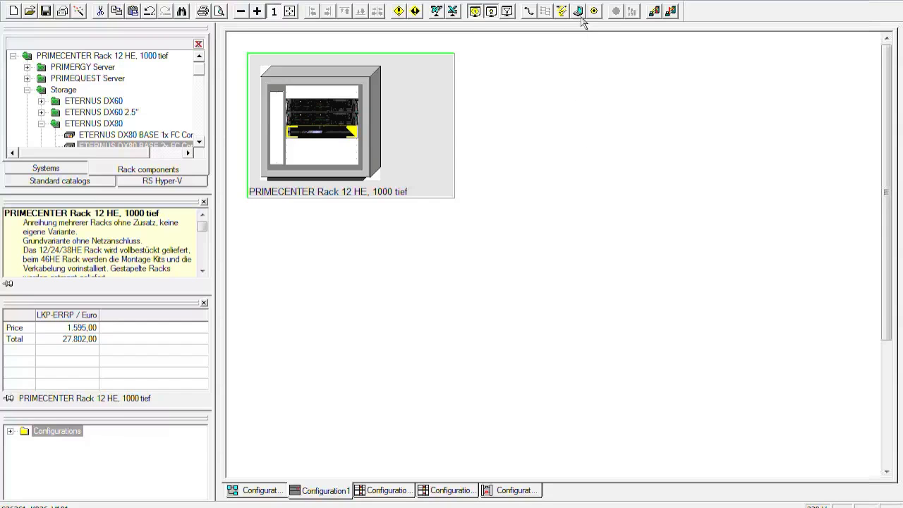
# Step: Run the console assistant on the rack and dismiss its missing-console-switch error report
pyautogui.click(579, 12)
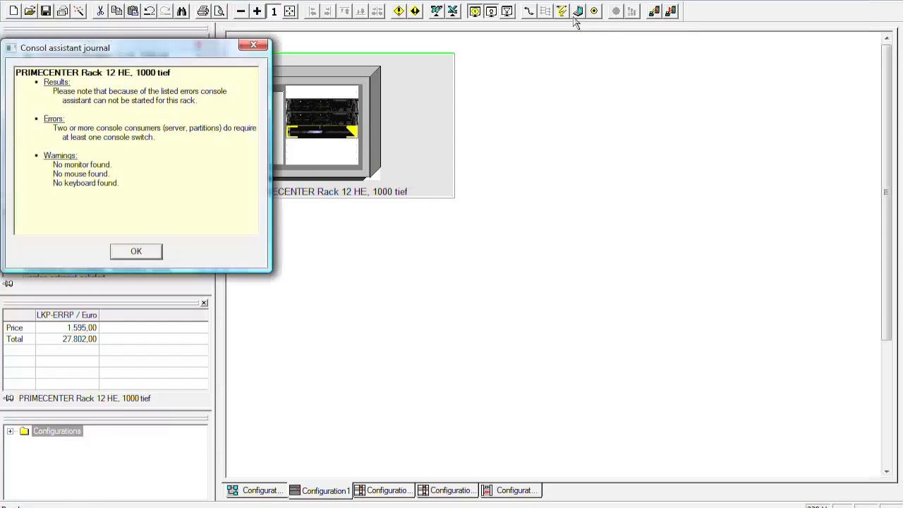
pyautogui.moveTo(256, 241)
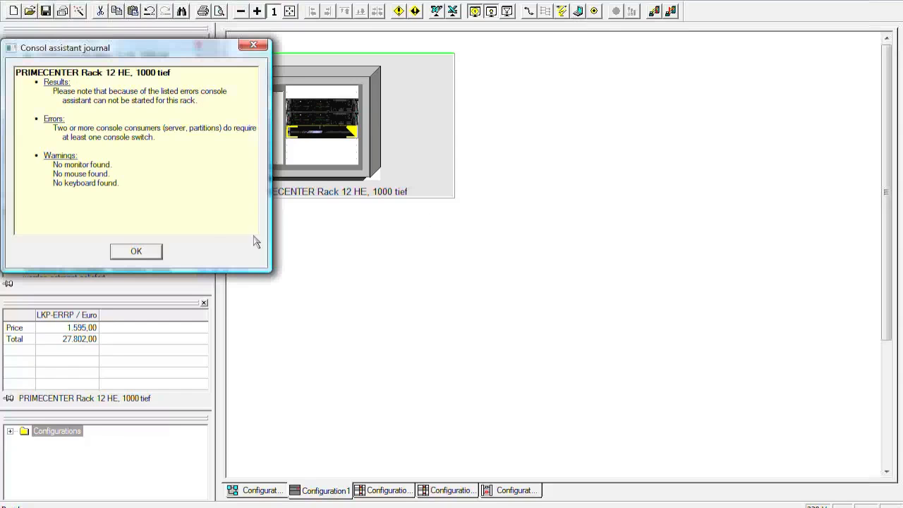
pyautogui.click(135, 251)
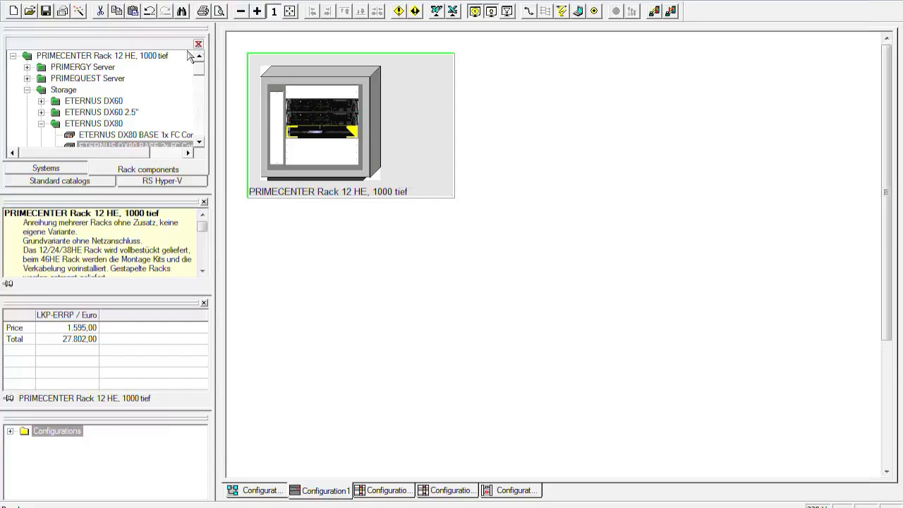
# Step: Add the RC25 43cm/17" TFT 1U D/US rack console from the catalog to the rack
pyautogui.click(62, 90)
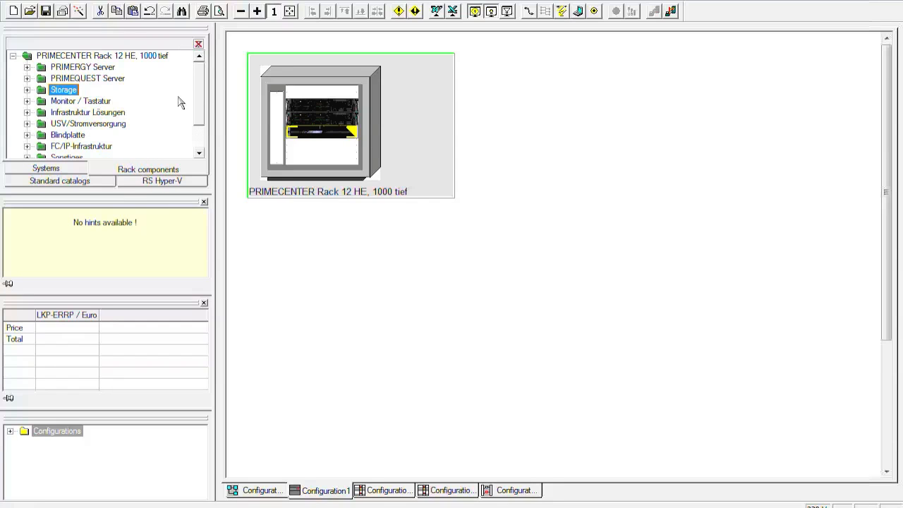
pyautogui.moveTo(163, 113)
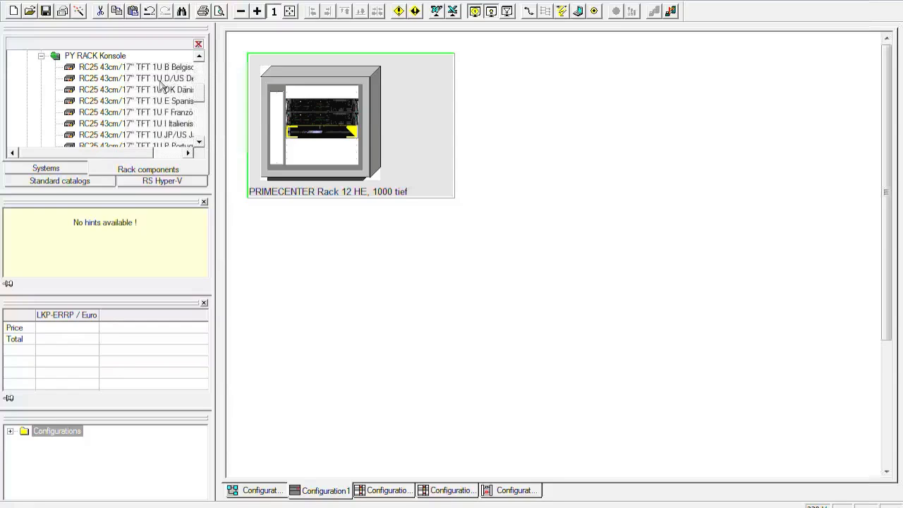
pyautogui.click(134, 78)
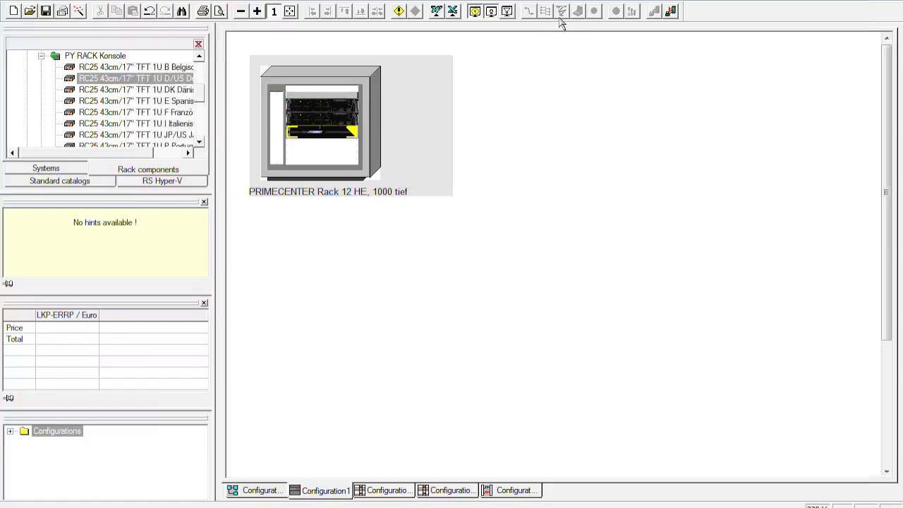
pyautogui.click(318, 120)
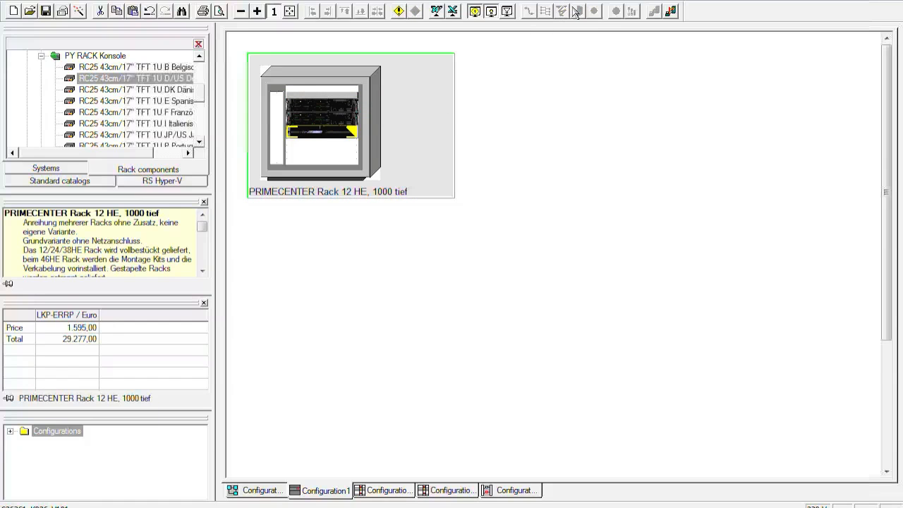
pyautogui.moveTo(578, 11)
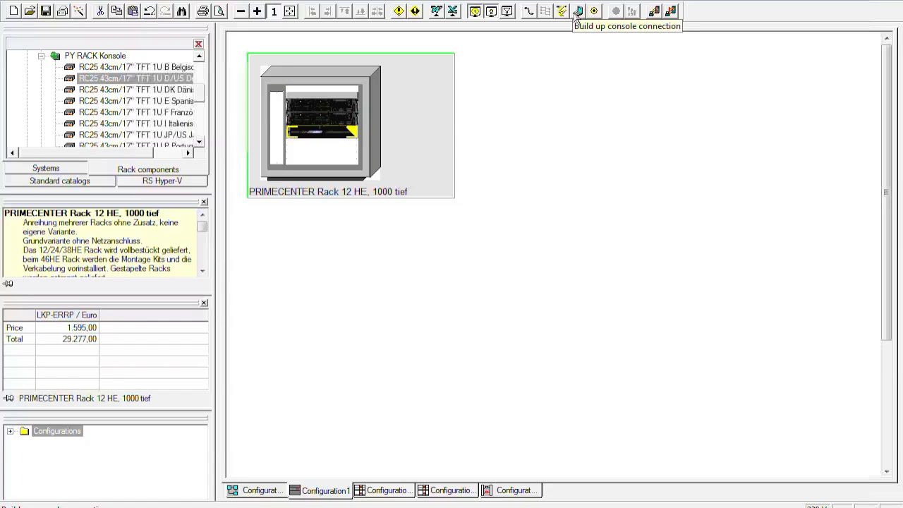
# Step: Retry the console connection and dismiss the repeated console-switch error report
pyautogui.click(579, 11)
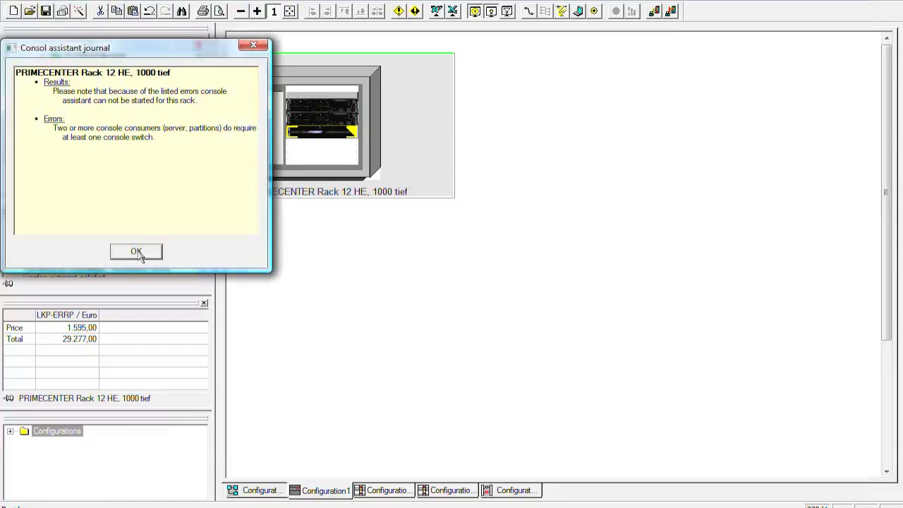
pyautogui.click(136, 251)
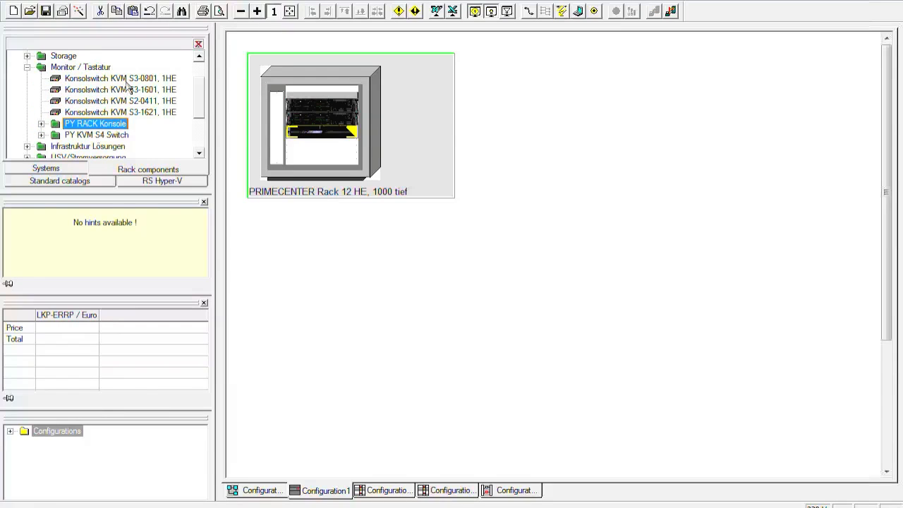
# Step: Add the KVM S3-0801 console switch and build a successful console connection, closing the report
pyautogui.click(120, 79)
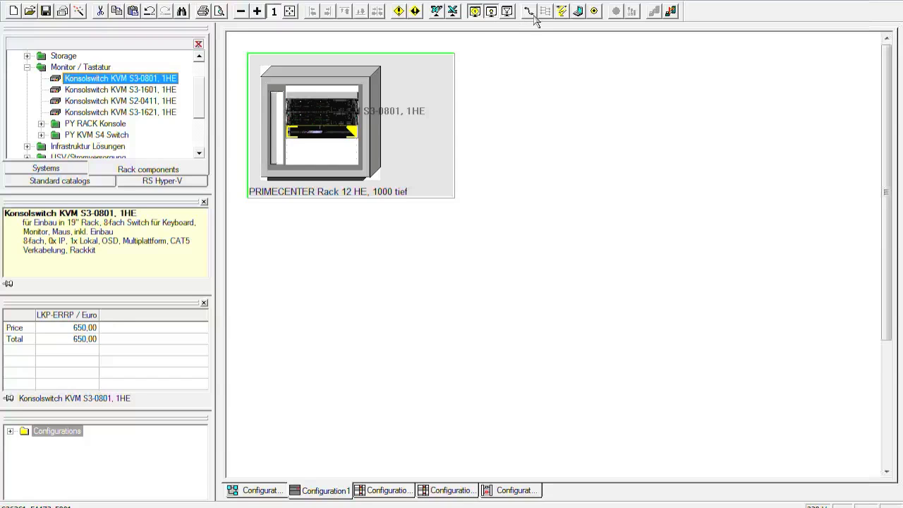
pyautogui.click(578, 11)
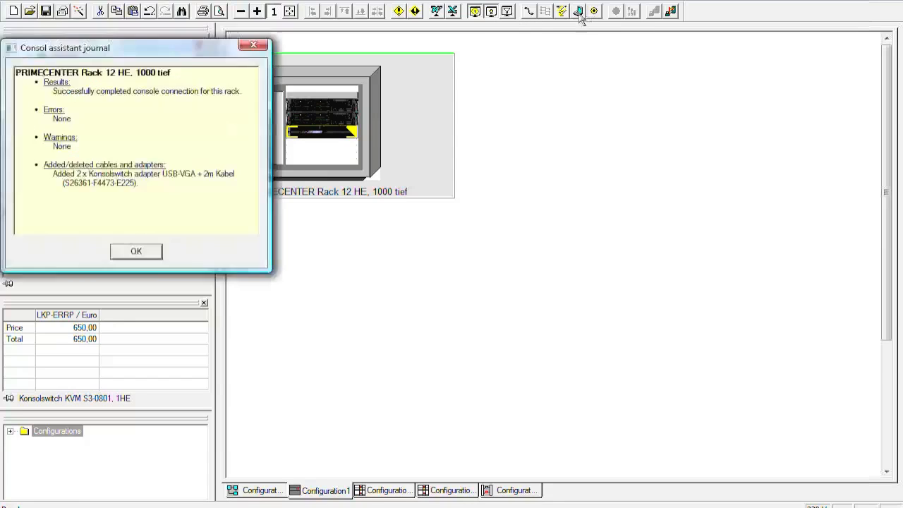
pyautogui.moveTo(297, 226)
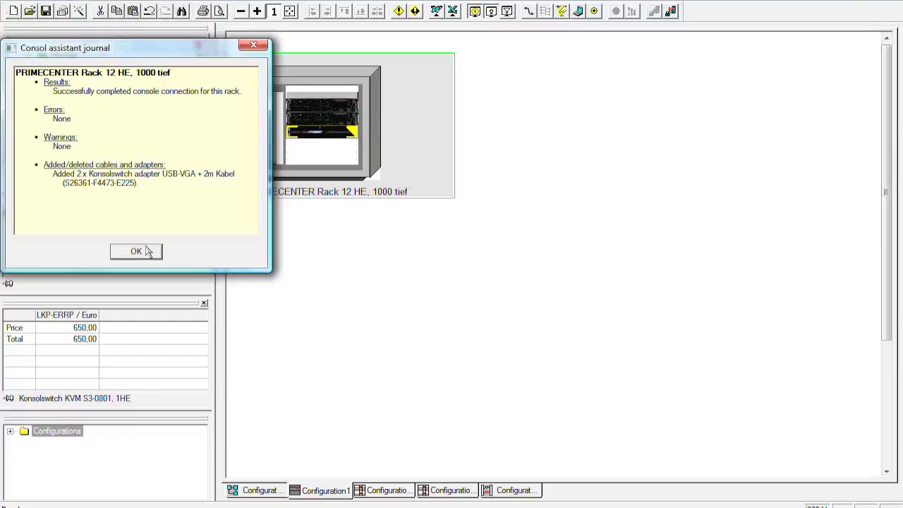
pyautogui.moveTo(63, 189)
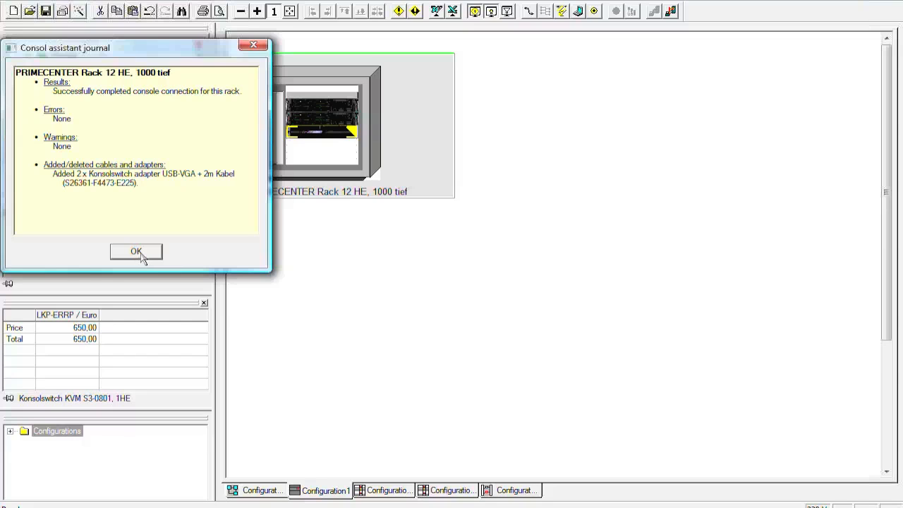
pyautogui.click(136, 252)
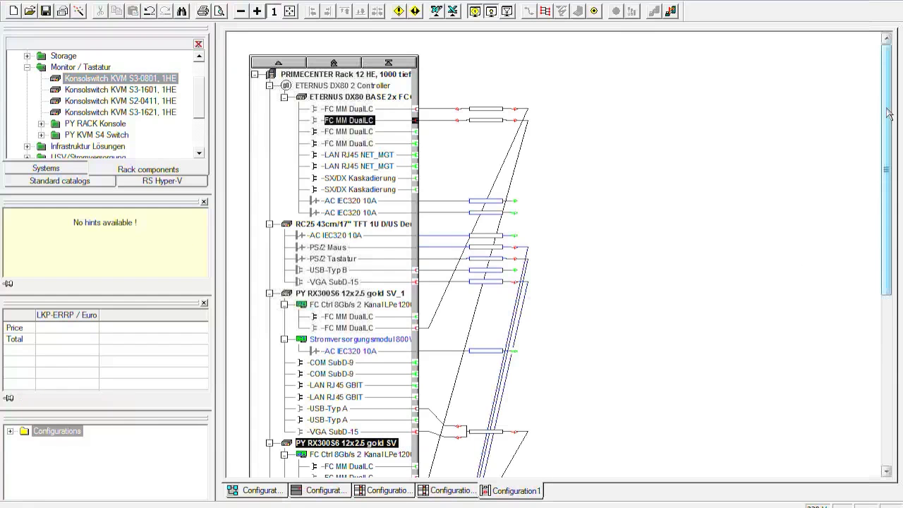
# Step: Scroll the cabling view to the KVM S3-0801 ports, then return to the rack overview
pyautogui.scroll(-3)
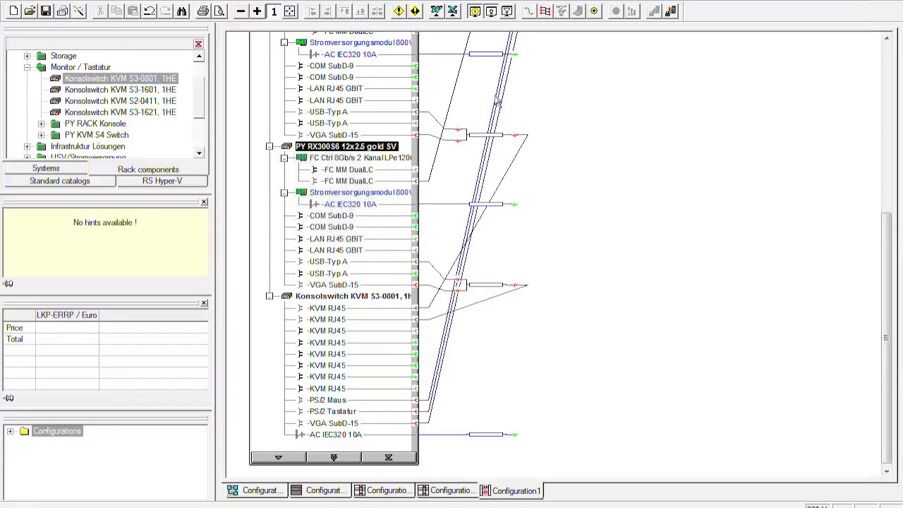
pyautogui.moveTo(596, 398)
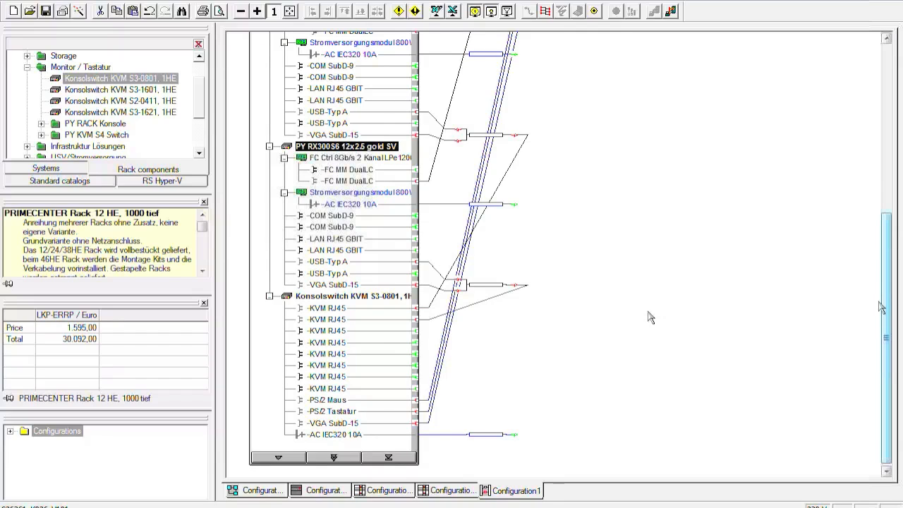
pyautogui.click(319, 492)
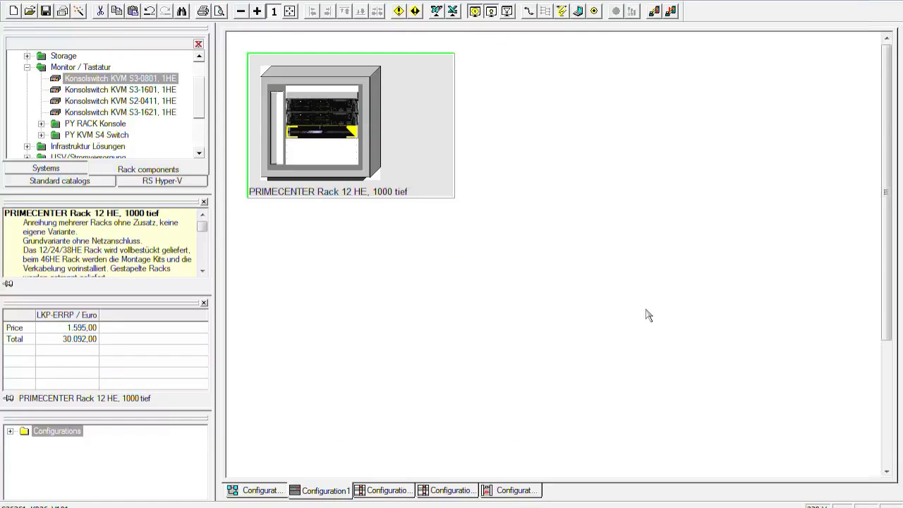
pyautogui.moveTo(623, 172)
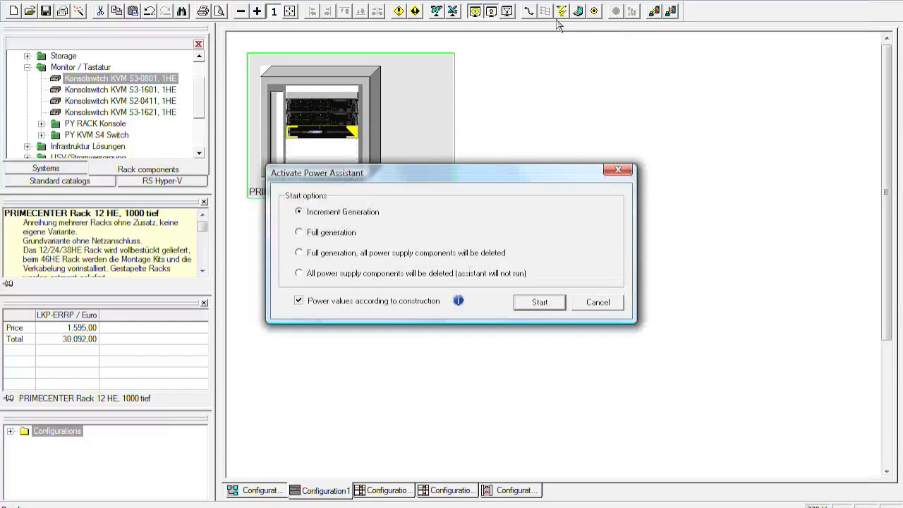
pyautogui.moveTo(505, 175)
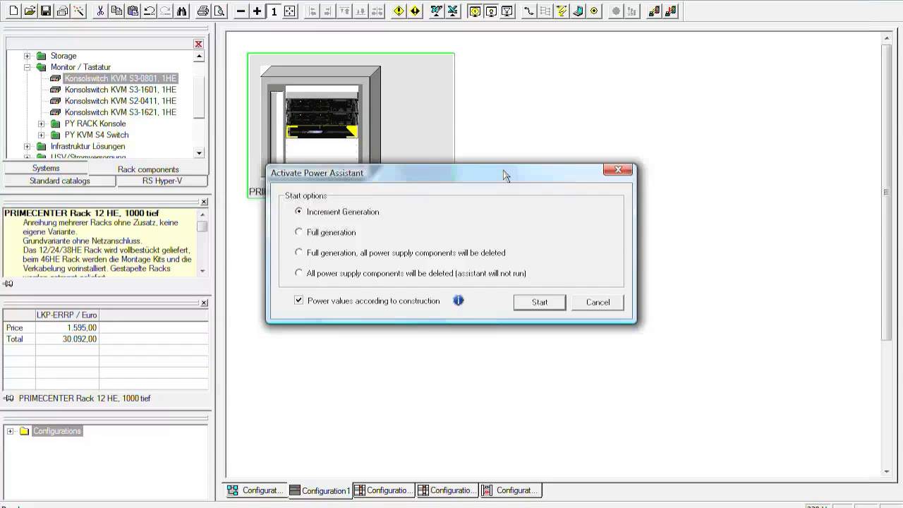
pyautogui.moveTo(469, 223)
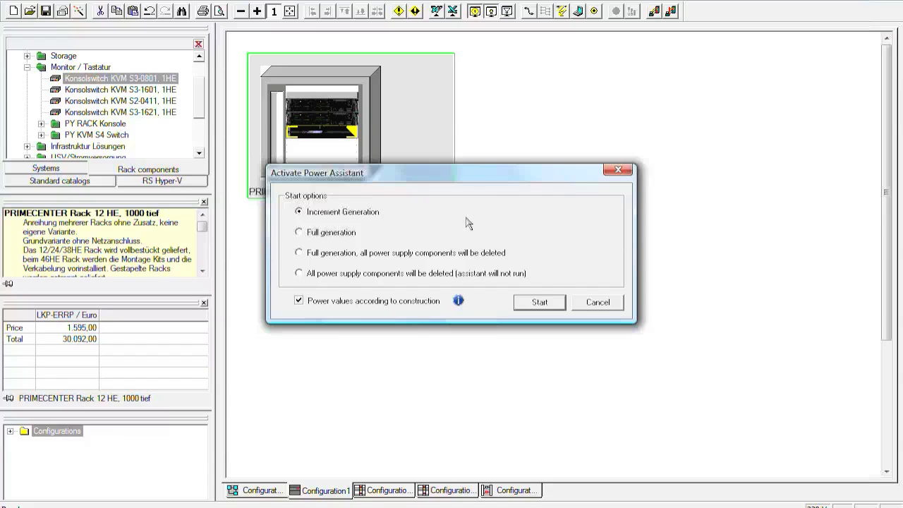
pyautogui.moveTo(426, 232)
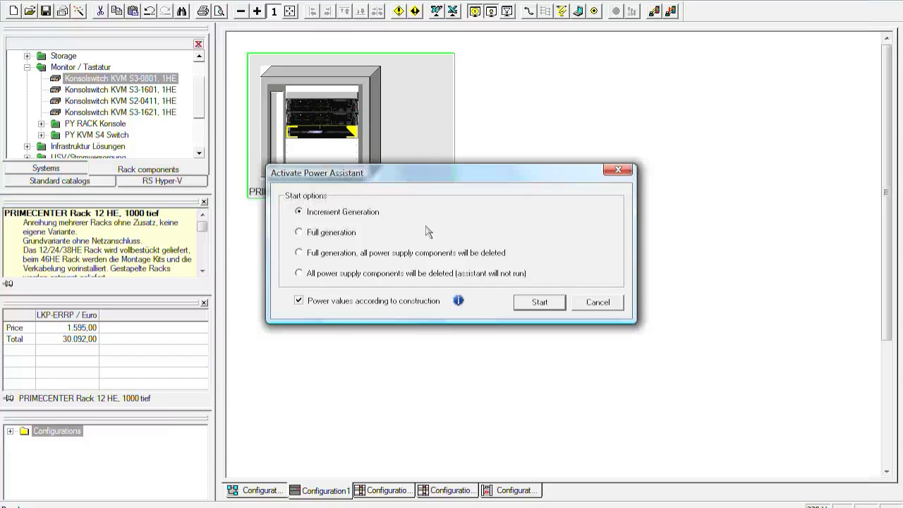
pyautogui.moveTo(383, 234)
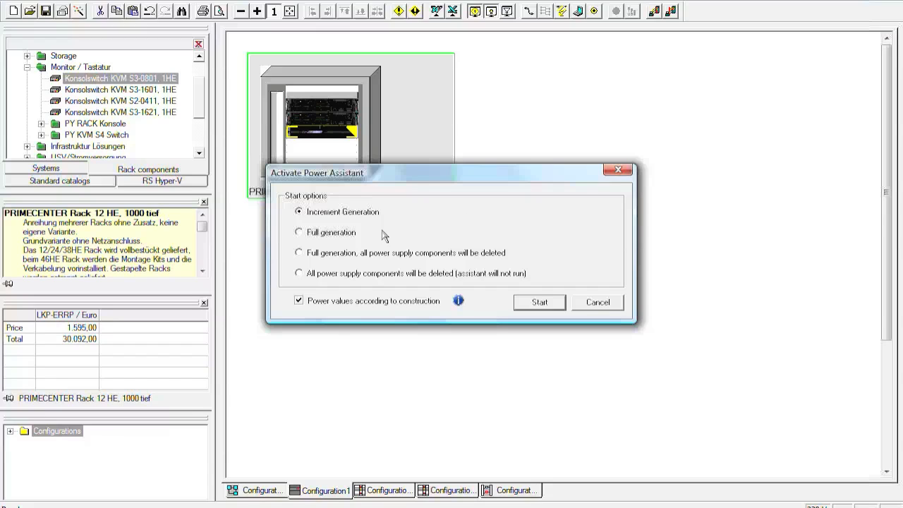
pyautogui.moveTo(376, 239)
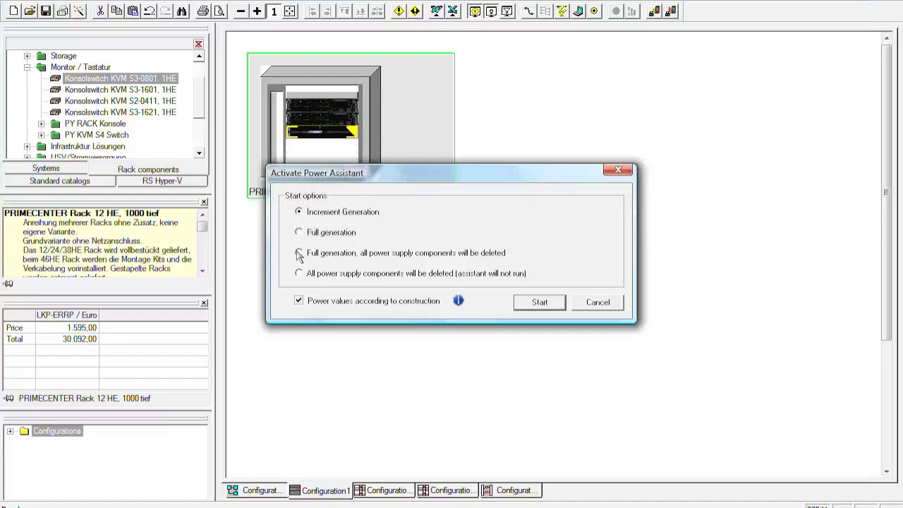
# Step: Start a full power regeneration that replaces all power supply components
pyautogui.click(300, 253)
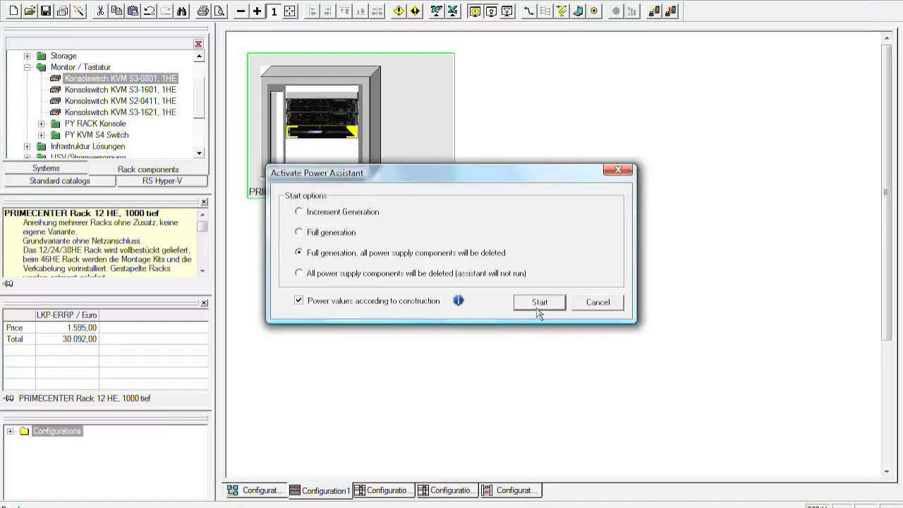
pyautogui.click(539, 302)
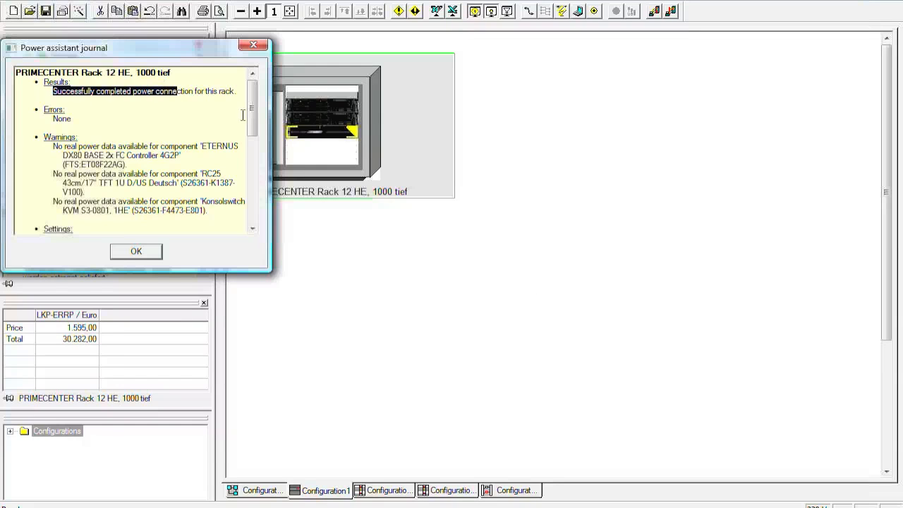
# Step: Review the power journal listing two added 10-way socket strips and close it
pyautogui.scroll(-3)
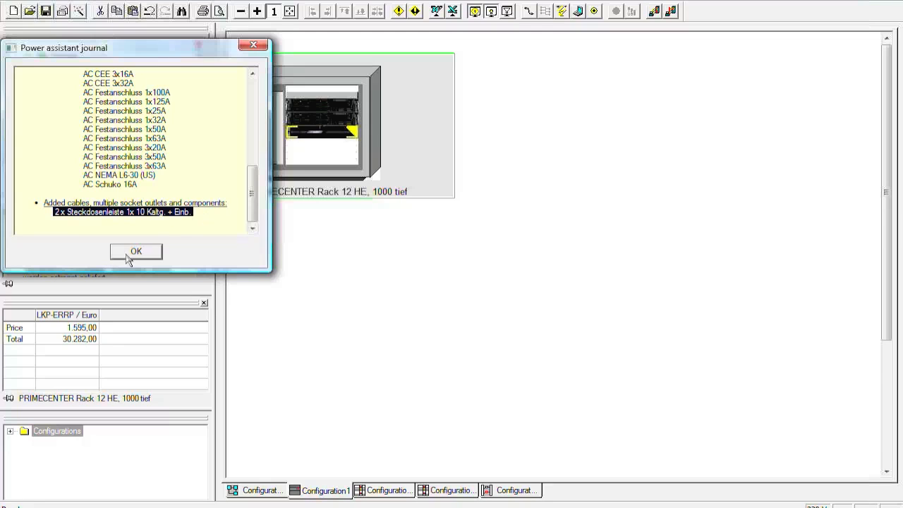
pyautogui.click(135, 251)
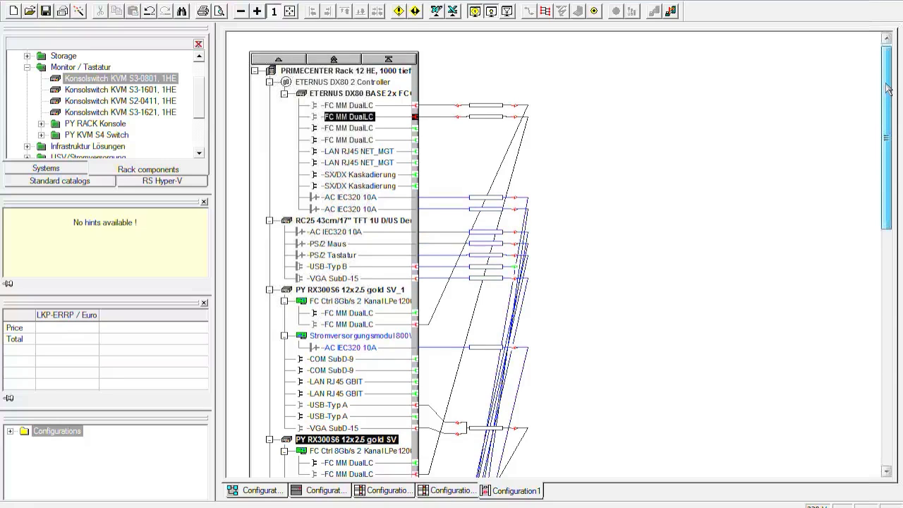
# Step: Scroll the cabling diagram to the socket strip entries, then return to the rack overview
pyautogui.scroll(-3)
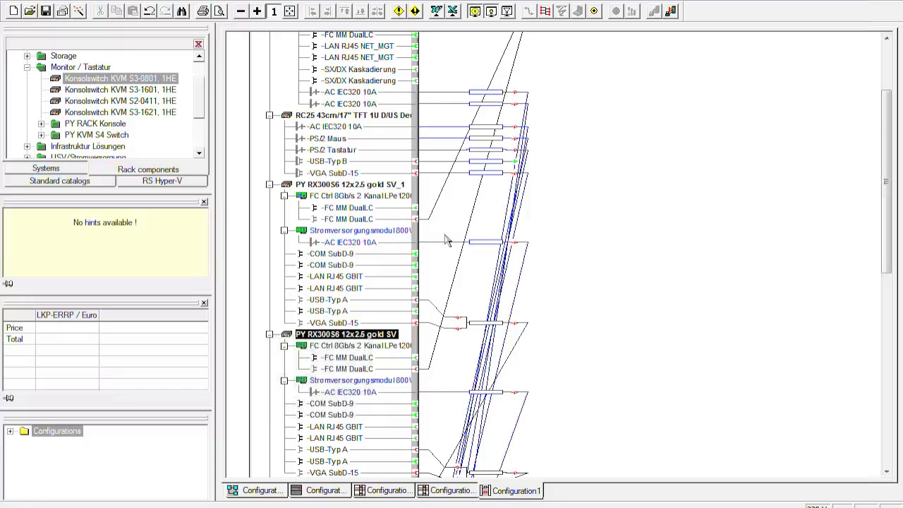
pyautogui.scroll(-3)
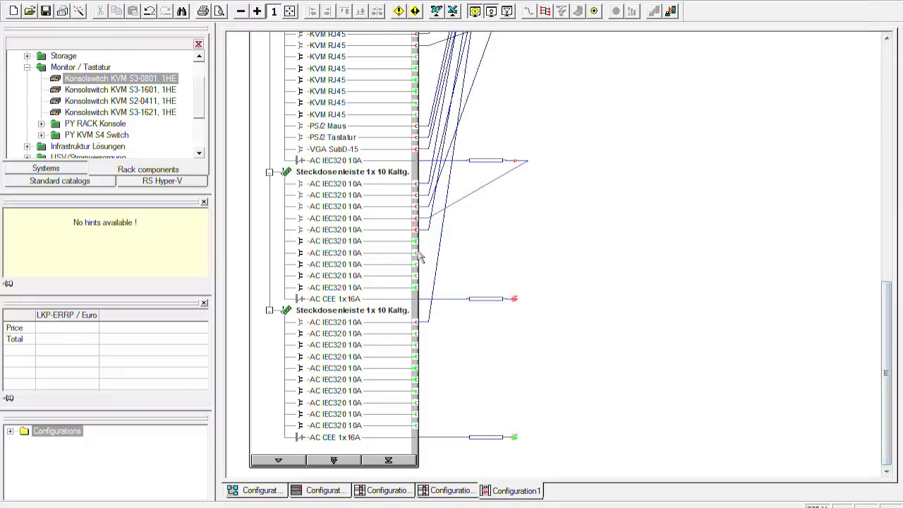
pyautogui.moveTo(465, 247)
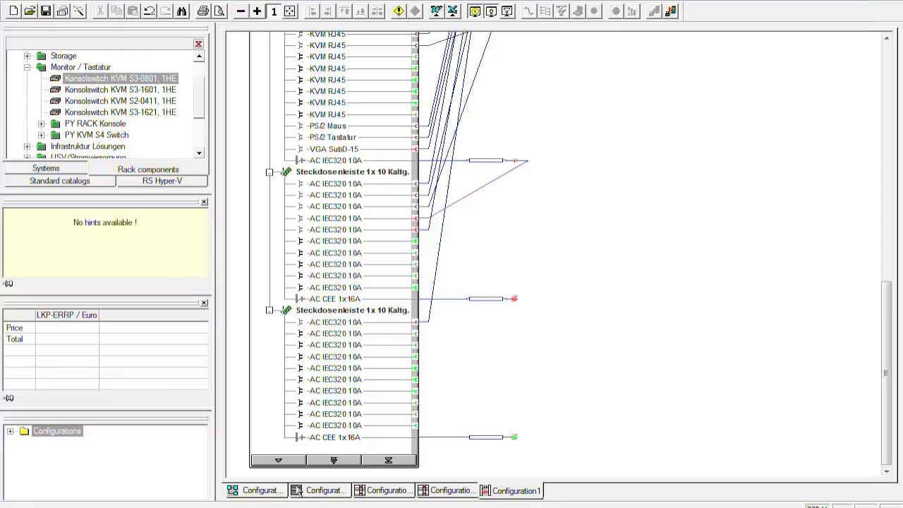
pyautogui.click(325, 491)
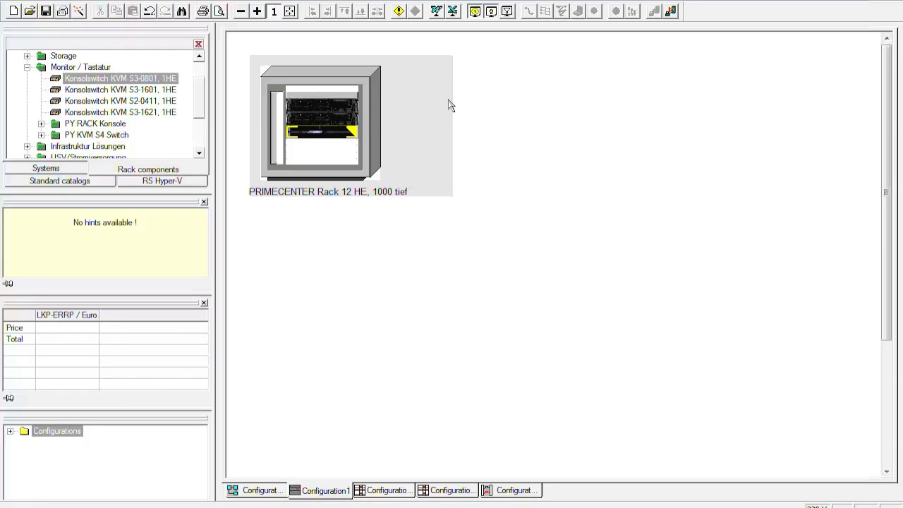
pyautogui.moveTo(427, 65)
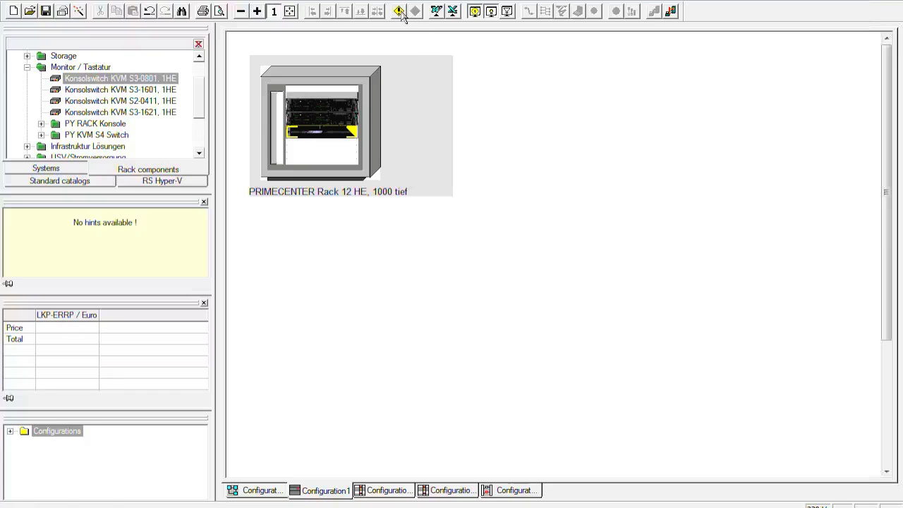
pyautogui.moveTo(399, 11)
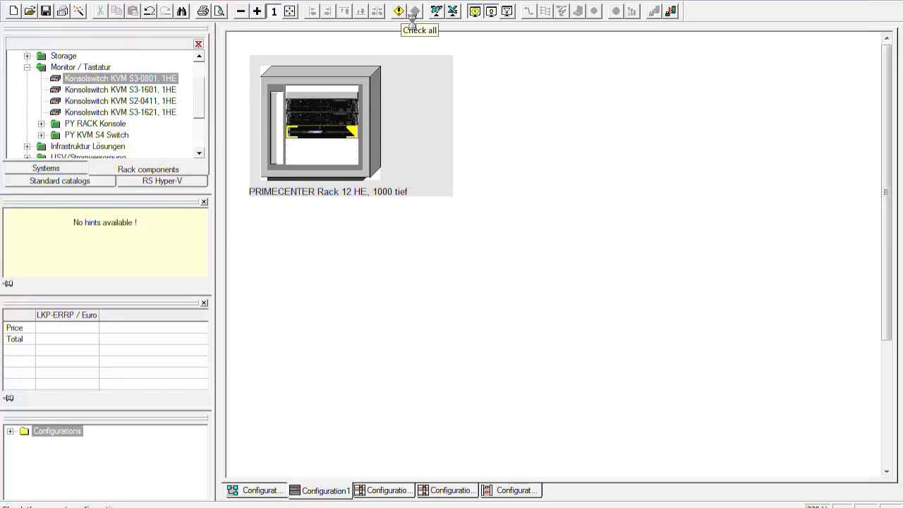
# Step: Run Check all to show the rack's conflicts-and-warnings report
pyautogui.click(398, 11)
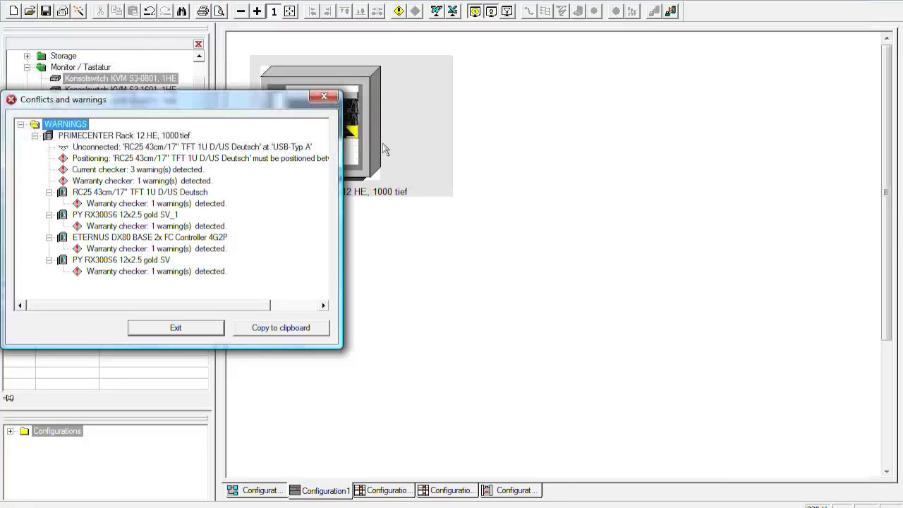
pyautogui.moveTo(378, 196)
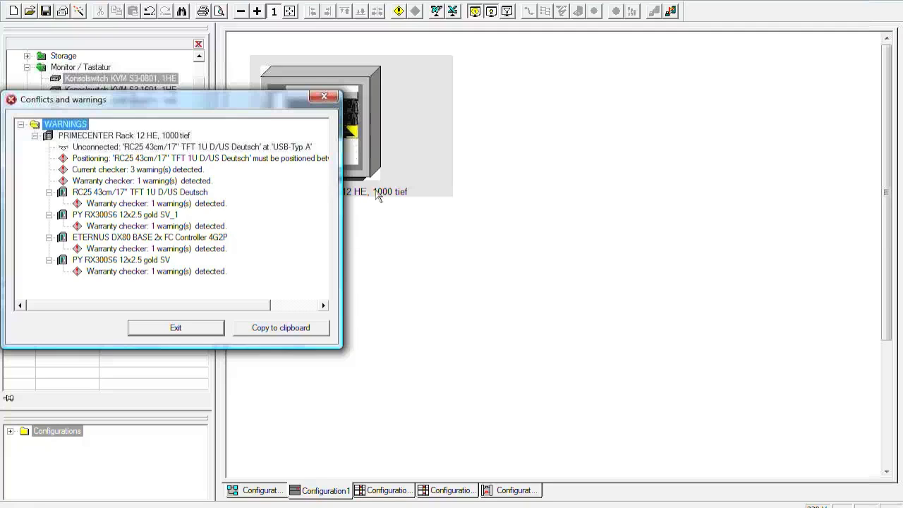
pyautogui.moveTo(345, 350)
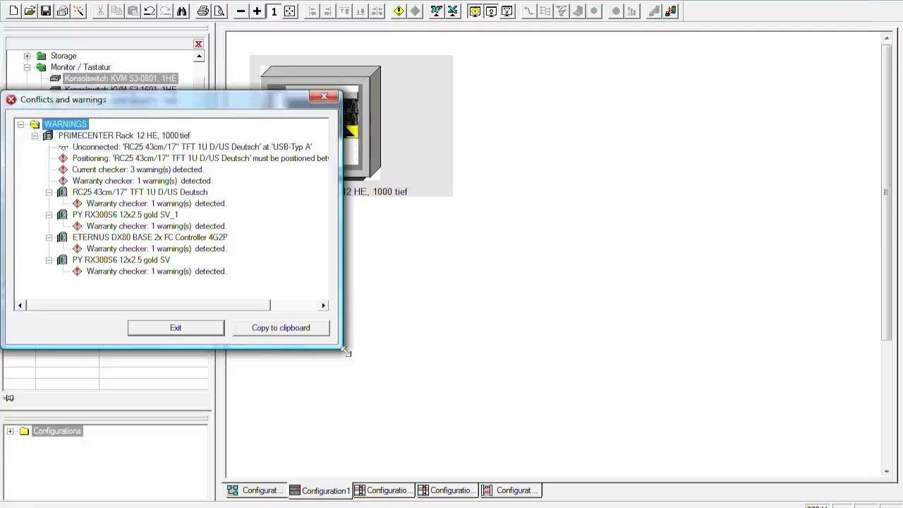
# Step: Enlarge the Conflicts and warnings dialog so the RC25 positioning message (slots 19-25) reads fully
pyautogui.moveTo(345, 353); pyautogui.dragTo(434, 426)
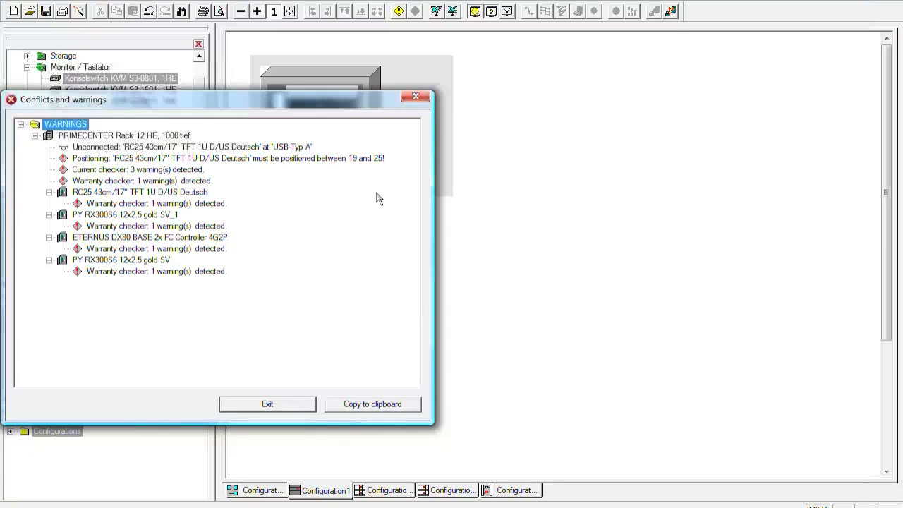
pyautogui.moveTo(263, 168)
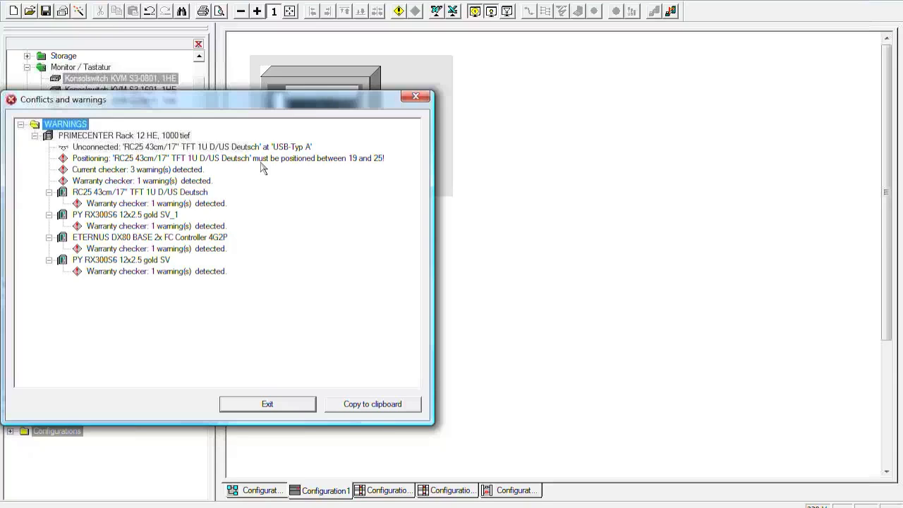
pyautogui.moveTo(355, 175)
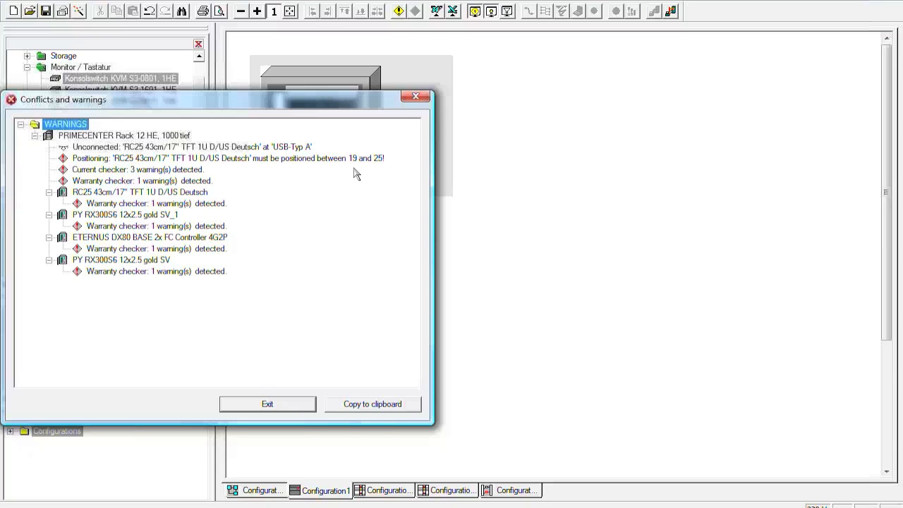
pyautogui.moveTo(311, 106)
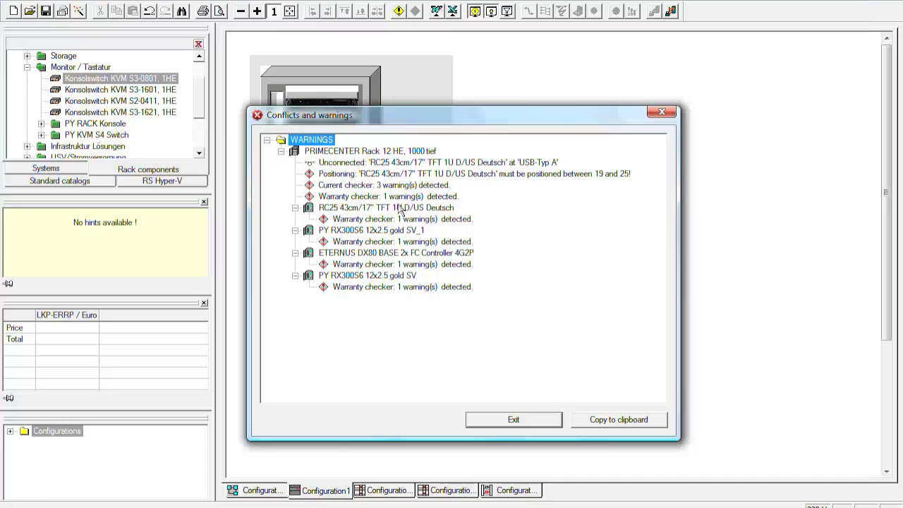
pyautogui.moveTo(438, 220)
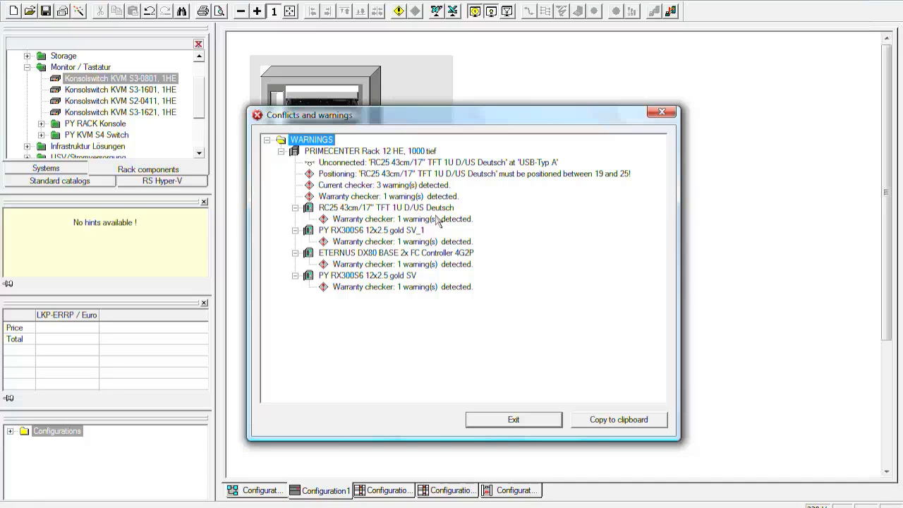
pyautogui.moveTo(440, 220)
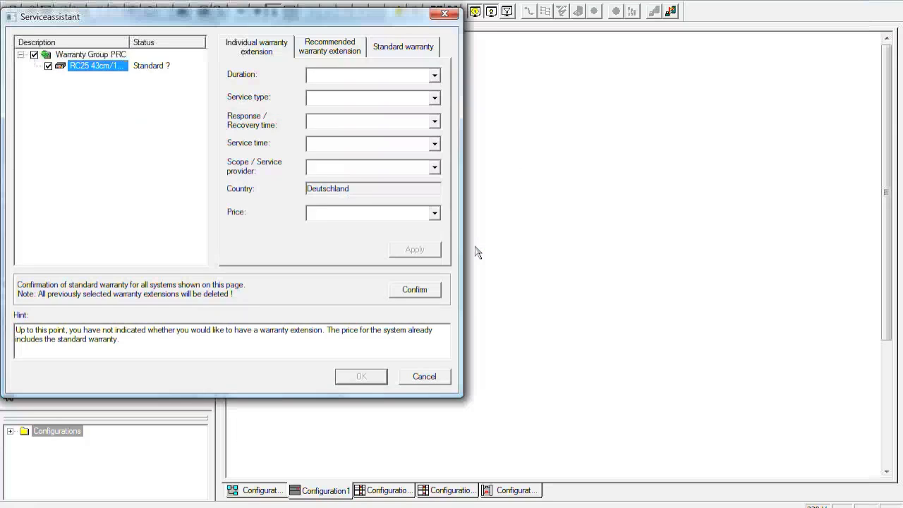
pyautogui.moveTo(311, 26)
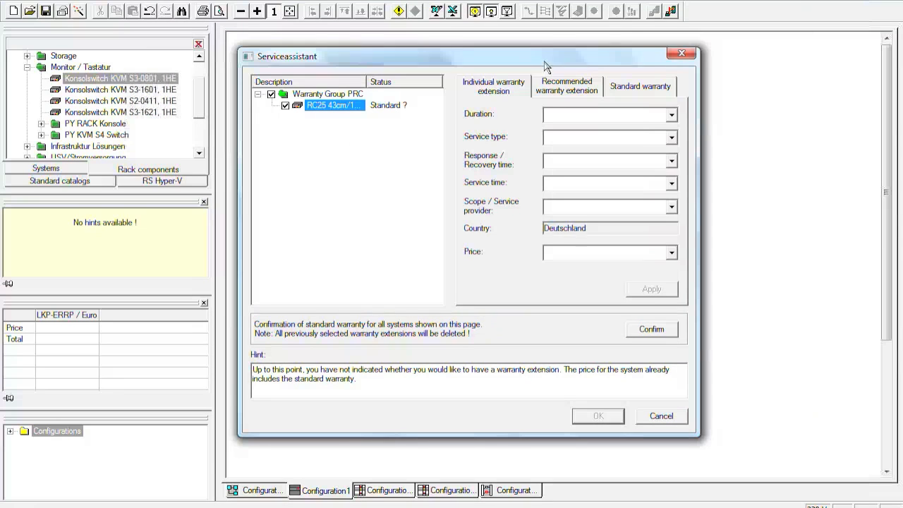
pyautogui.moveTo(538, 169)
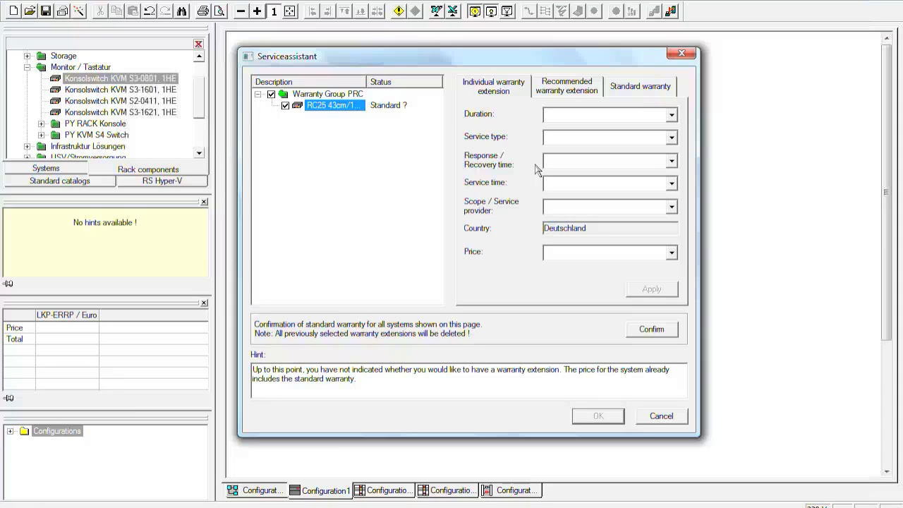
pyautogui.moveTo(676, 114)
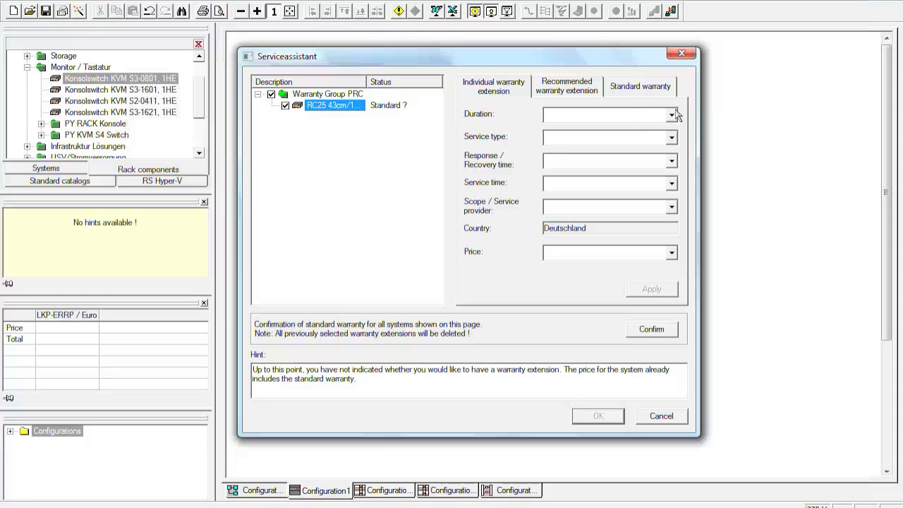
# Step: Show the RC25 console's standard warranty terms: 3 years on-site service
pyautogui.click(672, 114)
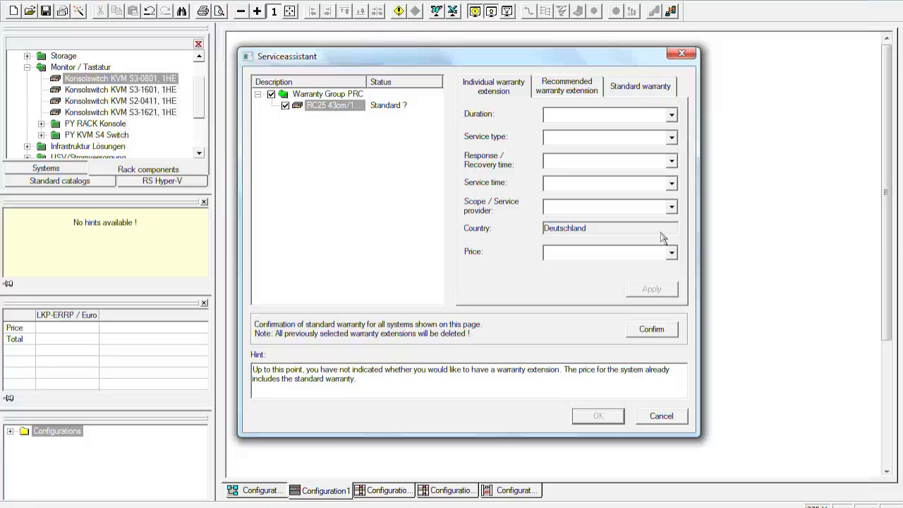
pyautogui.moveTo(629, 232)
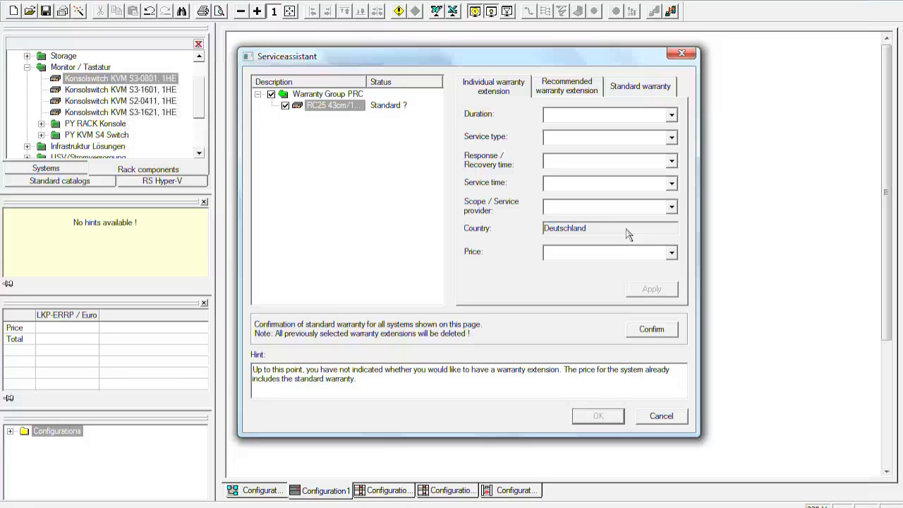
pyautogui.click(639, 86)
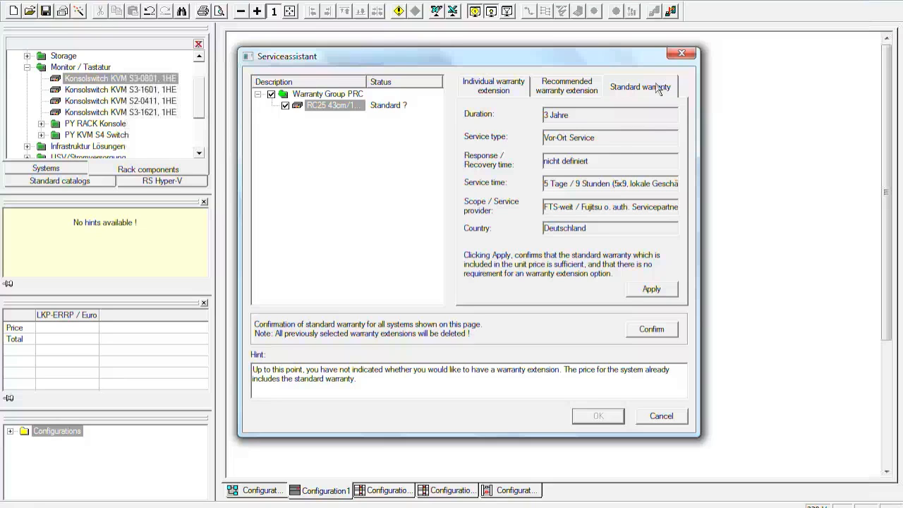
pyautogui.moveTo(604, 309)
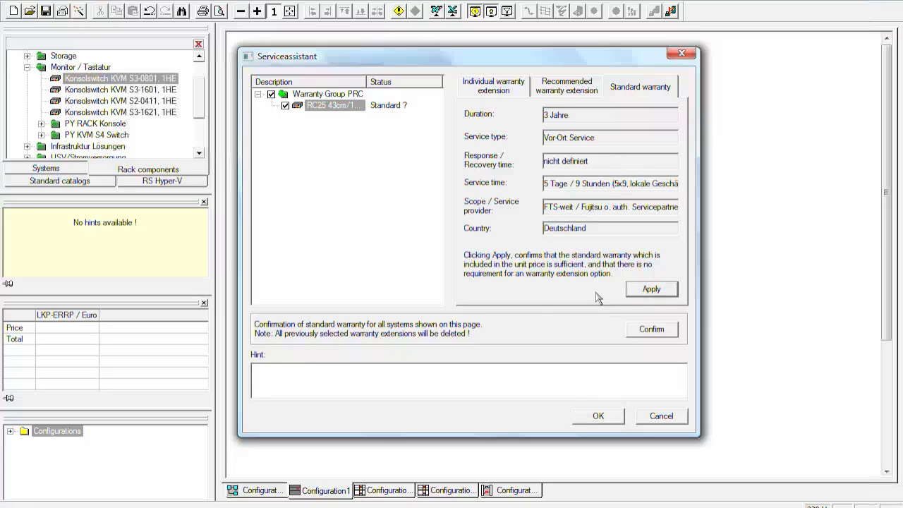
# Step: Apply standard warranty to the RC25 console and dismiss the warranty protocol summary
pyautogui.click(651, 288)
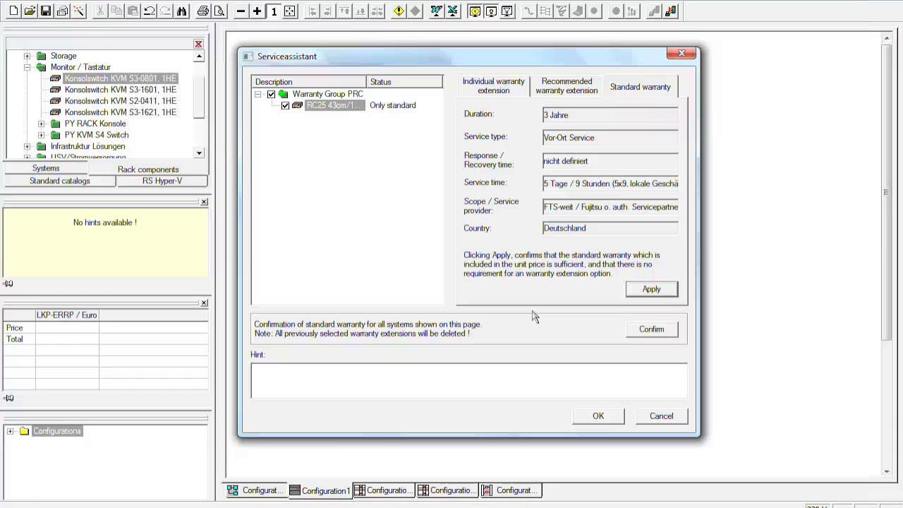
pyautogui.moveTo(548, 336)
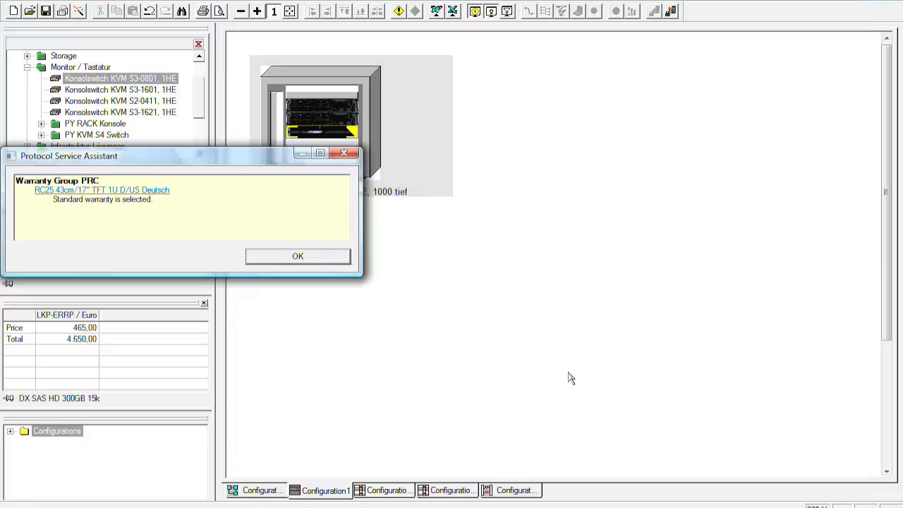
pyautogui.click(297, 257)
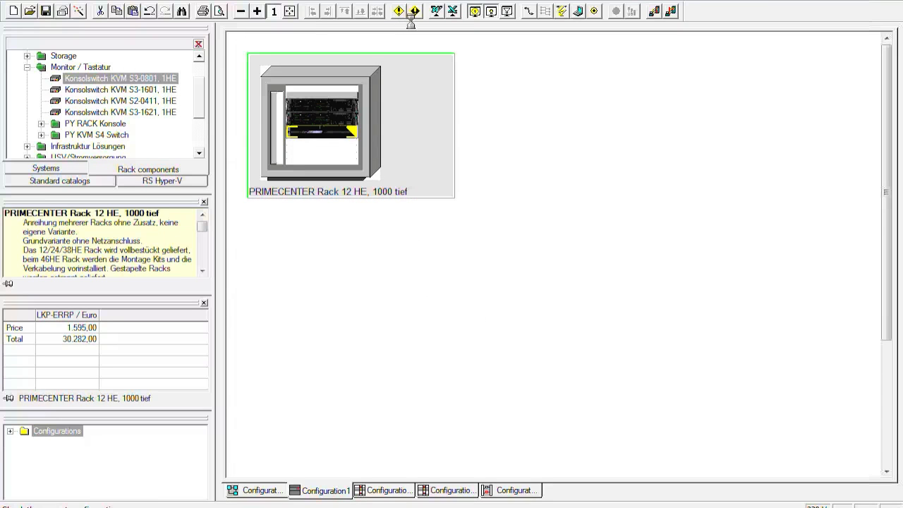
# Step: Re-check the rack and confirm standard warranty for the first flagged server
pyautogui.click(398, 11)
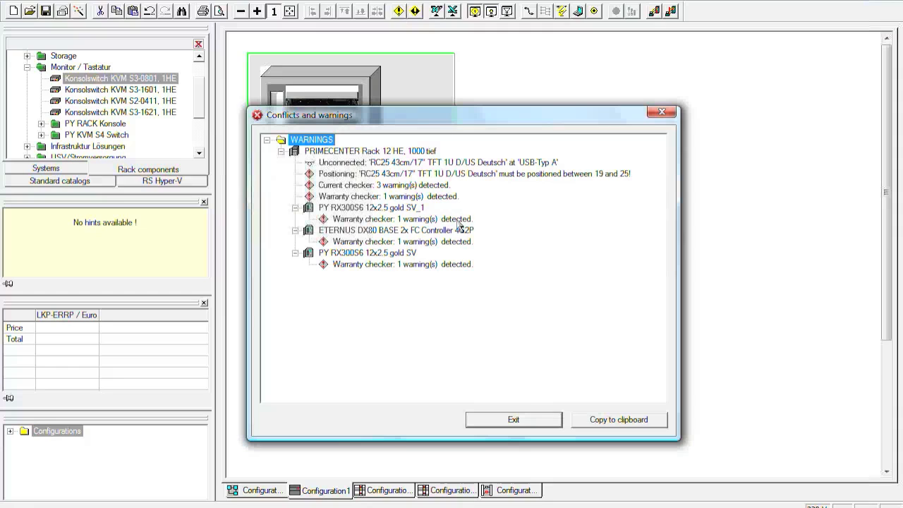
pyautogui.rightClick(403, 219)
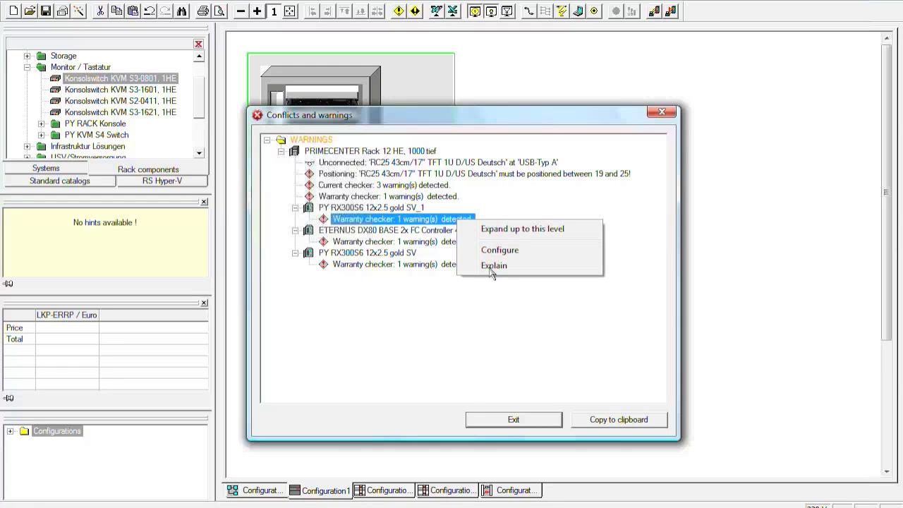
pyautogui.click(500, 250)
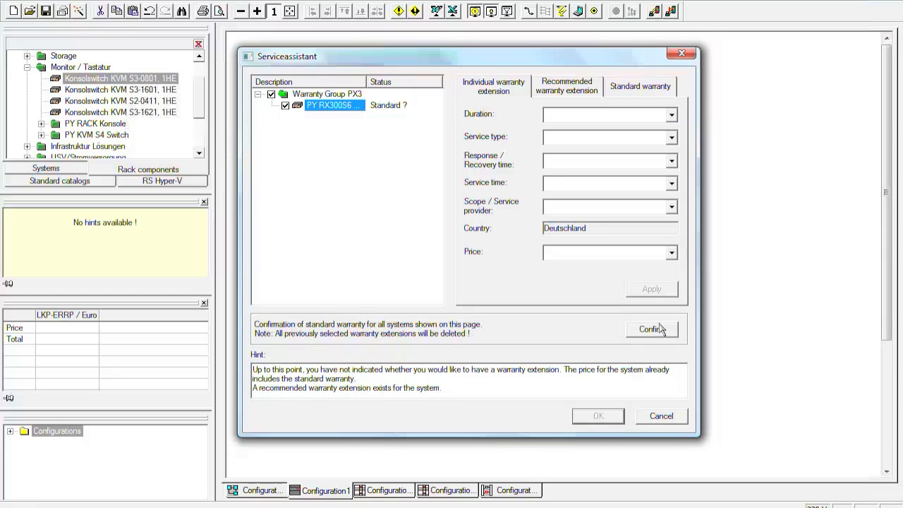
pyautogui.click(652, 329)
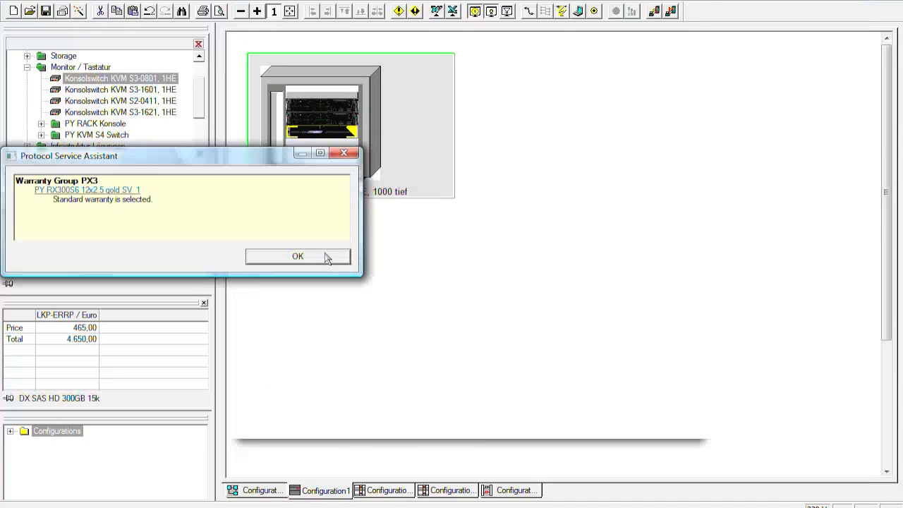
pyautogui.click(298, 257)
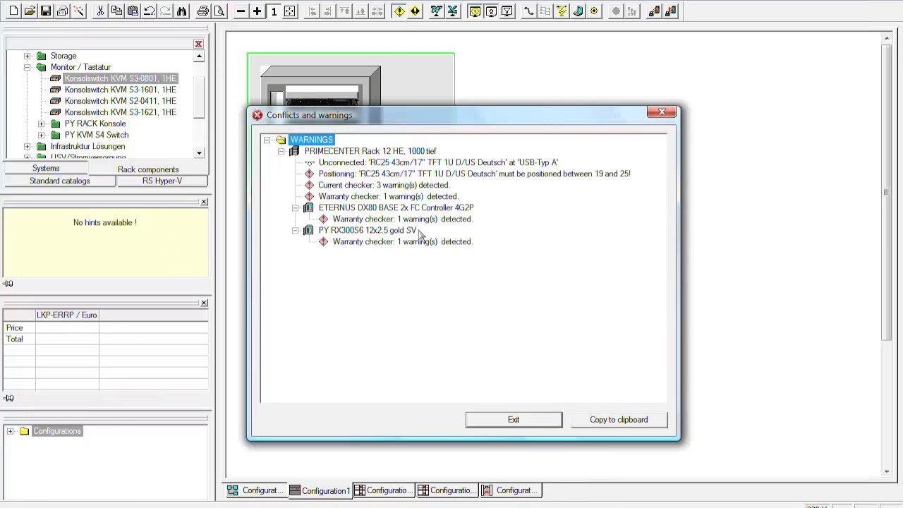
# Step: Confirm standard warranty for the ETERNUS DX80 storage system
pyautogui.click(398, 219)
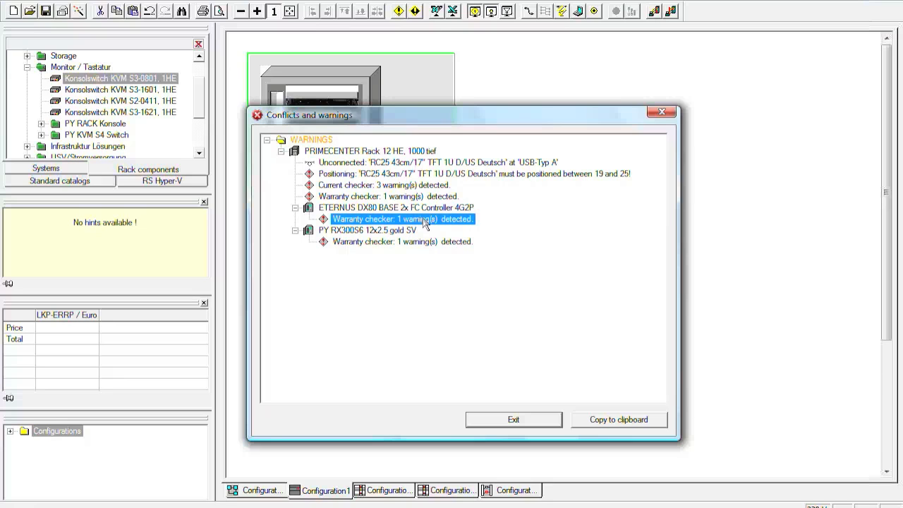
pyautogui.rightClick(403, 219)
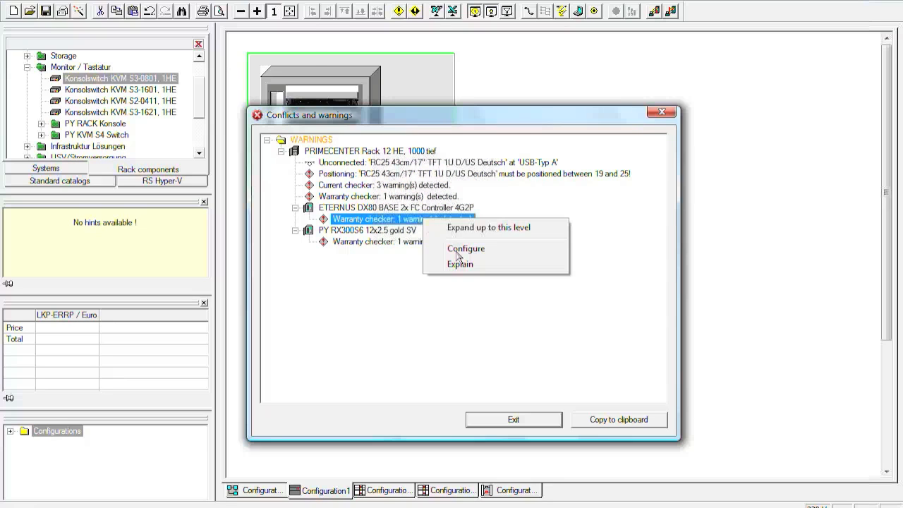
pyautogui.click(466, 248)
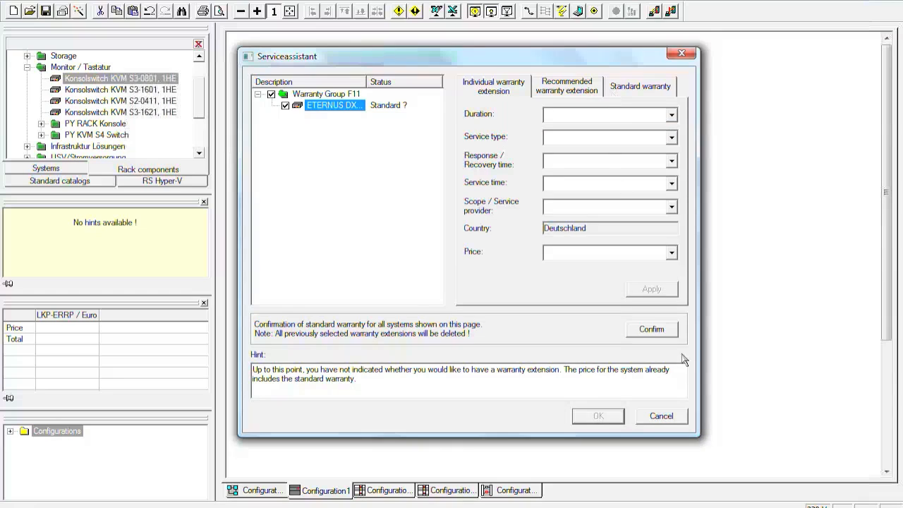
pyautogui.click(652, 329)
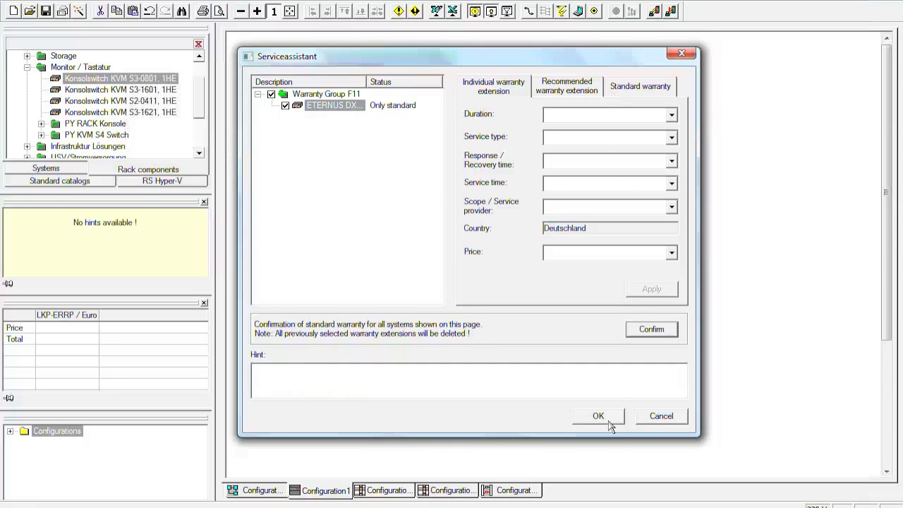
pyautogui.click(599, 414)
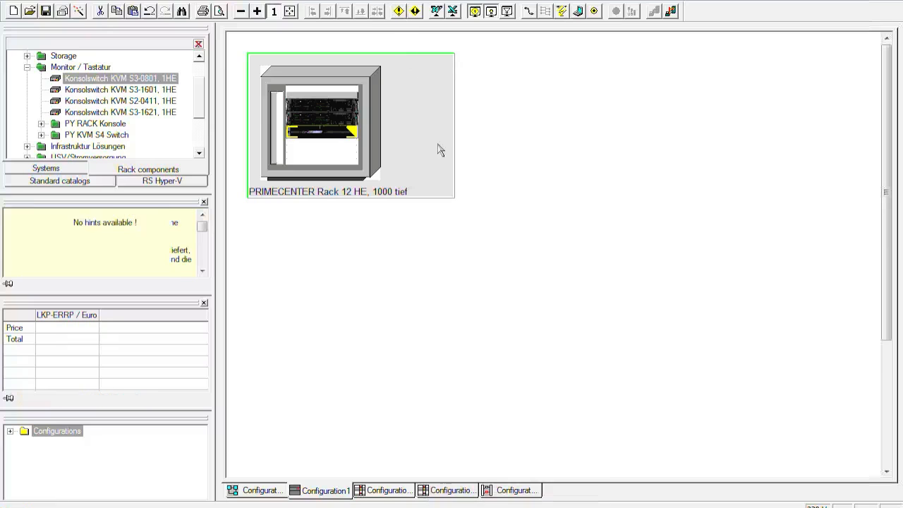
# Step: Confirm standard warranty for the PY RX300S6 server in group PX3 and dismiss the summary
pyautogui.rightClick(374, 219)
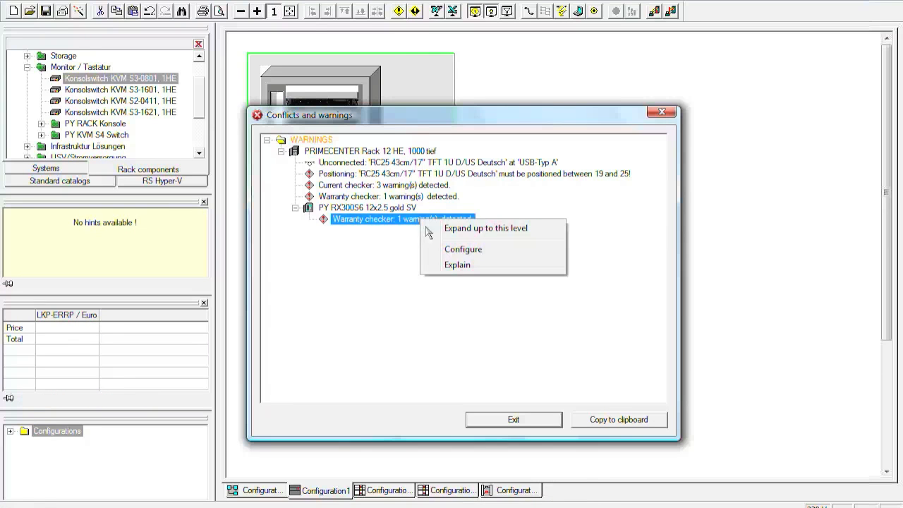
pyautogui.click(463, 248)
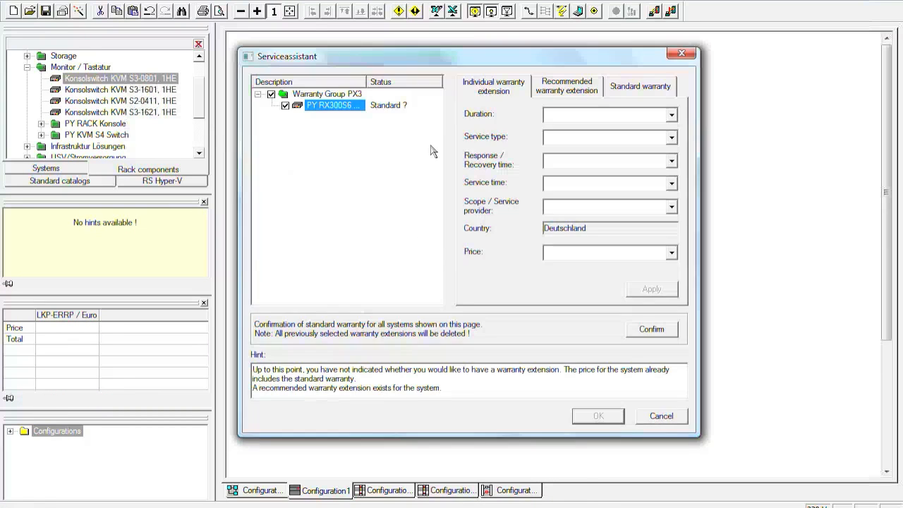
pyautogui.click(651, 329)
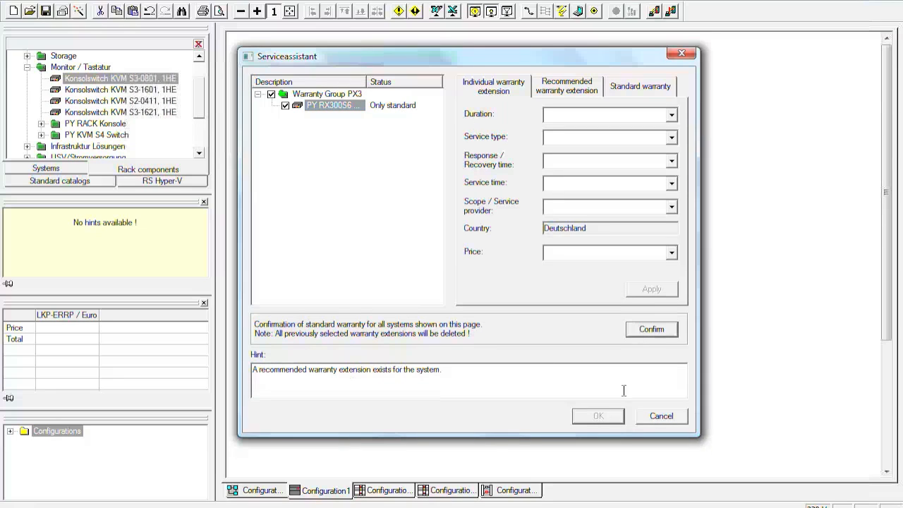
pyautogui.click(651, 329)
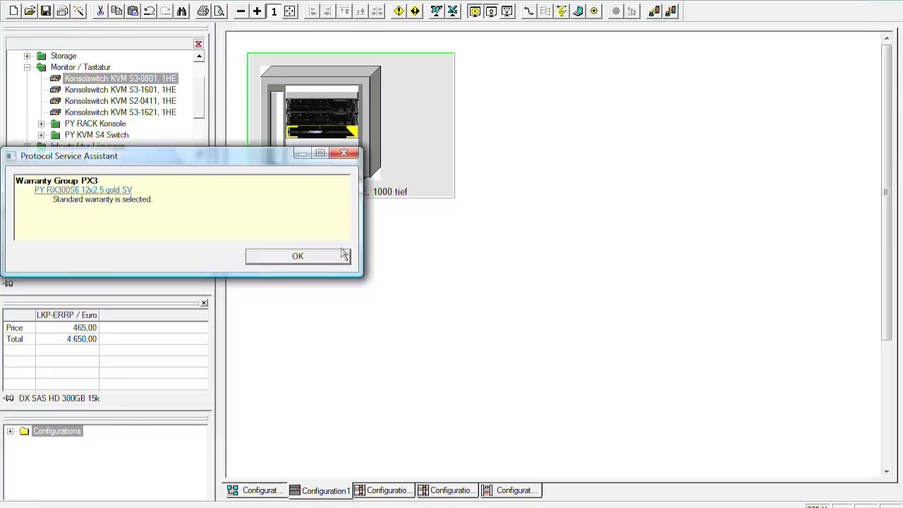
pyautogui.click(296, 257)
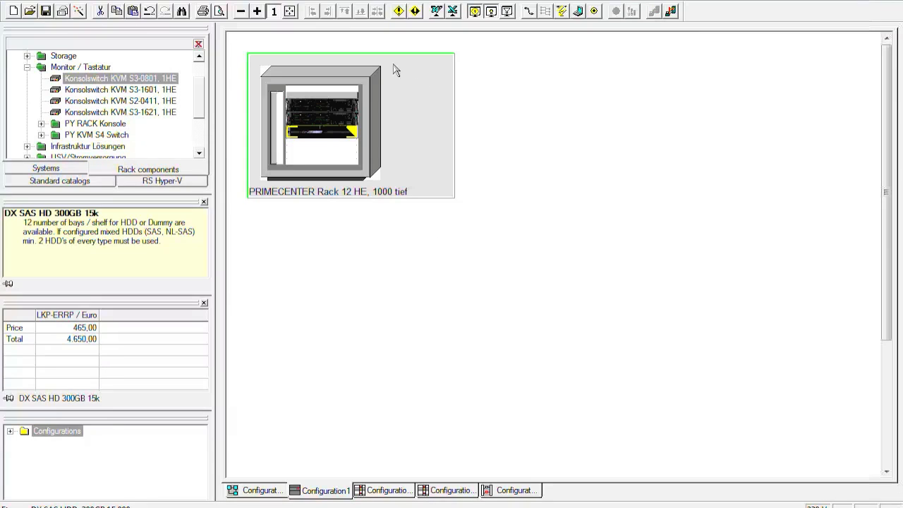
pyautogui.moveTo(407, 12)
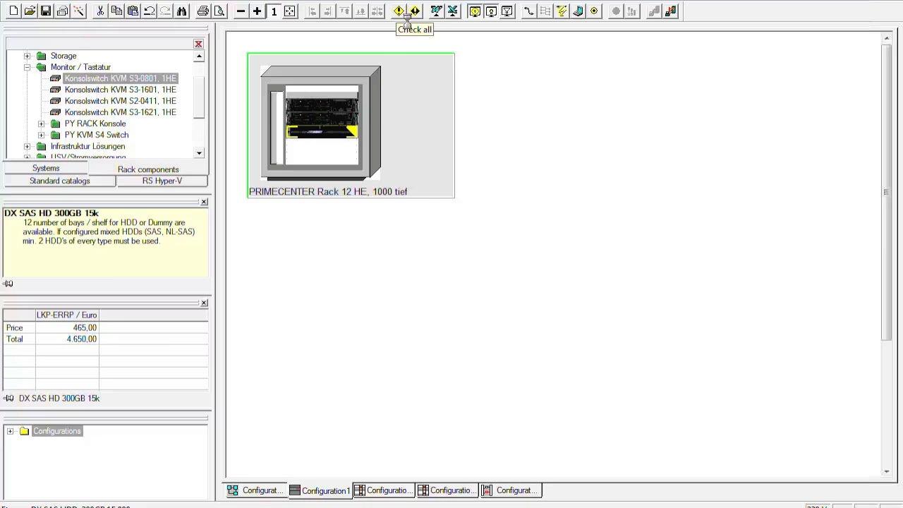
# Step: Re-check the rack and confirm standard warranty for all remaining systems, clearing the warranty warning
pyautogui.click(415, 11)
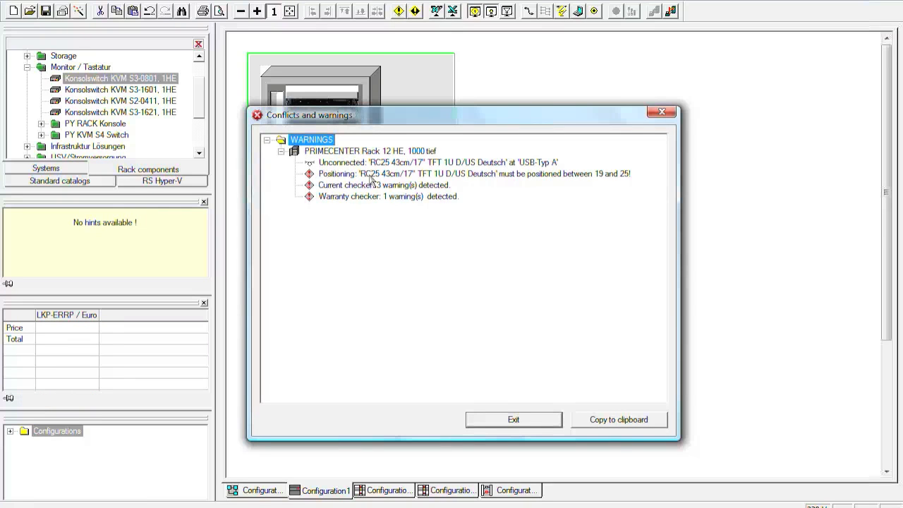
pyautogui.moveTo(387, 192)
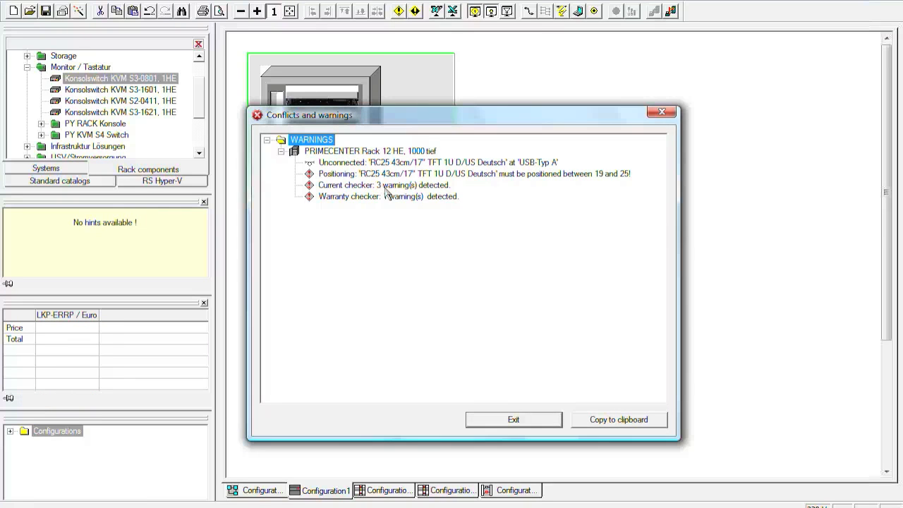
pyautogui.click(388, 196)
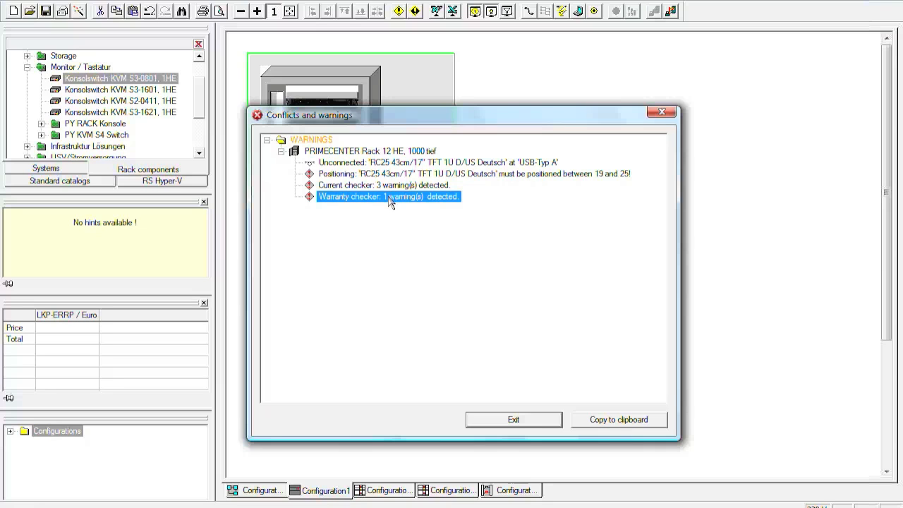
pyautogui.rightClick(389, 196)
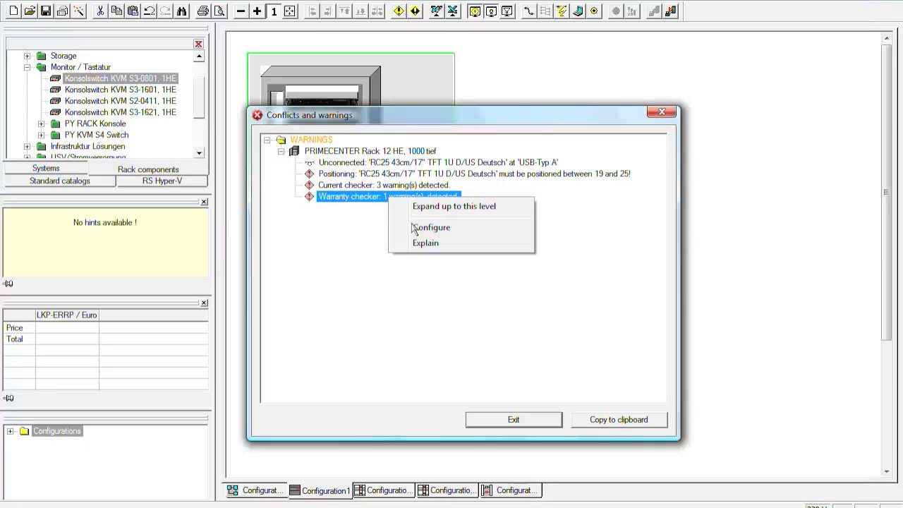
pyautogui.click(432, 227)
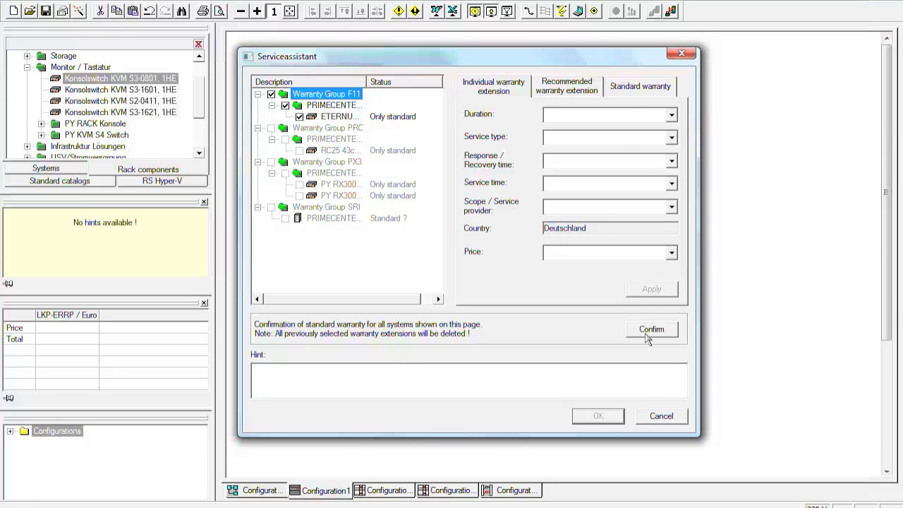
pyautogui.click(652, 329)
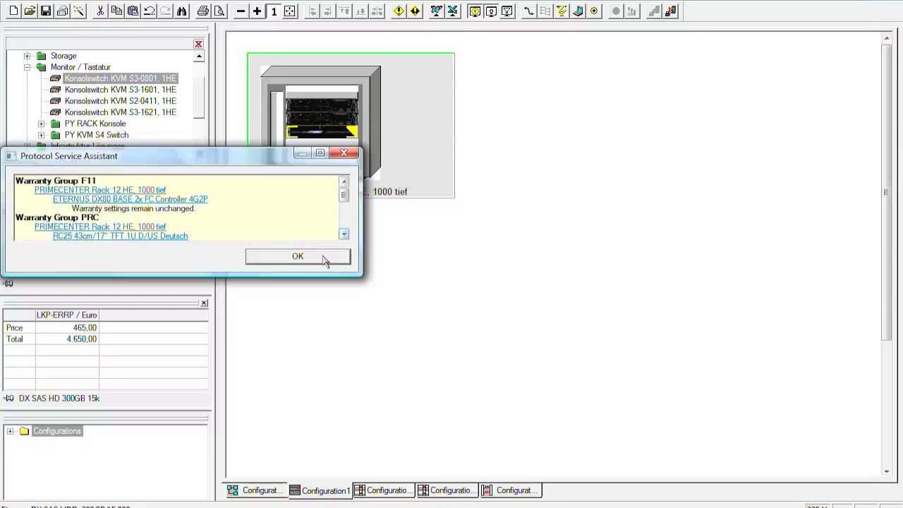
pyautogui.click(298, 257)
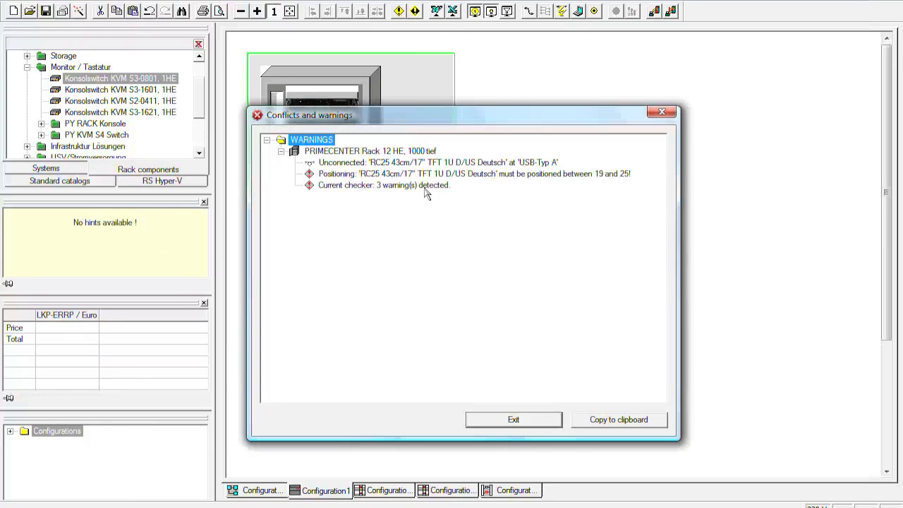
# Step: Read the Current checker explanation (missing power data for DX80, RC25, KVM switch) and close the conflicts list
pyautogui.click(384, 185)
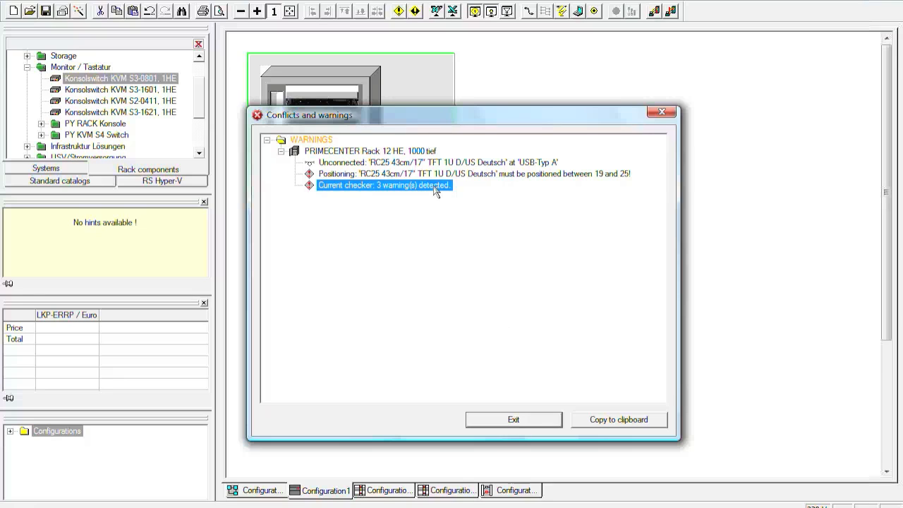
pyautogui.rightClick(384, 185)
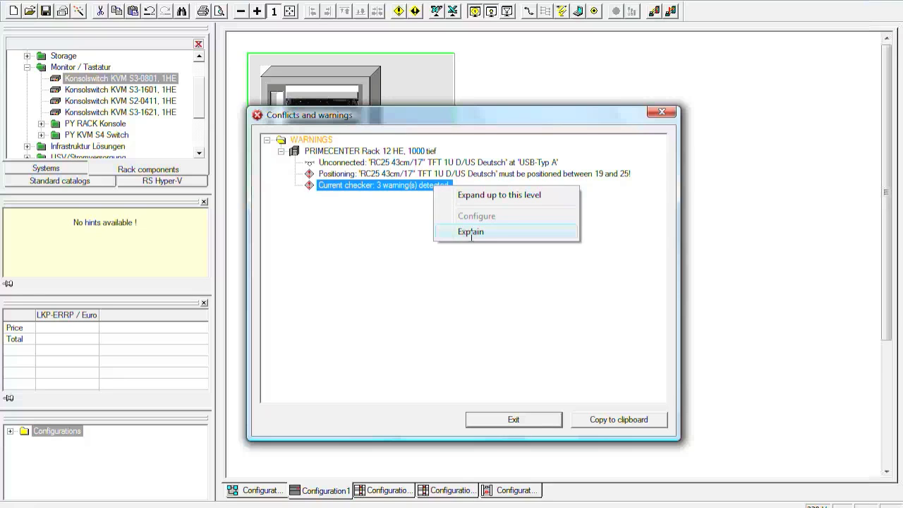
pyautogui.click(470, 232)
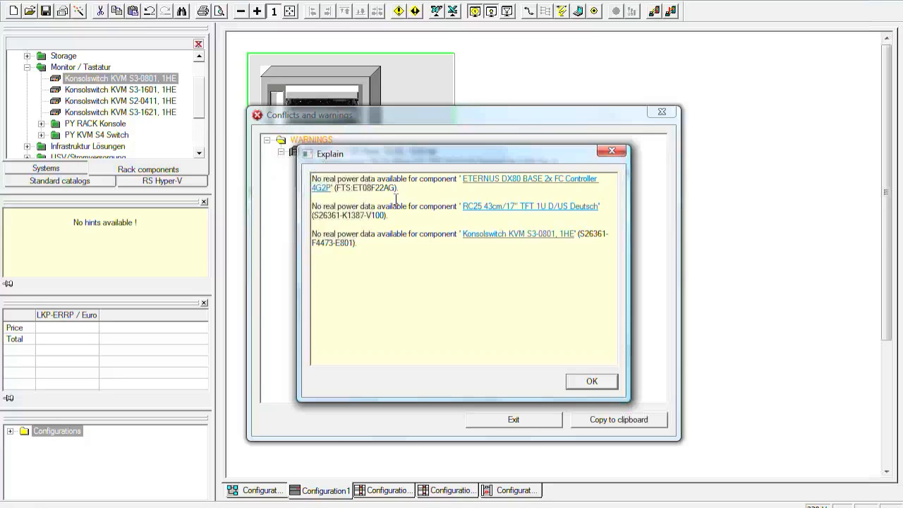
pyautogui.moveTo(400, 210)
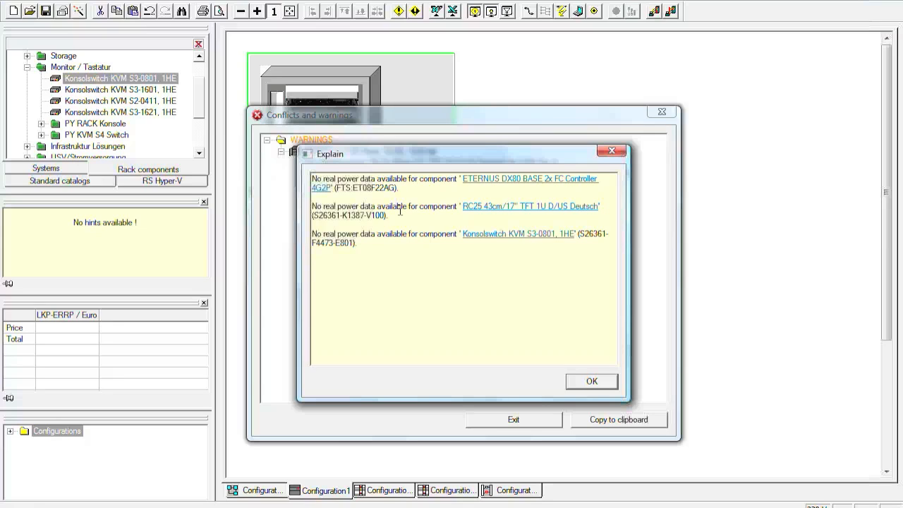
pyautogui.moveTo(582, 373)
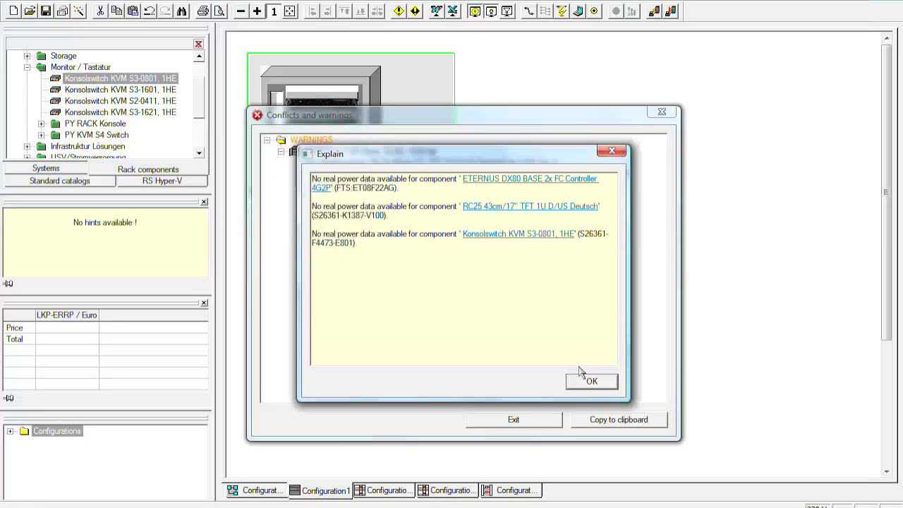
pyautogui.click(592, 381)
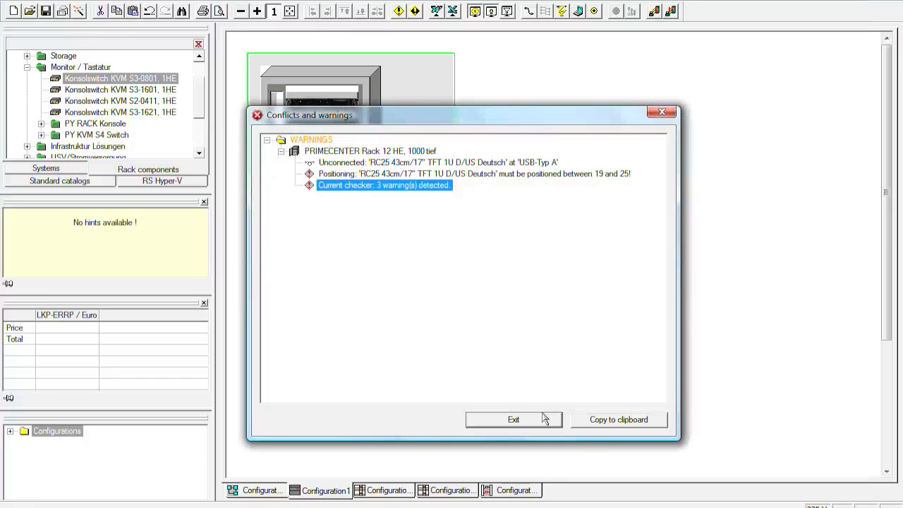
pyautogui.click(514, 419)
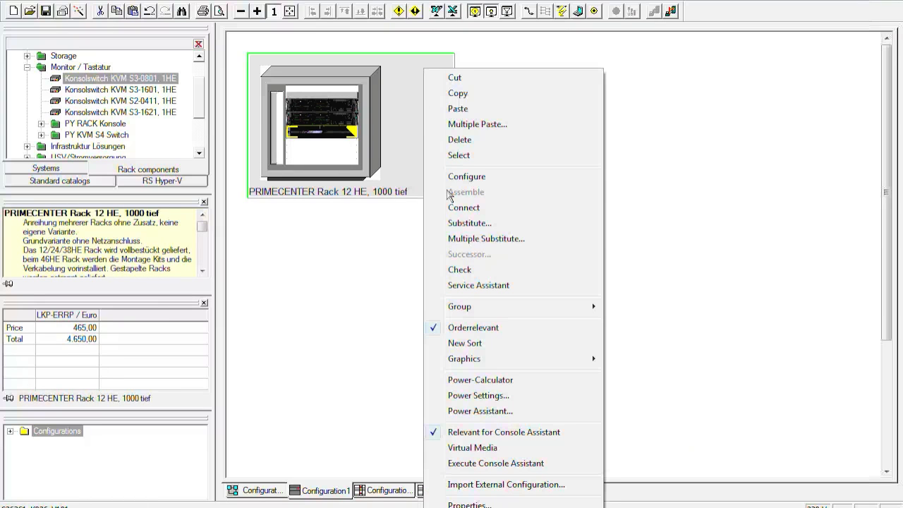
pyautogui.moveTo(480, 380)
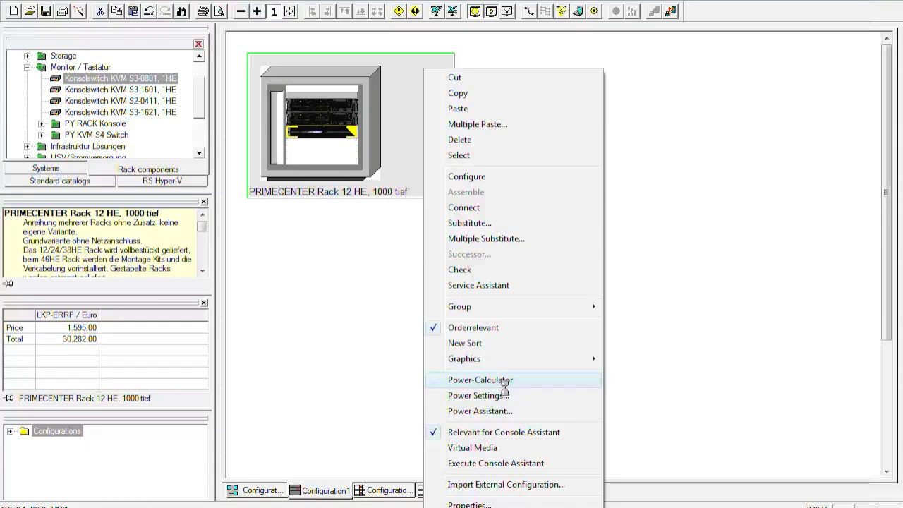
# Step: Inspect the rack's Power-Calculator rows (871.76 W total) and return to the Configuration1 overview
pyautogui.click(480, 379)
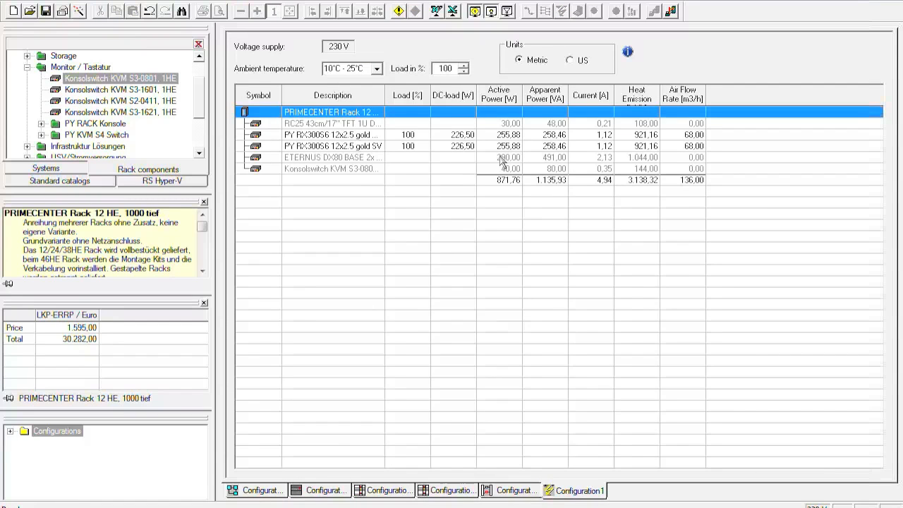
pyautogui.moveTo(412, 203)
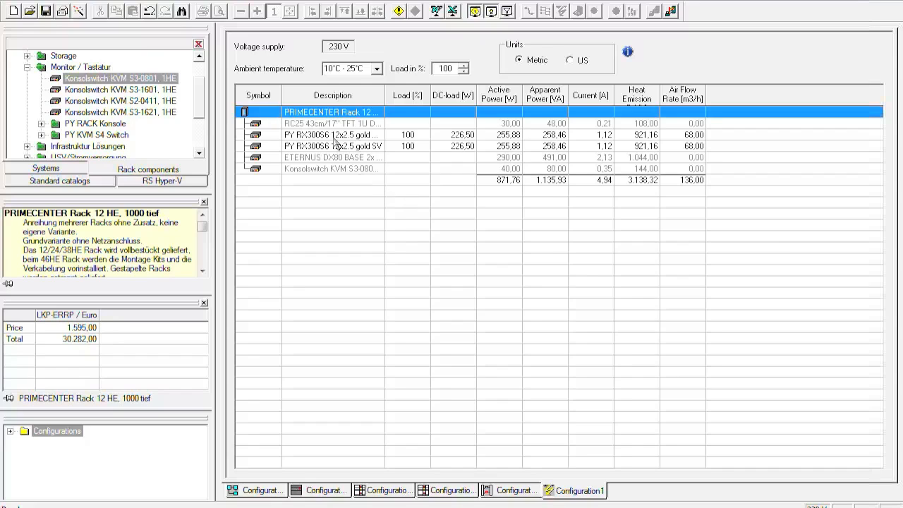
pyautogui.click(333, 145)
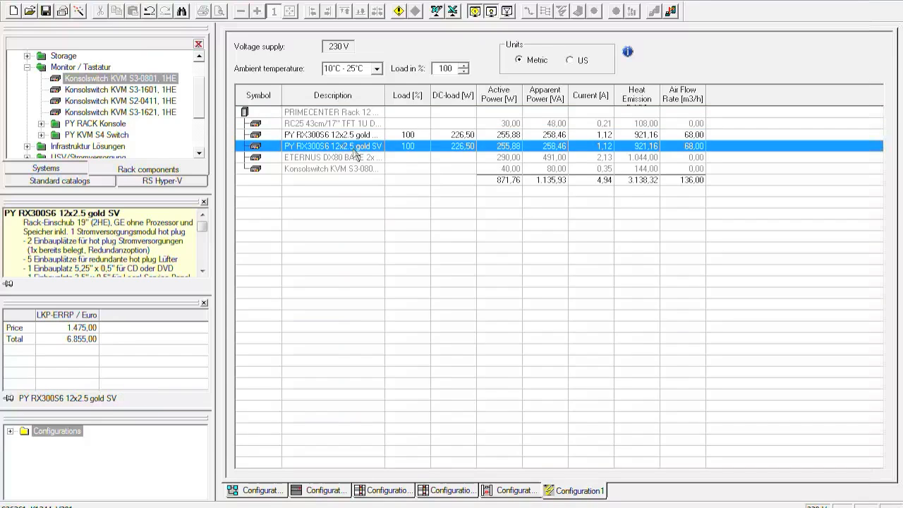
pyautogui.moveTo(381, 164)
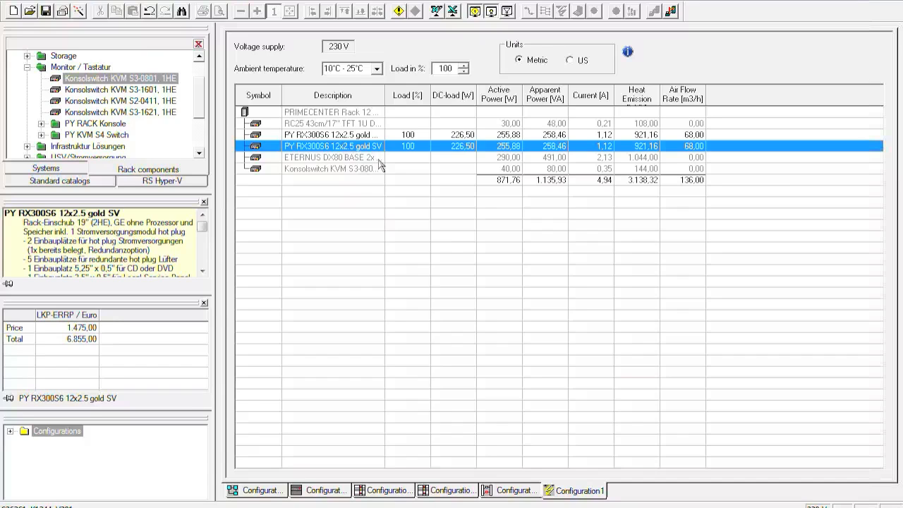
pyautogui.click(332, 158)
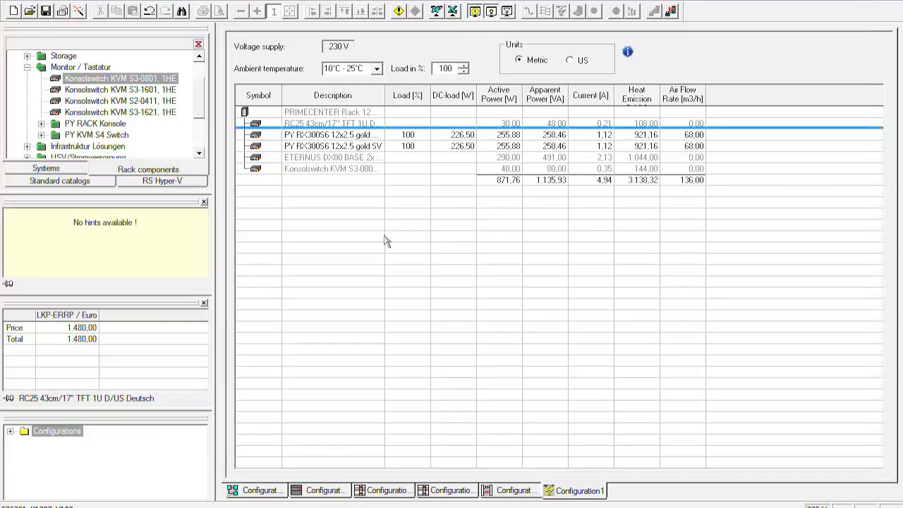
pyautogui.click(332, 124)
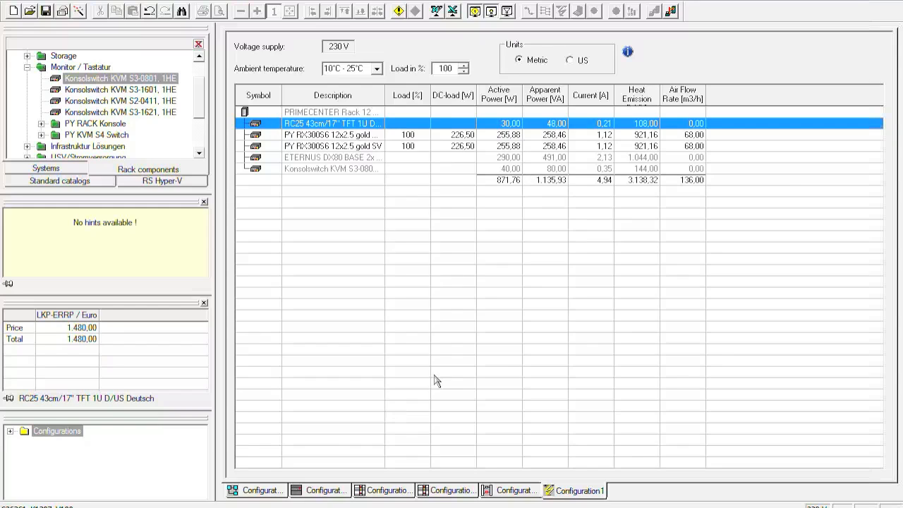
pyautogui.moveTo(511, 373)
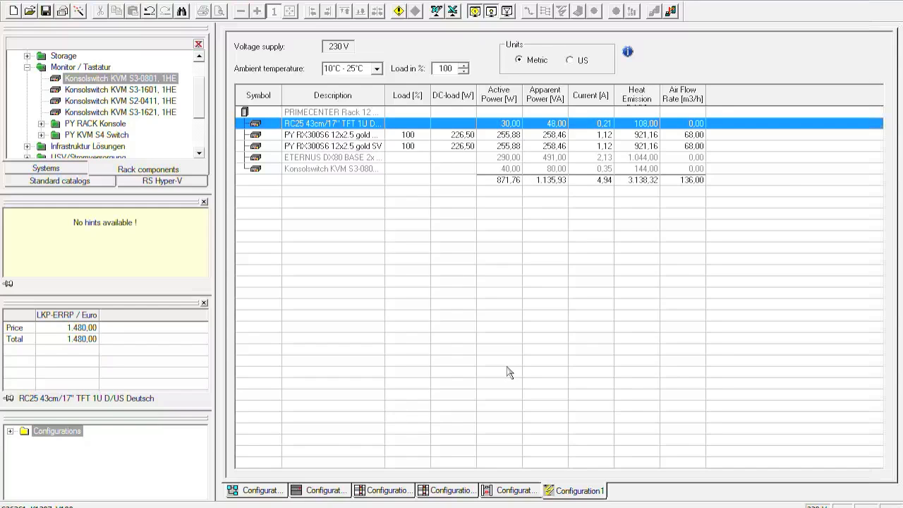
pyautogui.moveTo(649, 344)
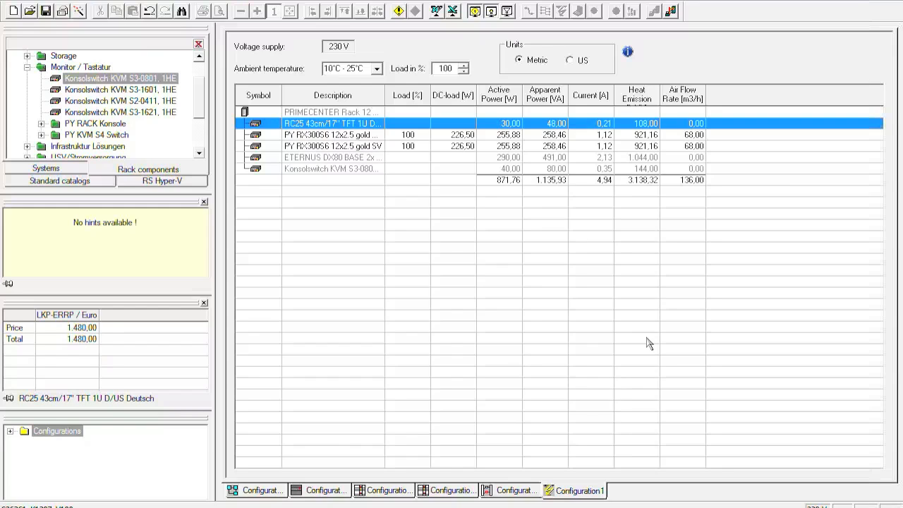
pyautogui.moveTo(319, 500)
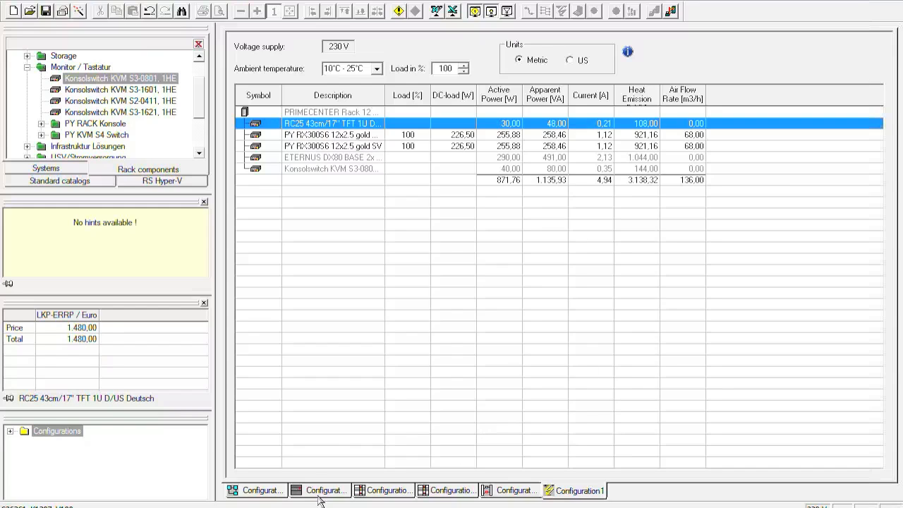
pyautogui.click(319, 491)
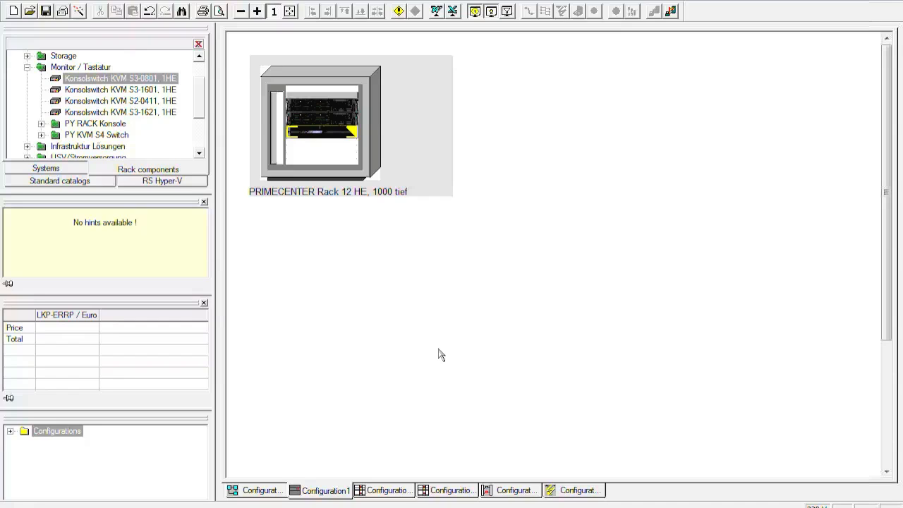
pyautogui.moveTo(711, 452)
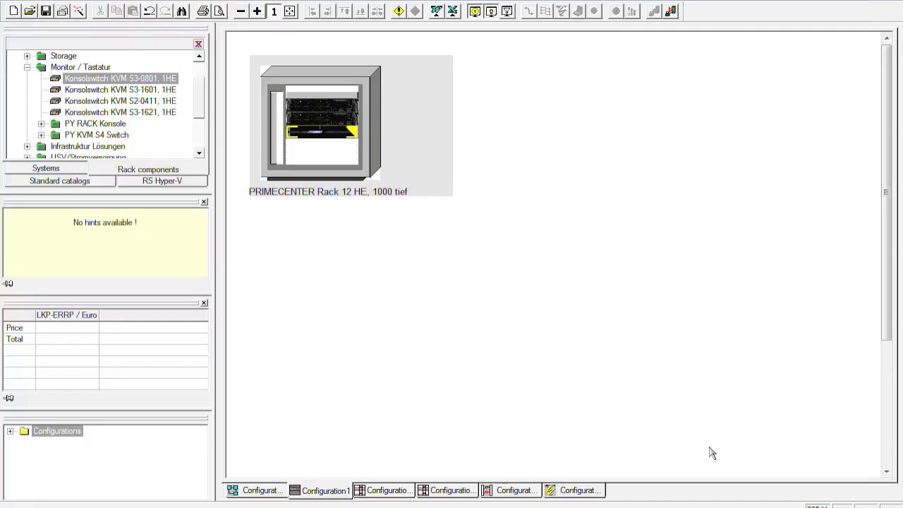